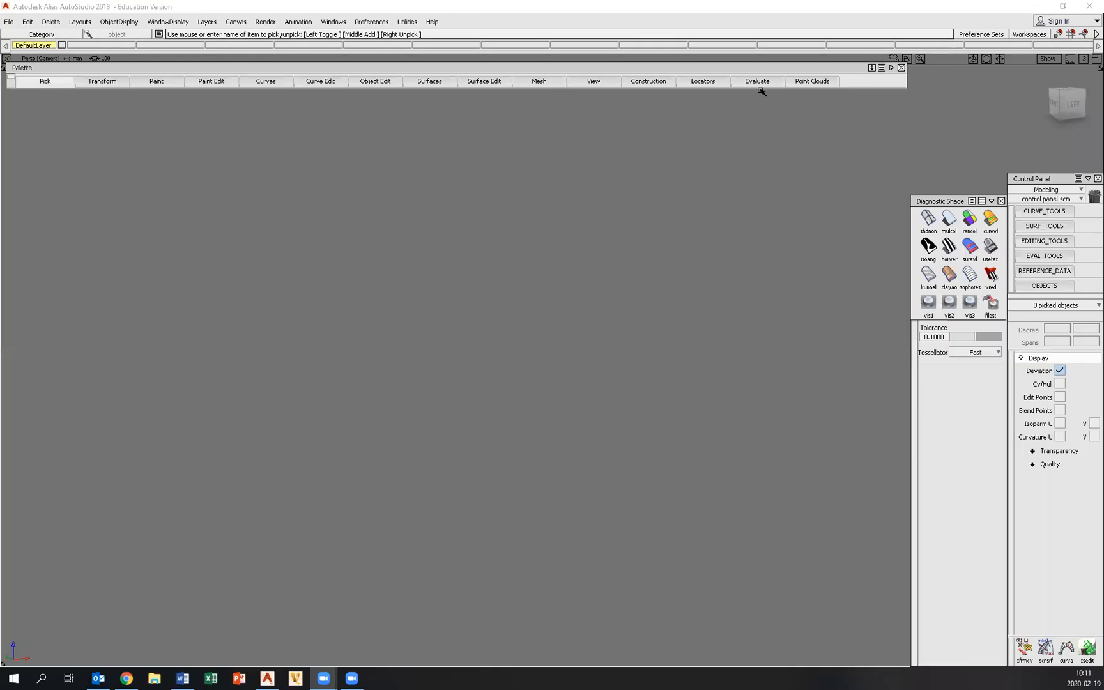
{"action": "mouse_move", "coordinate": [567, 304]}
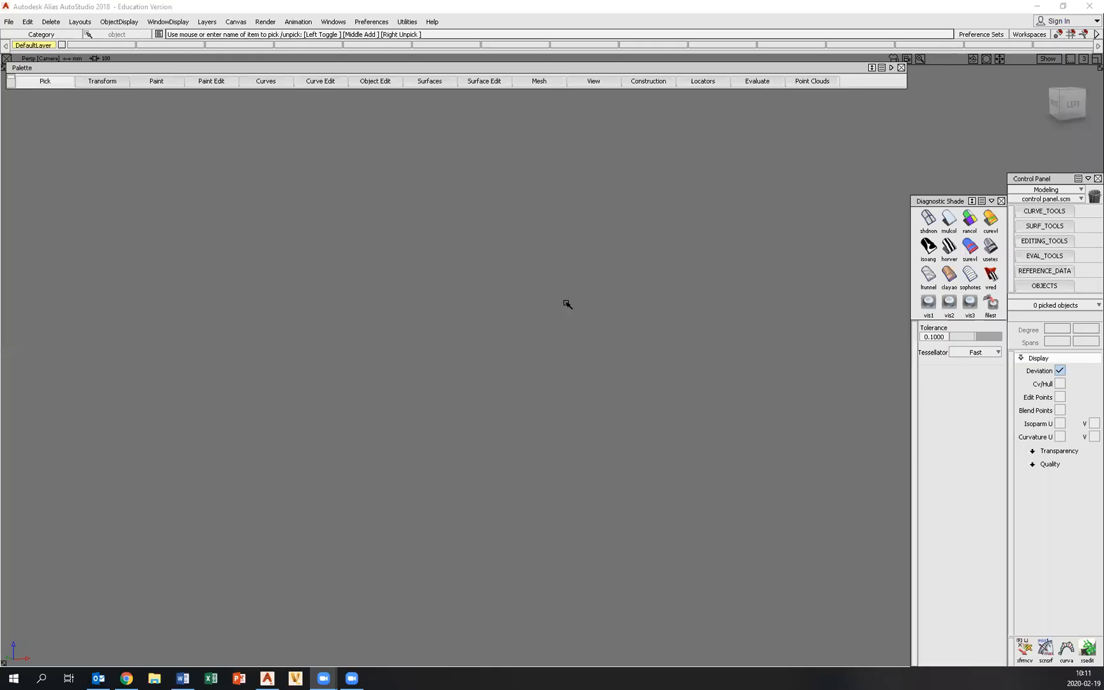
{"action": "mouse_move", "coordinate": [472, 306]}
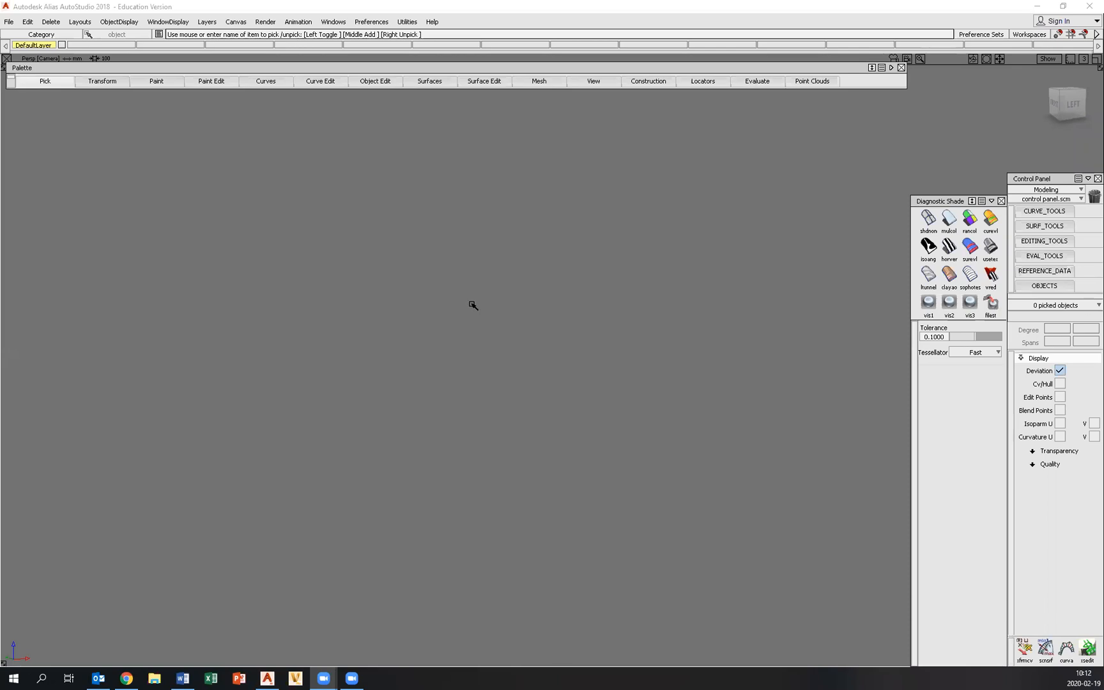
{"action": "mouse_move", "coordinate": [347, 258]}
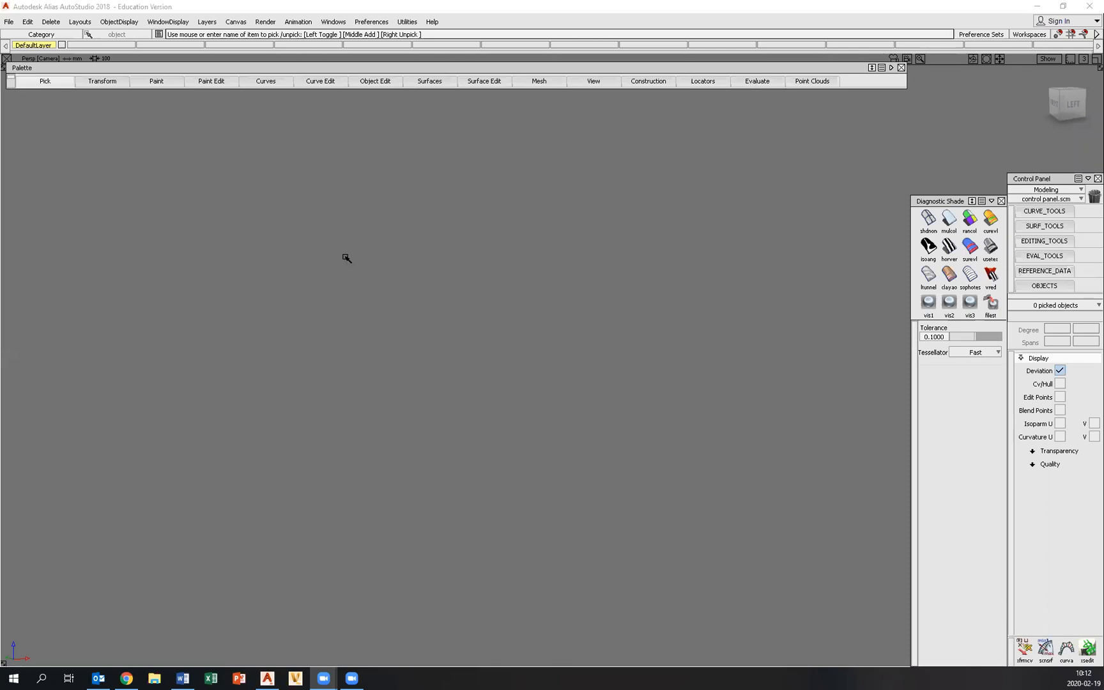
{"action": "mouse_move", "coordinate": [352, 257]}
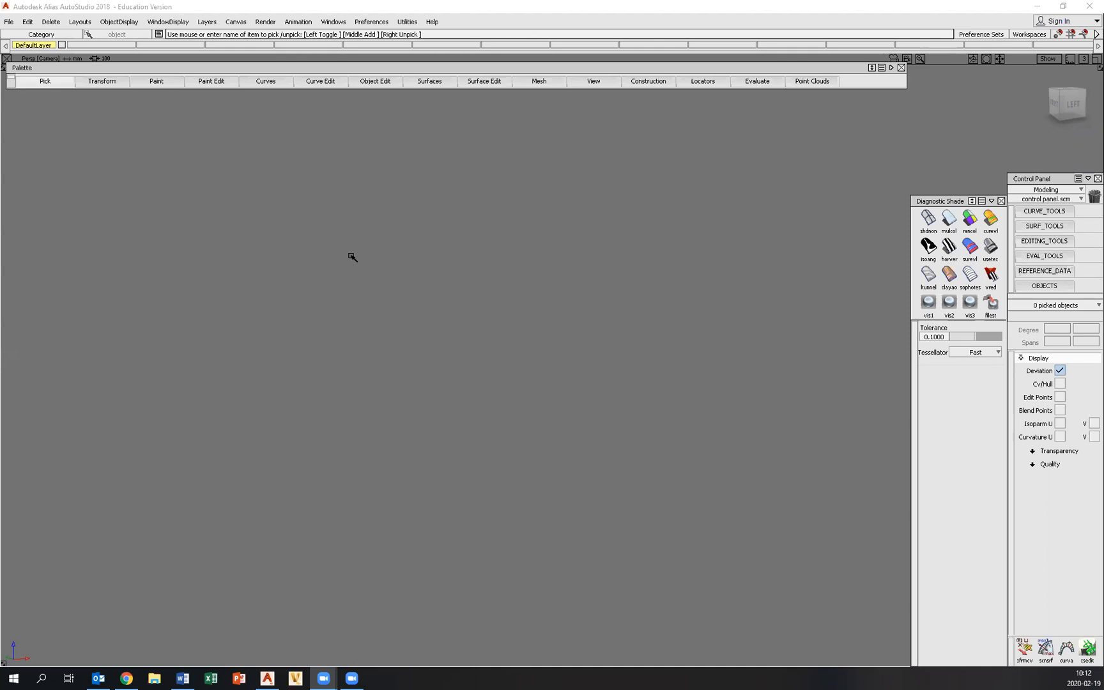
{"action": "mouse_move", "coordinate": [358, 282]}
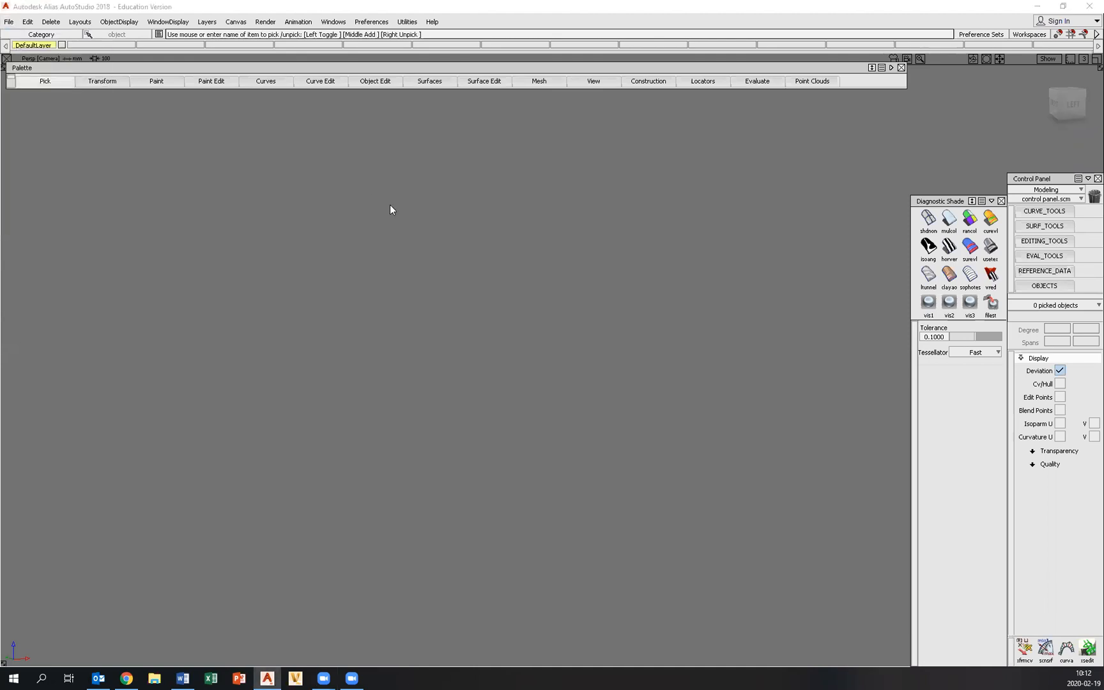
Open the file Scanmesh_direct.wire to load the orange scan mesh
{"action": "left_click", "coordinate": [9, 21]}
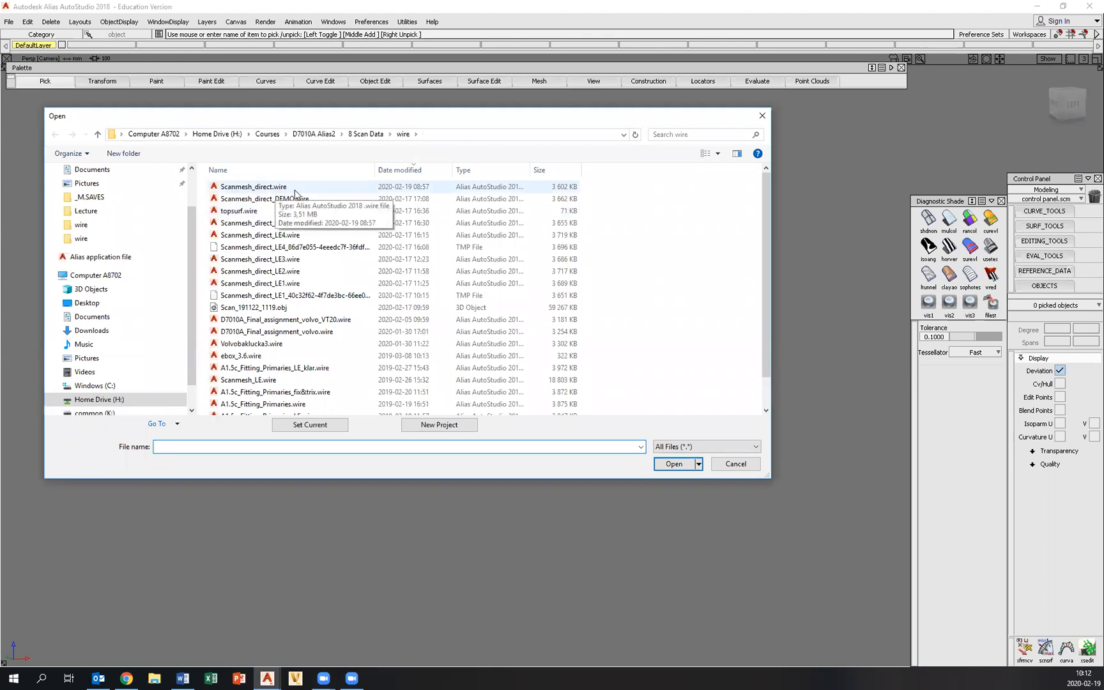
{"action": "left_click", "coordinate": [253, 187]}
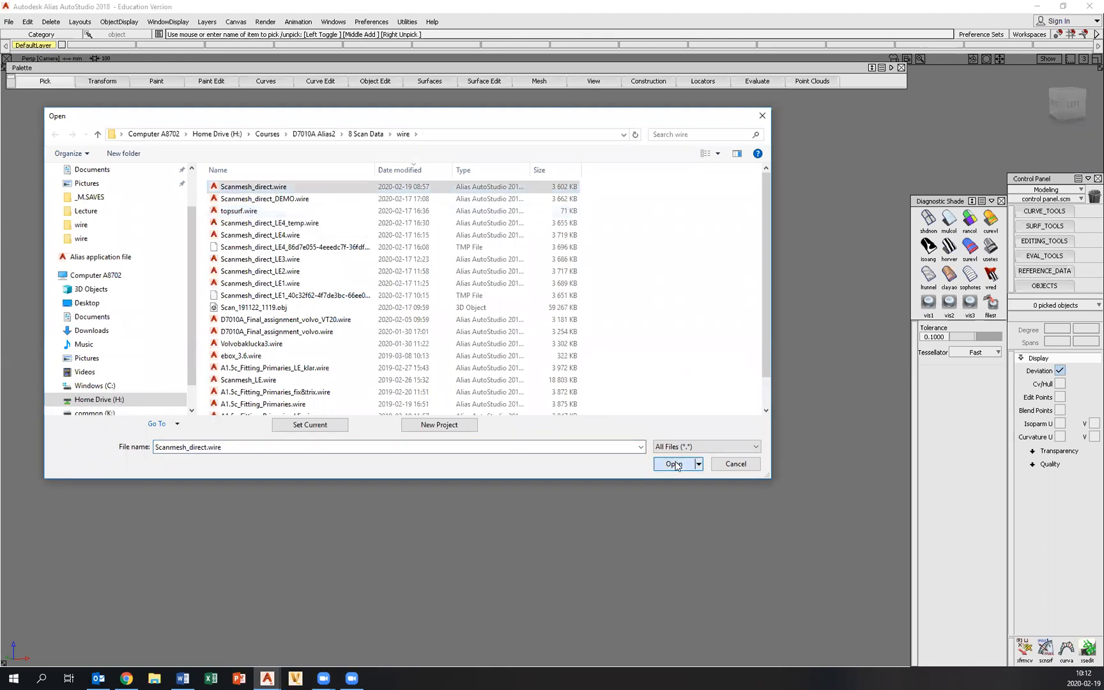
{"action": "left_click", "coordinate": [672, 464]}
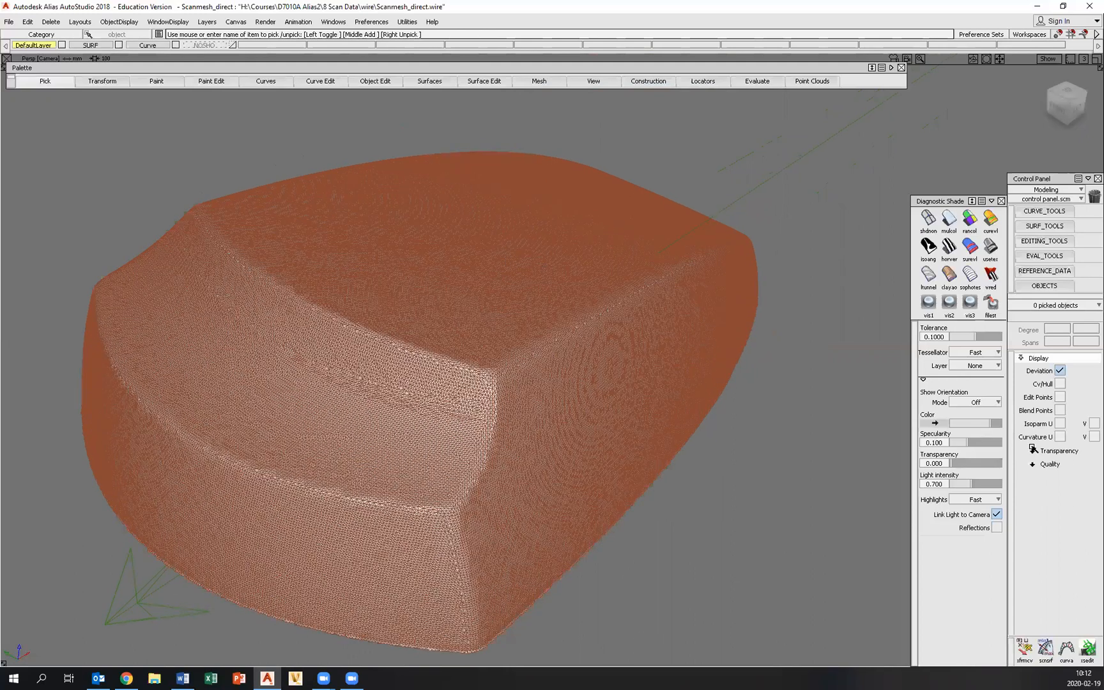
Expand the Transparency settings to make the mesh see-through at 0.310
{"action": "left_click", "coordinate": [1059, 451]}
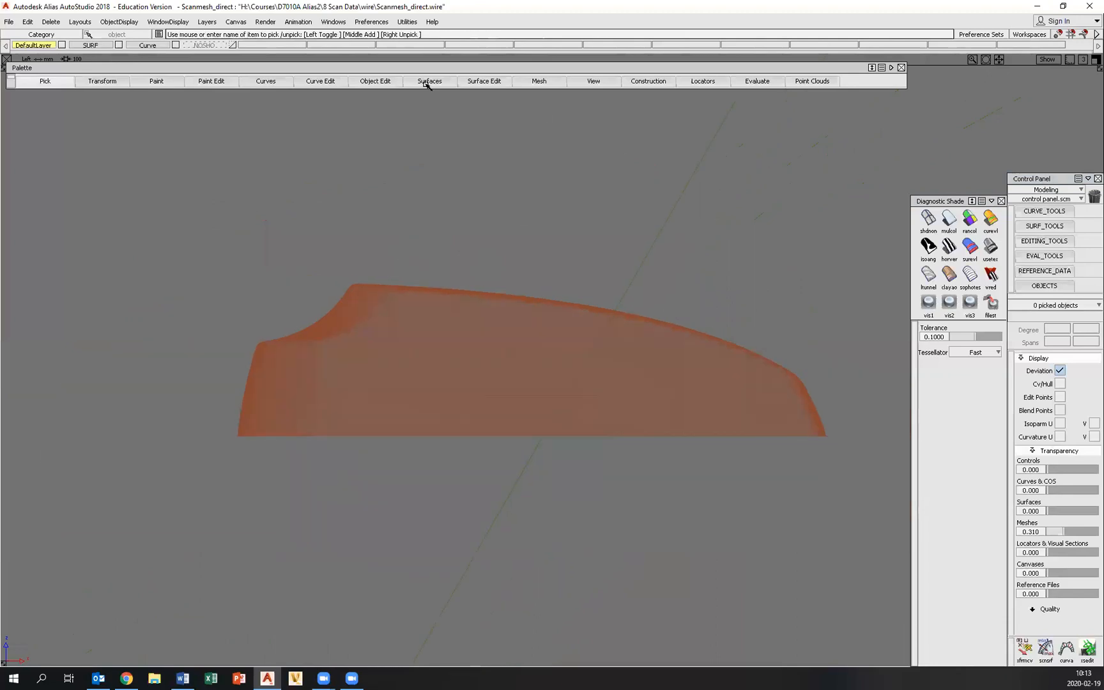
Create a primitive plane, rotate it upright and scale it larger through the mesh
{"action": "left_click", "coordinate": [429, 81]}
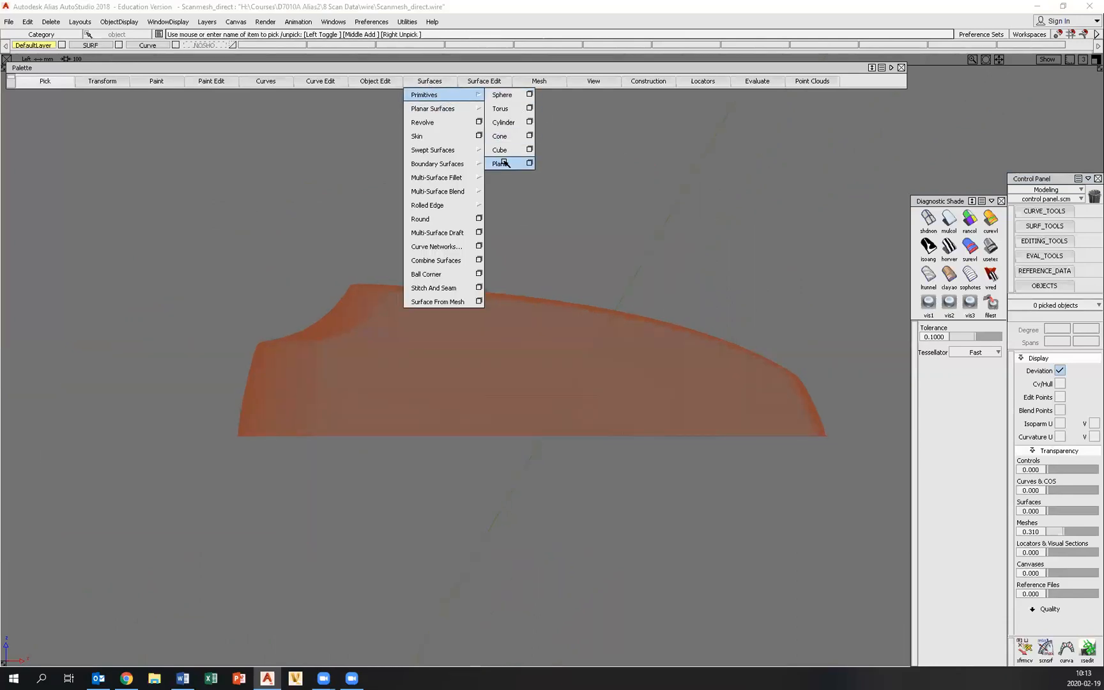
{"action": "left_click", "coordinate": [502, 163]}
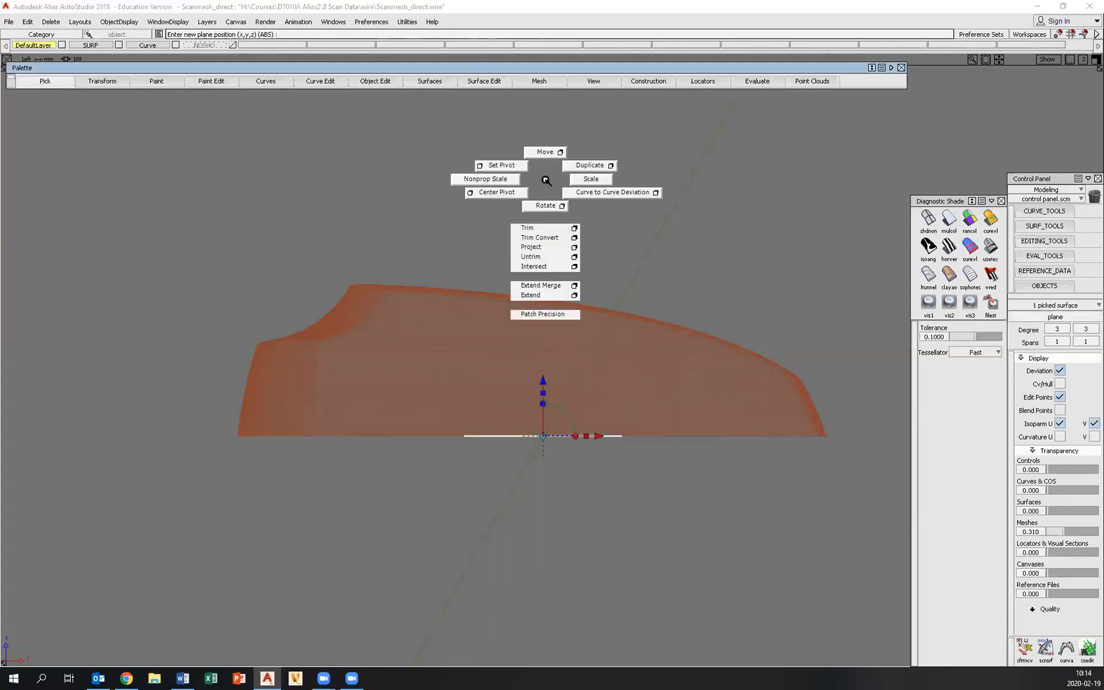
{"action": "left_click", "coordinate": [544, 205]}
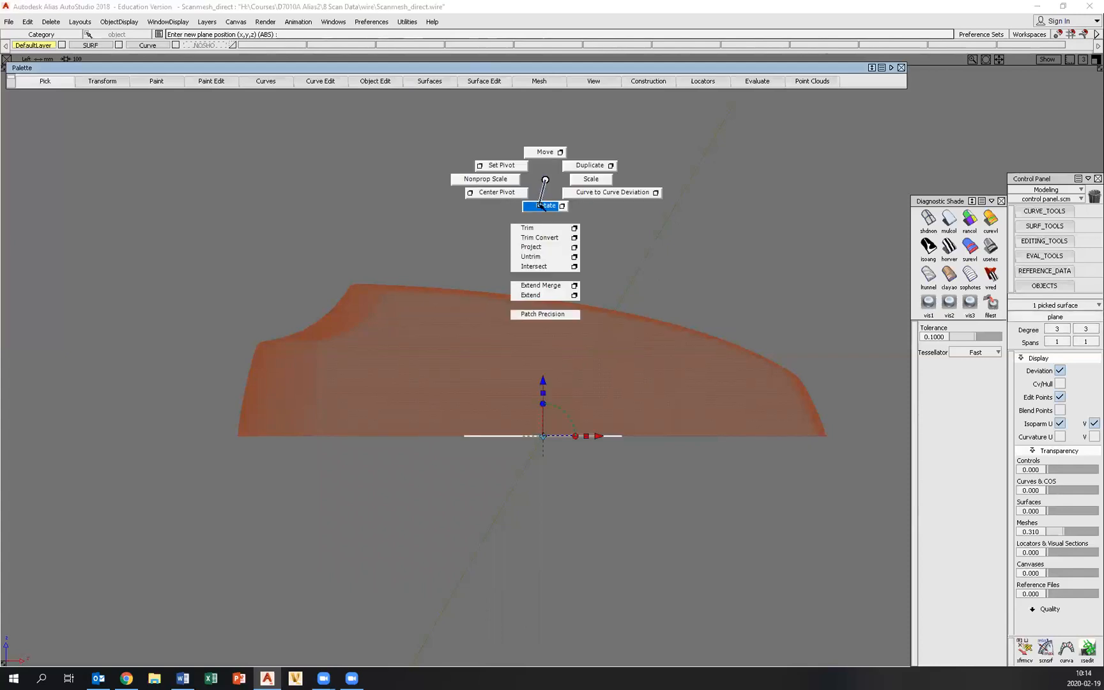
{"action": "left_click", "coordinate": [544, 206]}
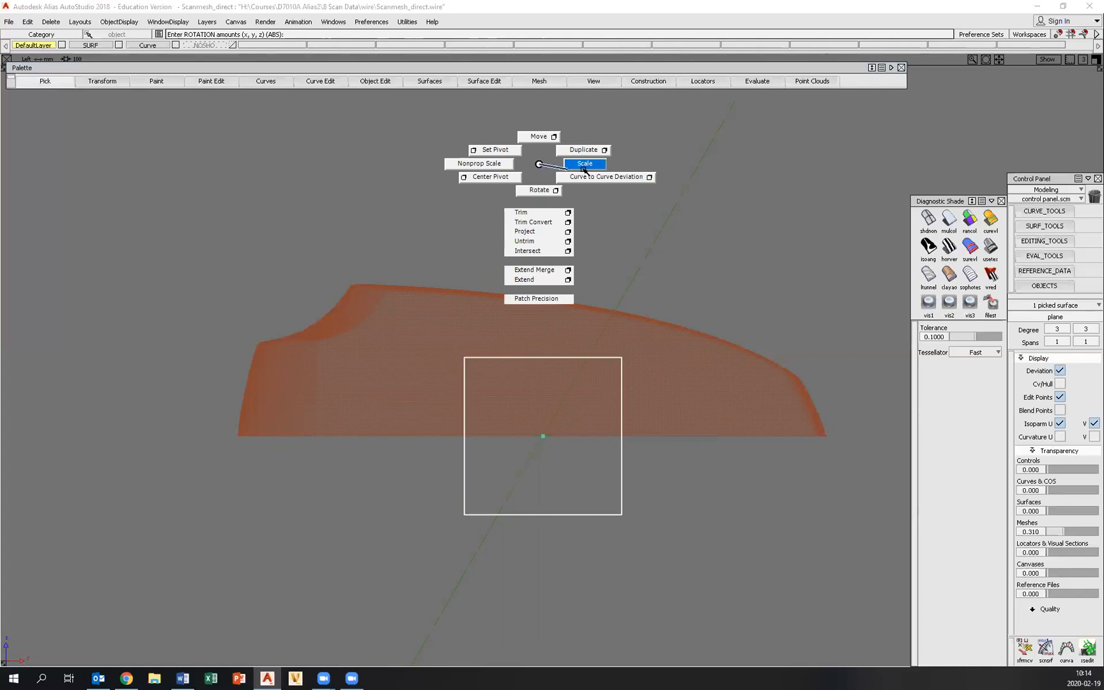
{"action": "left_click", "coordinate": [585, 163]}
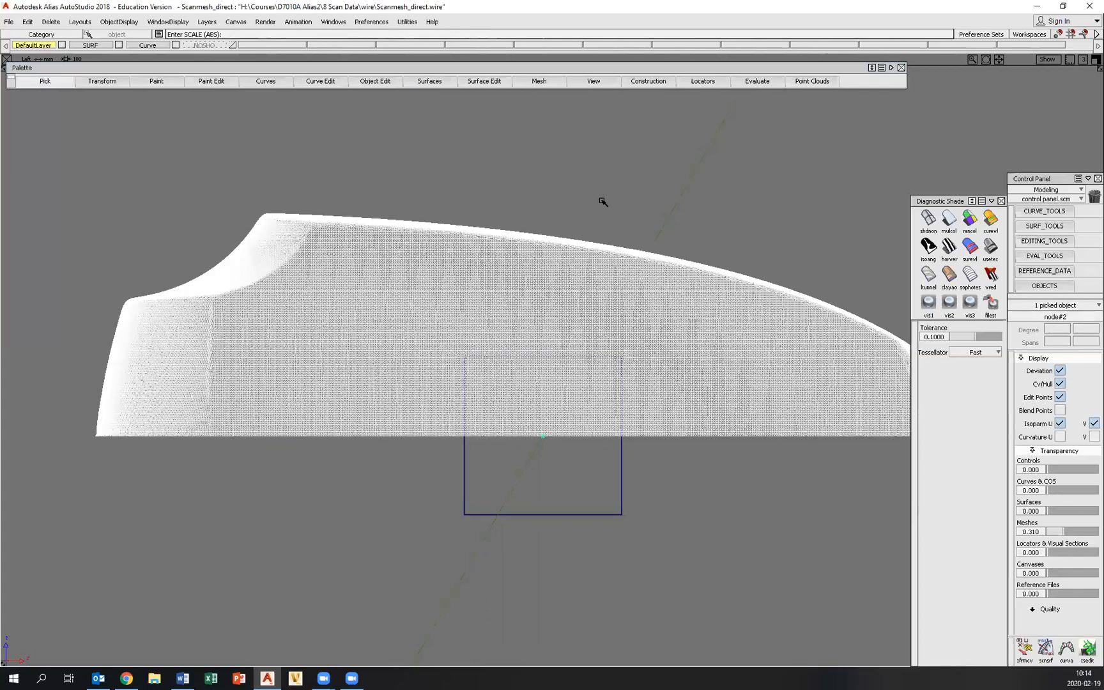
{"action": "key", "text": "ctrl+z"}
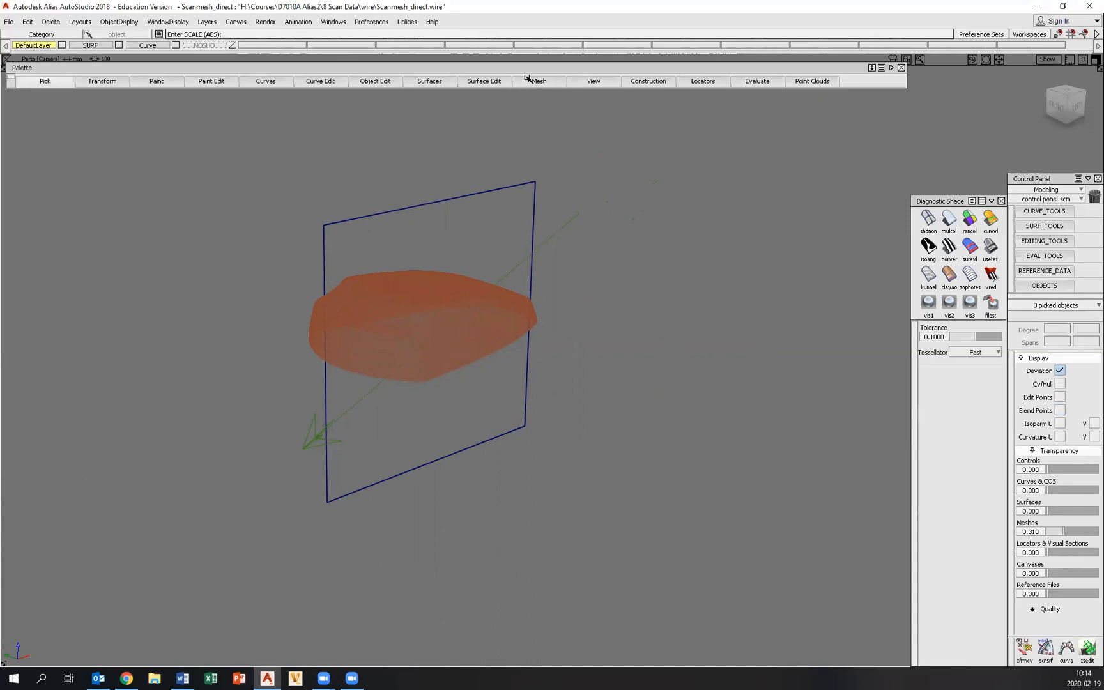
Use Mesh Intersect with the upright plane to create a section curve
{"action": "left_click", "coordinate": [540, 81]}
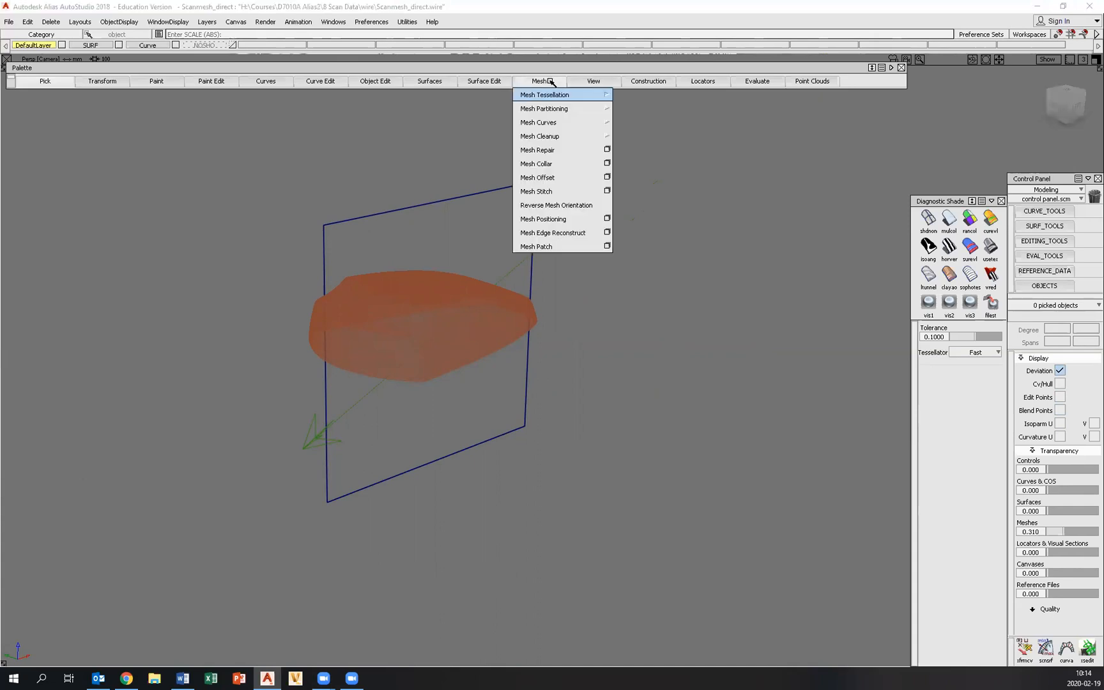
{"action": "mouse_move", "coordinate": [538, 122]}
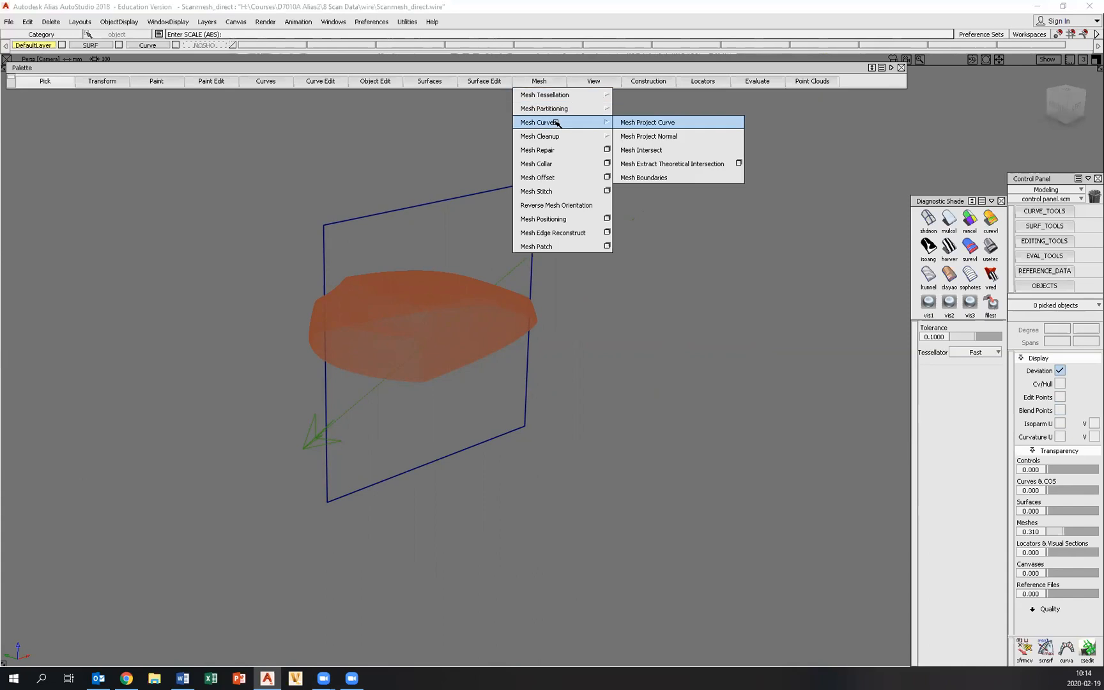
{"action": "mouse_move", "coordinate": [577, 124]}
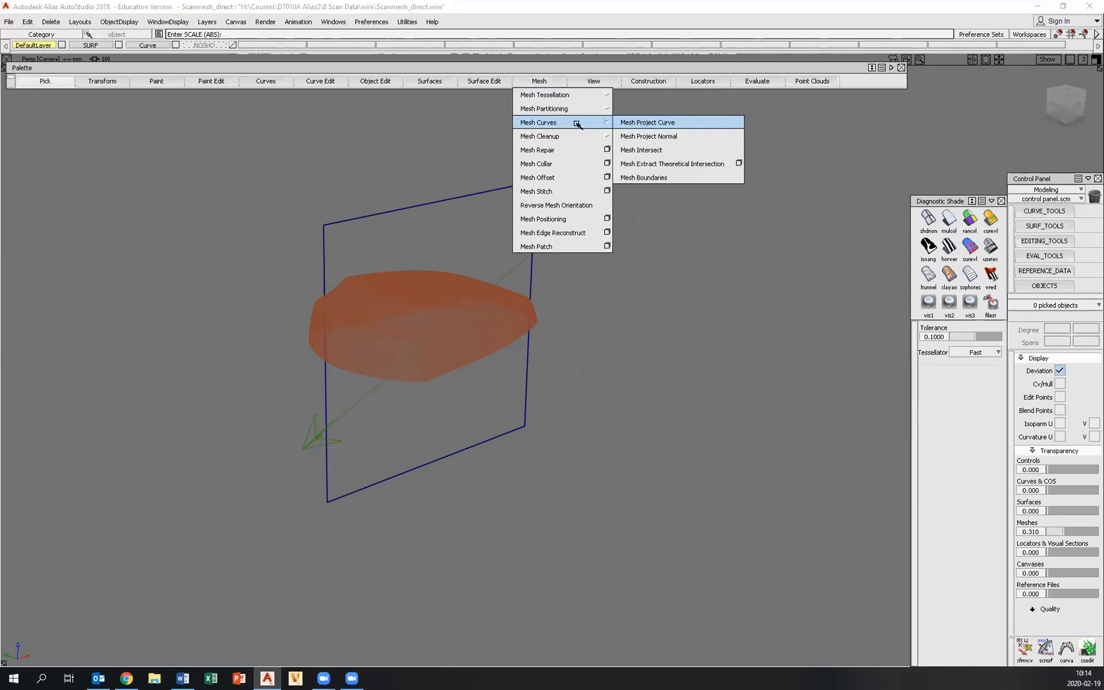
{"action": "left_click", "coordinate": [640, 151]}
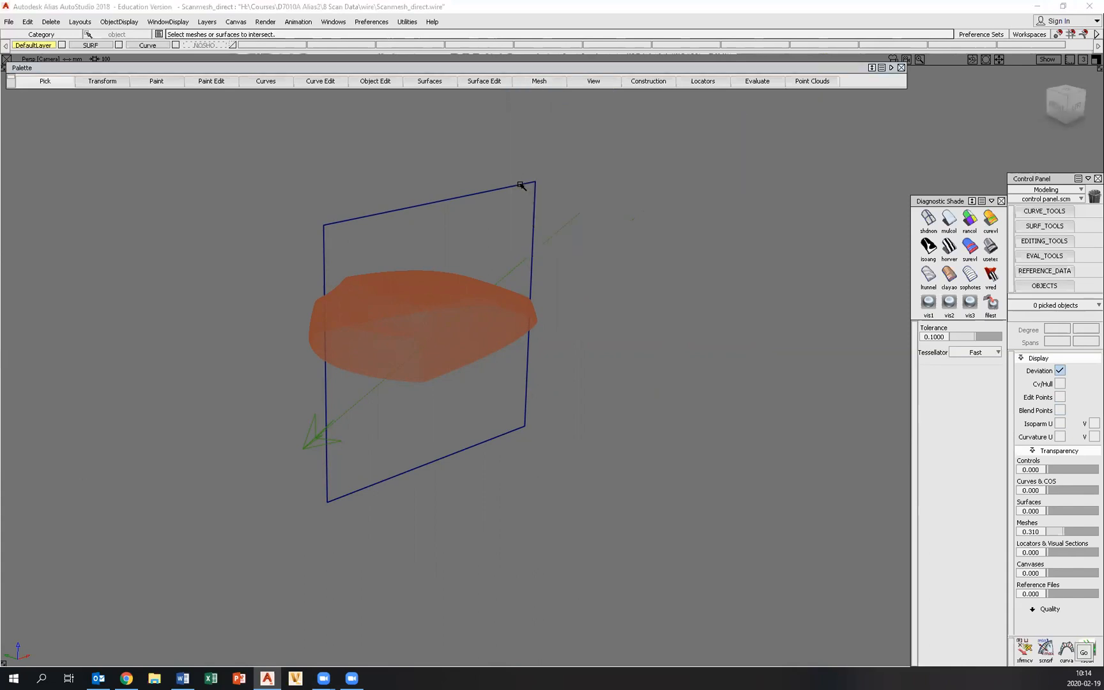
{"action": "left_click", "coordinate": [422, 324]}
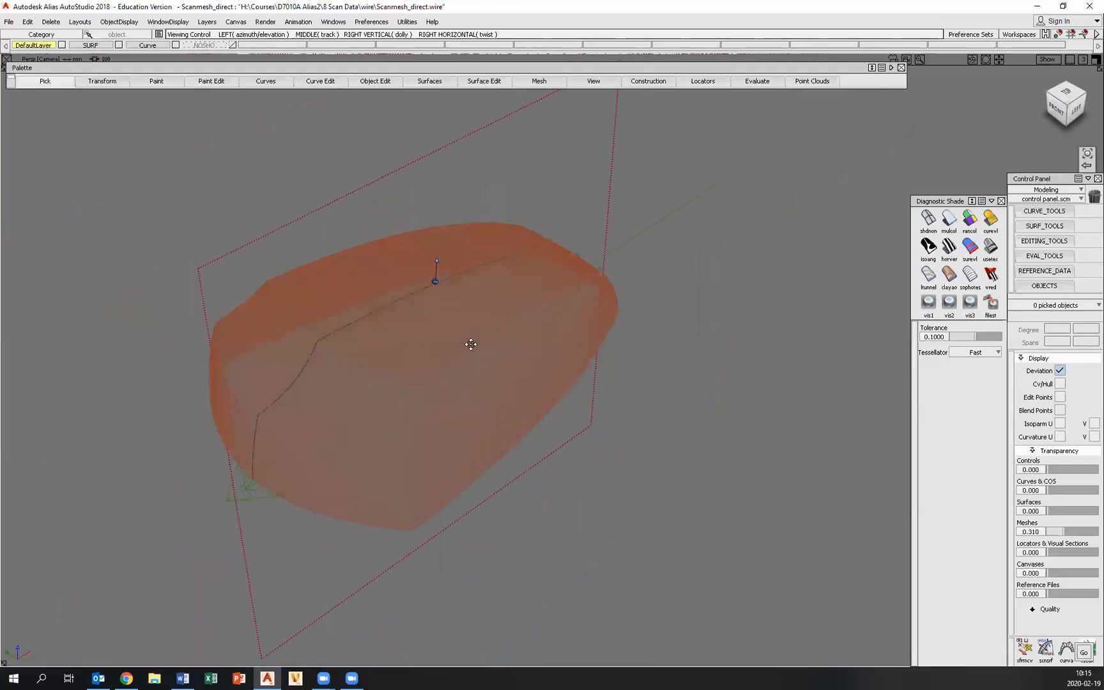
{"action": "left_click", "coordinate": [538, 81]}
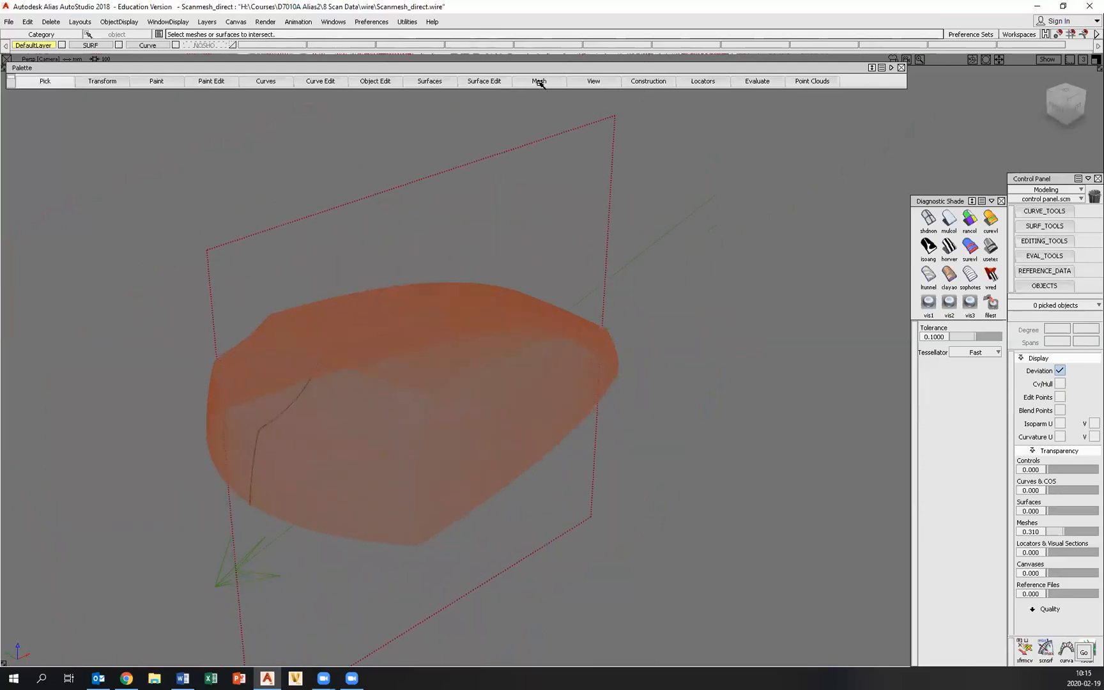
Apply Mesh Cut to the scan mesh along the upright plane
{"action": "left_click", "coordinate": [539, 81]}
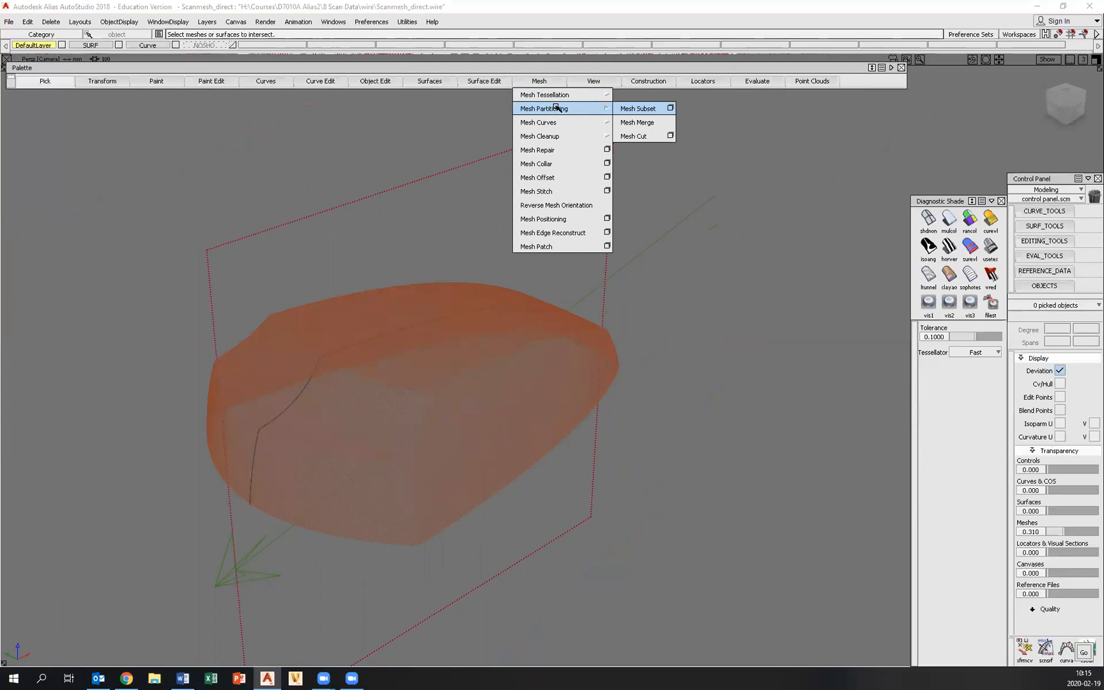
{"action": "left_click", "coordinate": [633, 136]}
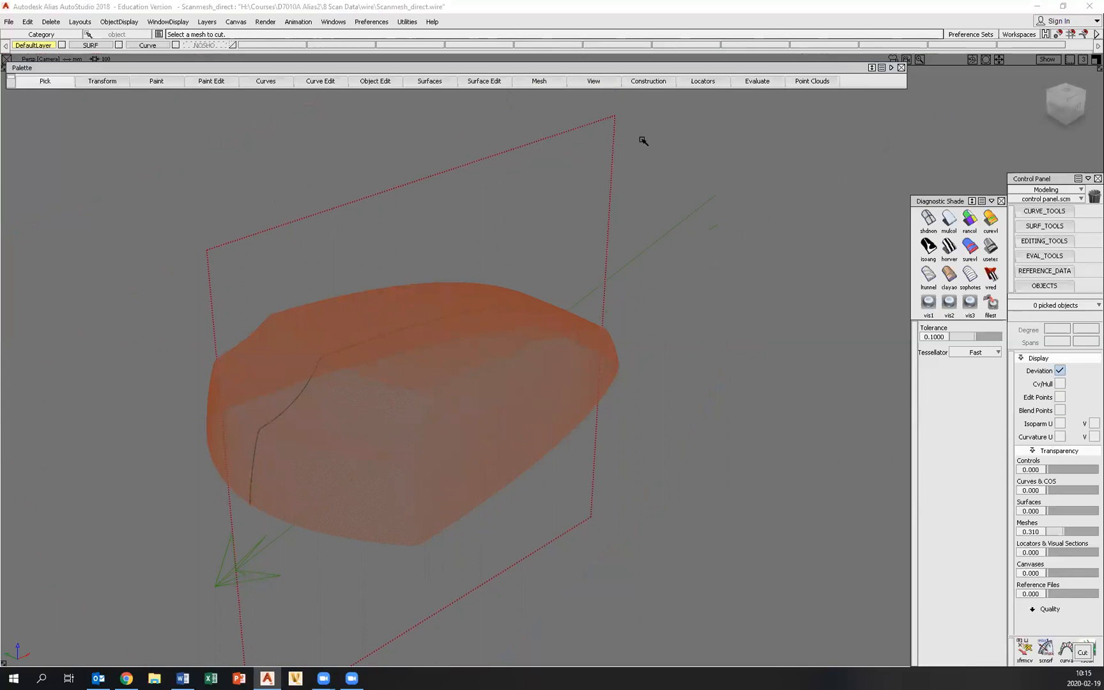
{"action": "mouse_move", "coordinate": [543, 422]}
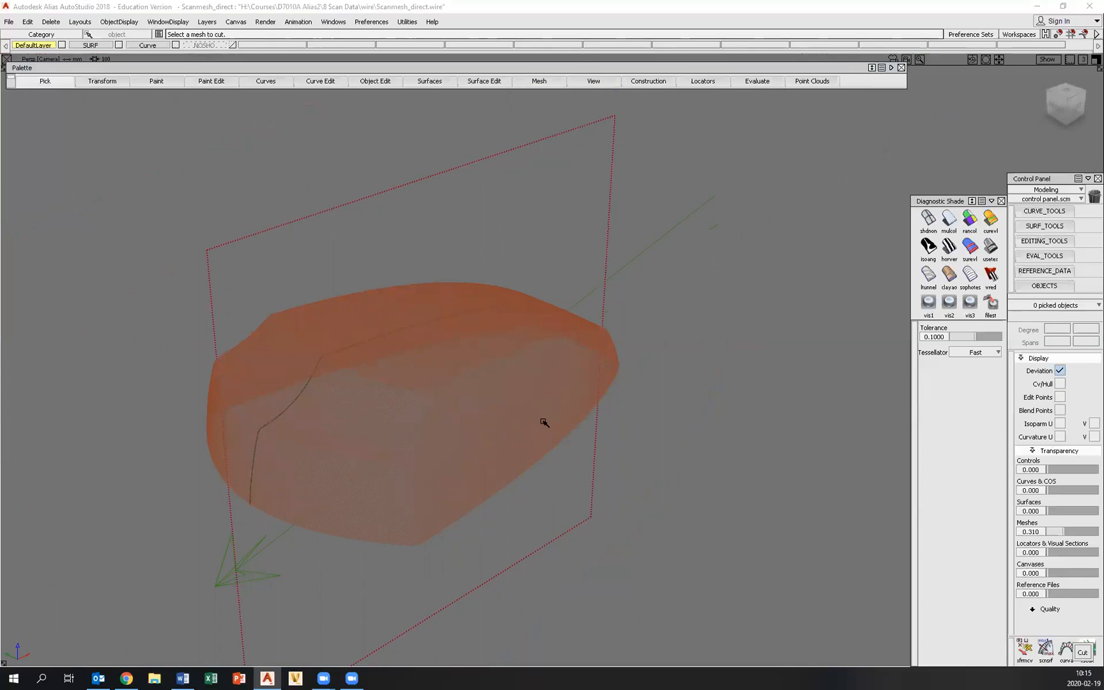
{"action": "left_click", "coordinate": [469, 378]}
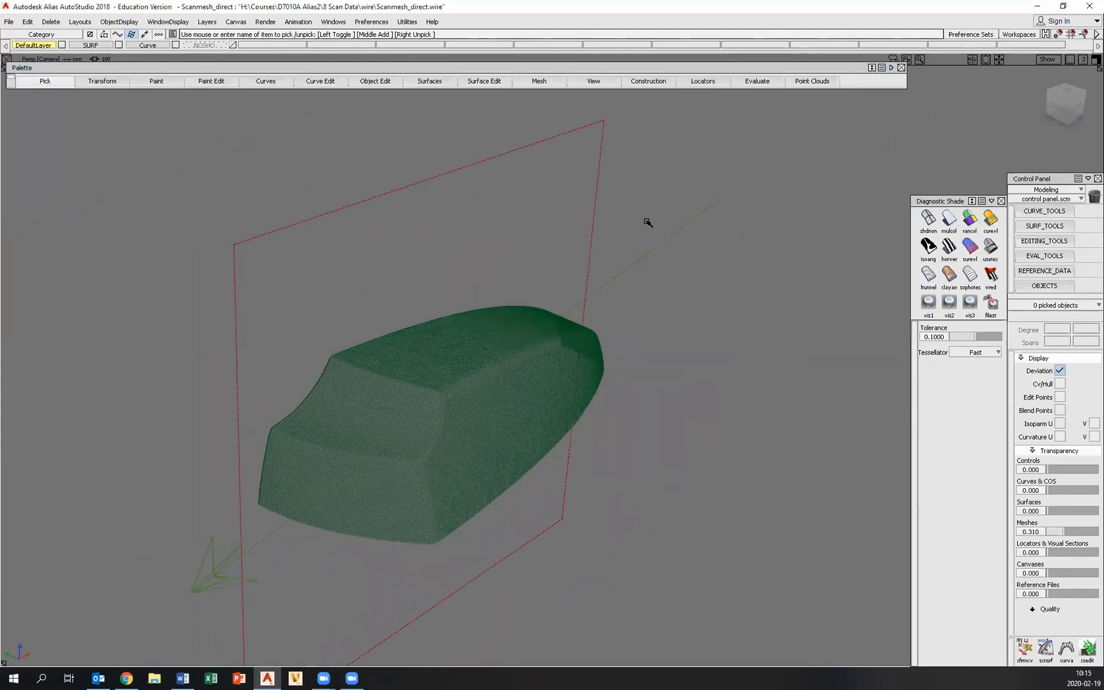
Select the cutting plane, triggering the software error and autosave
{"action": "left_click", "coordinate": [422, 423]}
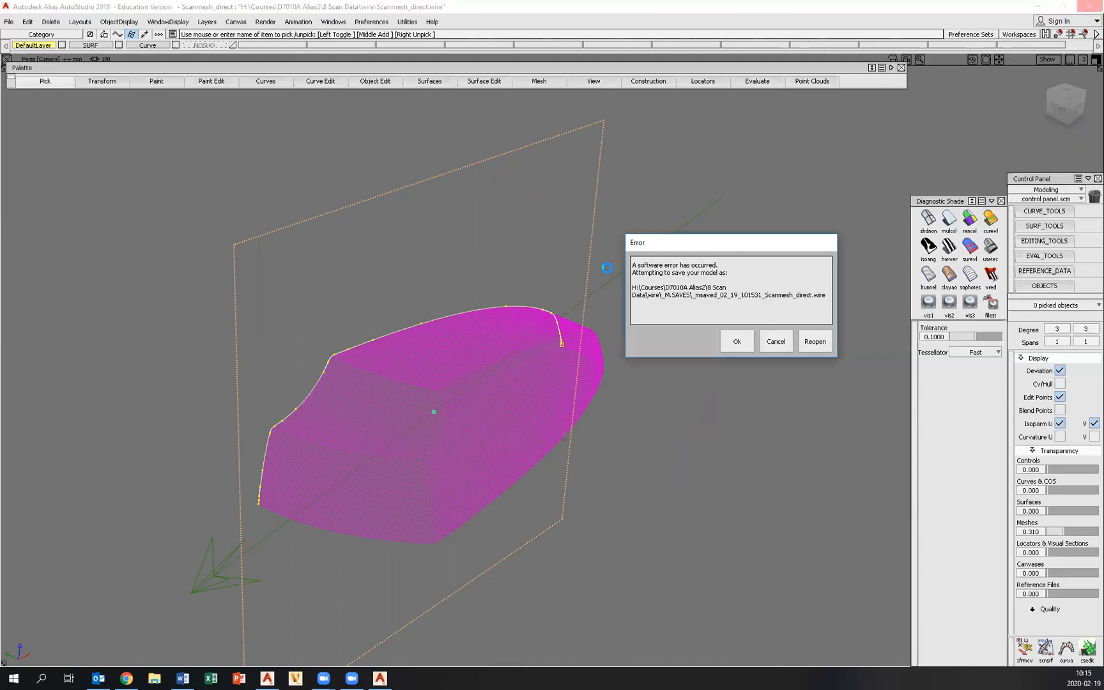
{"action": "mouse_move", "coordinate": [779, 377]}
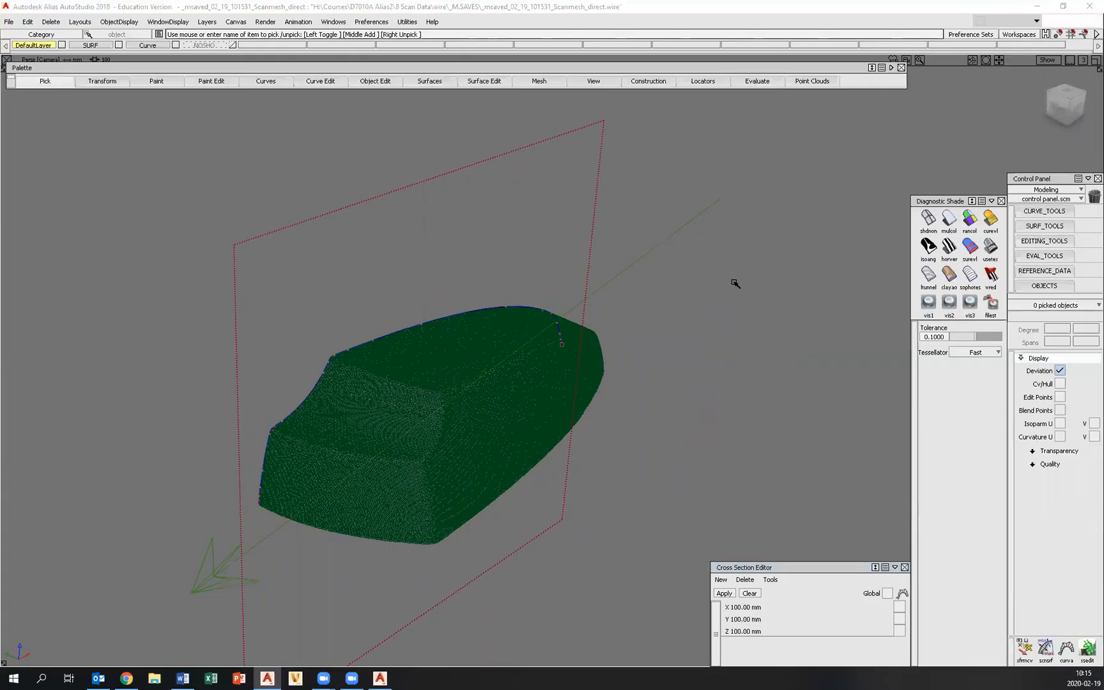
{"action": "mouse_move", "coordinate": [748, 304]}
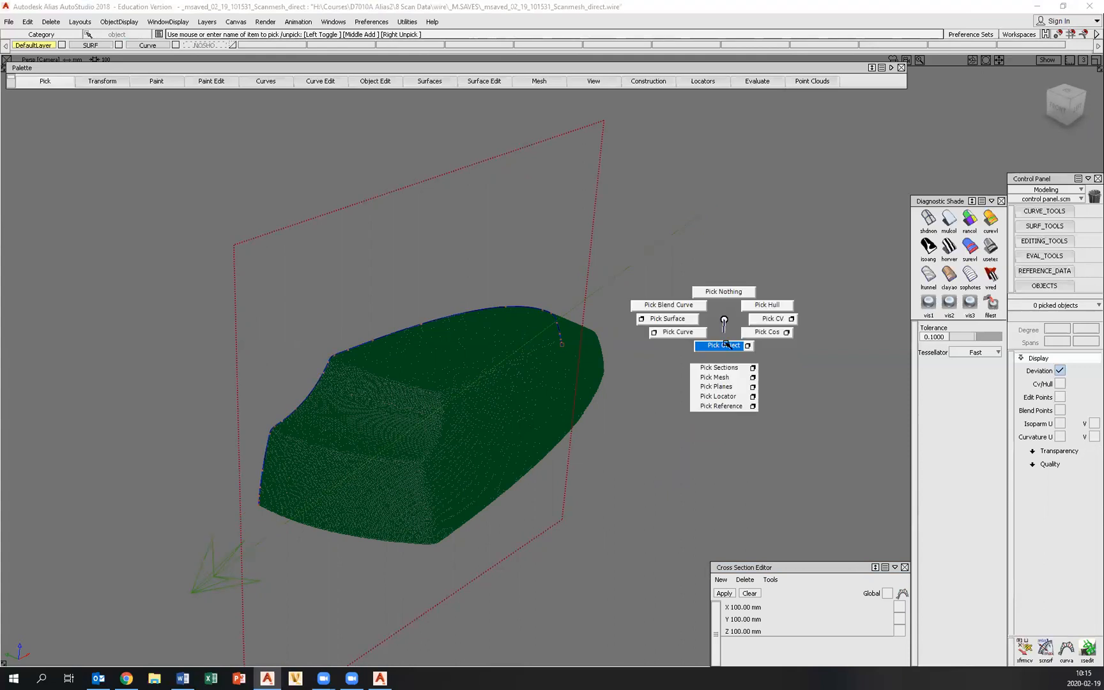
Pick the cutting plane as an object and confirm its deletion
{"action": "left_click", "coordinate": [718, 345]}
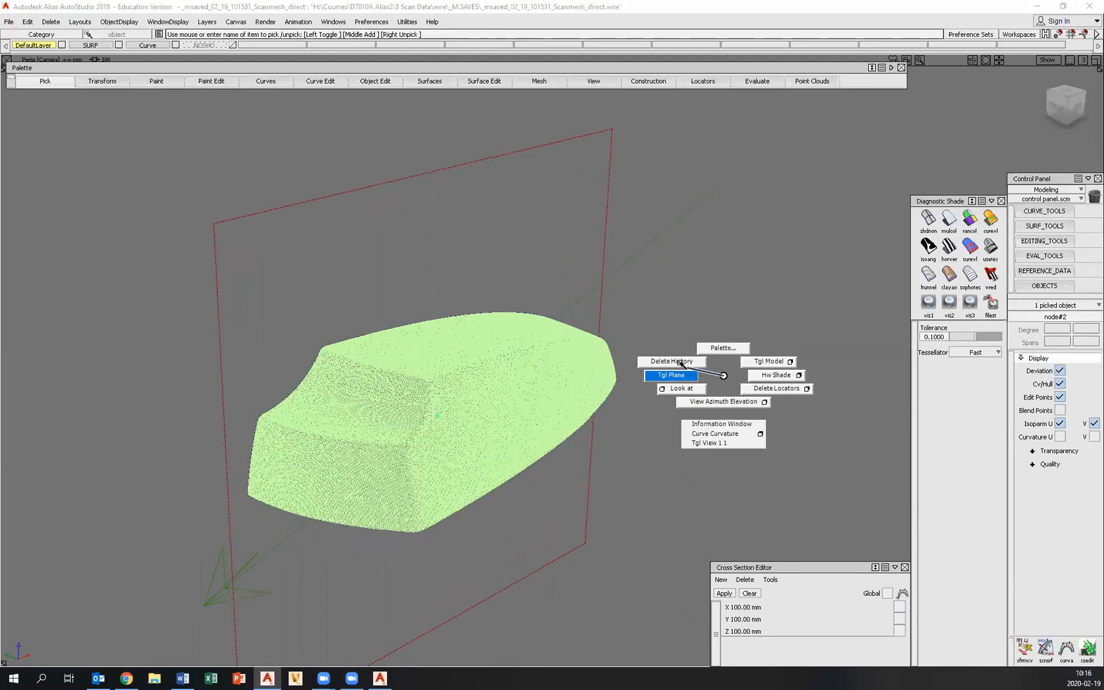
{"action": "left_click", "coordinate": [669, 361]}
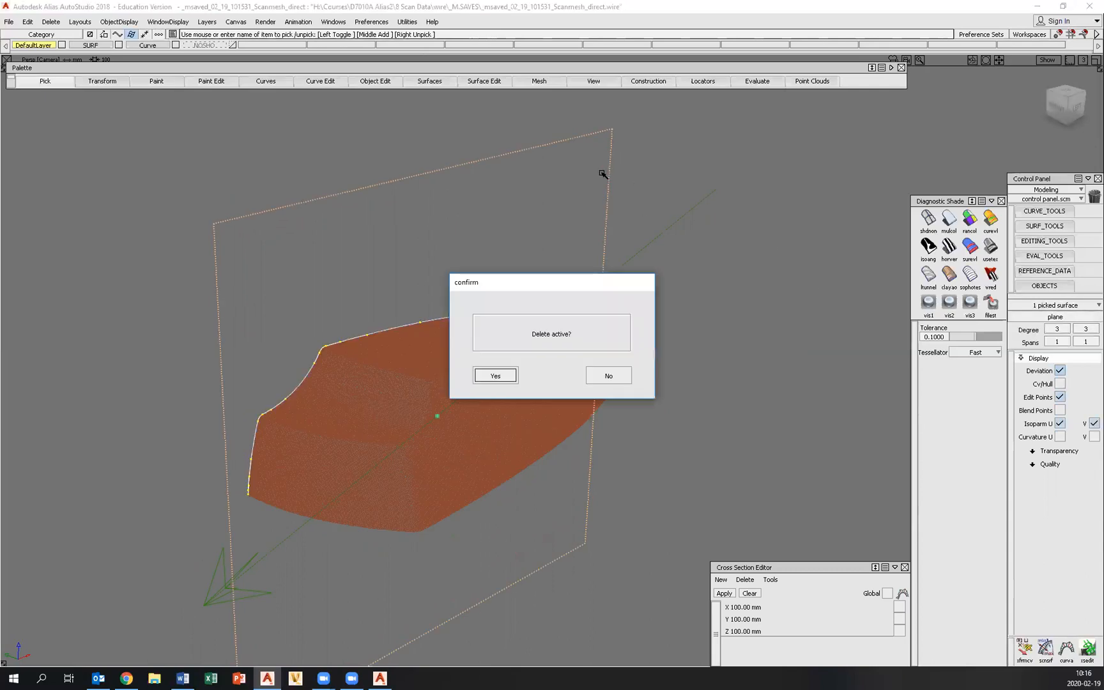
{"action": "left_click", "coordinate": [495, 375]}
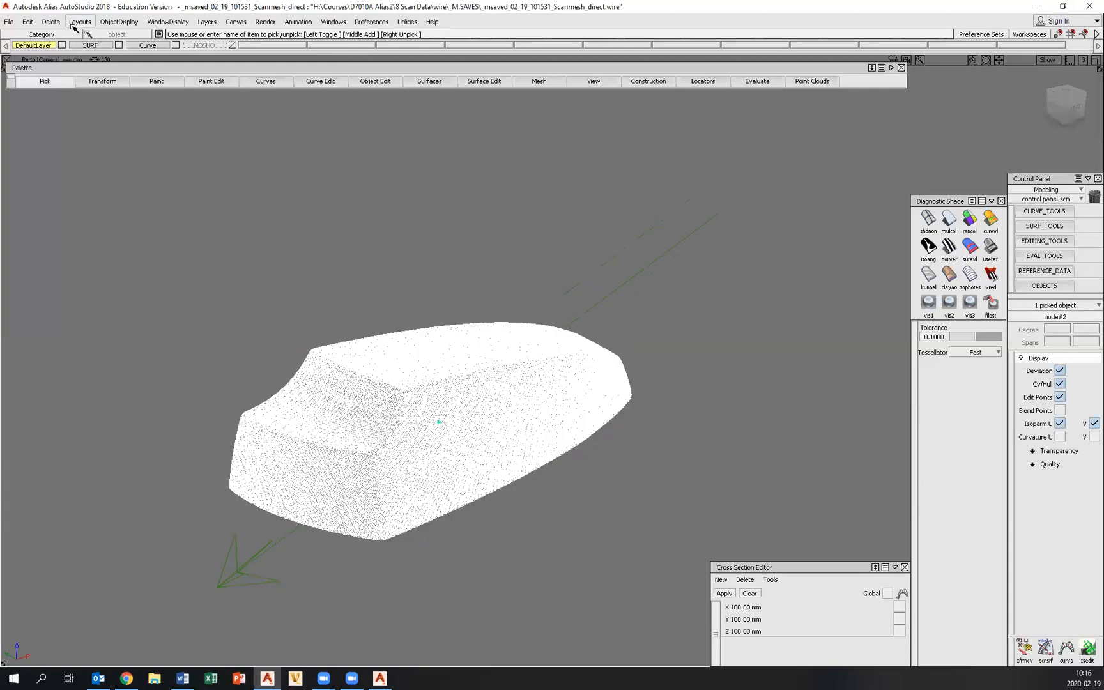
Duplicate the half mesh with Mirror across XZ, then select one half
{"action": "left_click", "coordinate": [27, 21]}
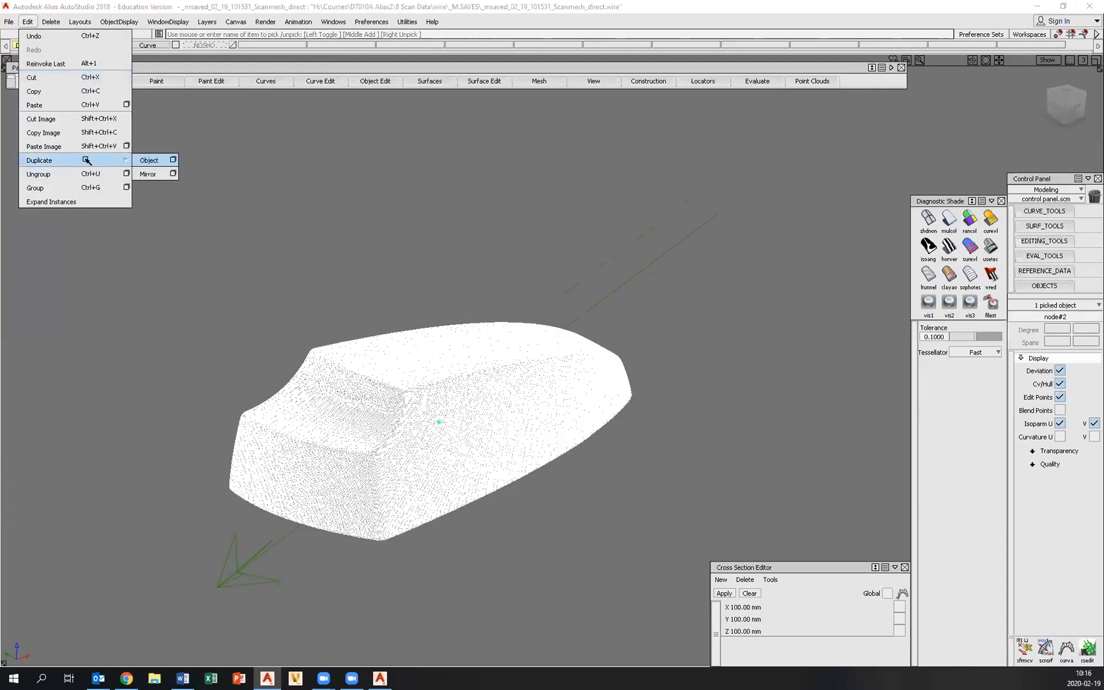
{"action": "left_click", "coordinate": [149, 174]}
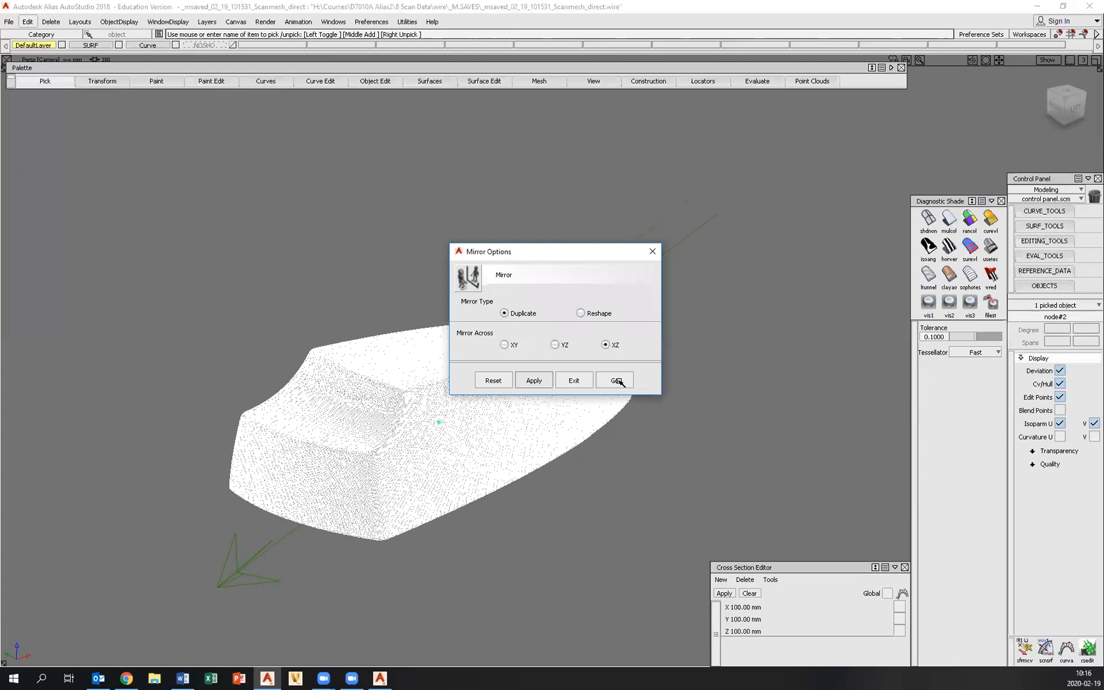
{"action": "left_click", "coordinate": [614, 380]}
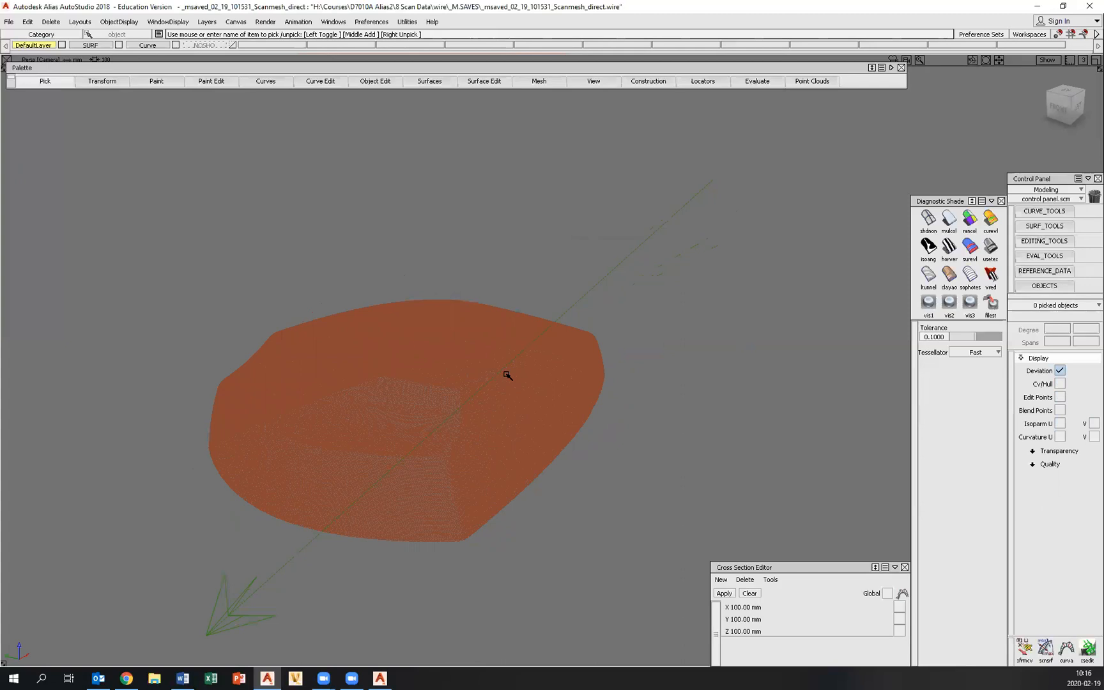
{"action": "mouse_move", "coordinate": [641, 429]}
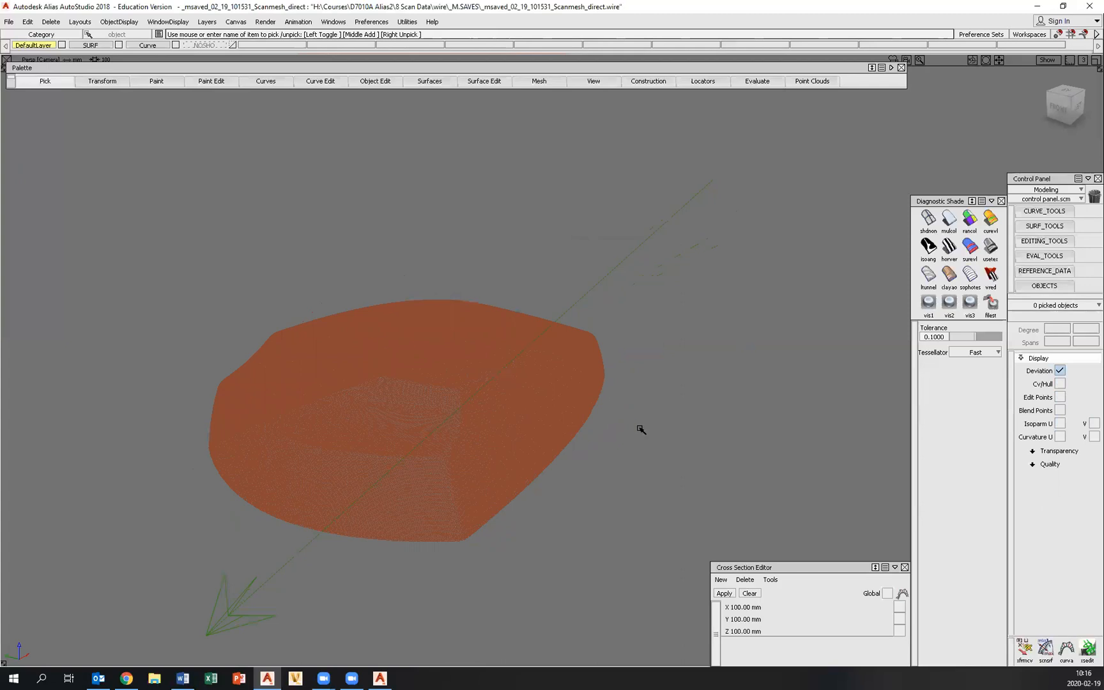
{"action": "left_click", "coordinate": [422, 422]}
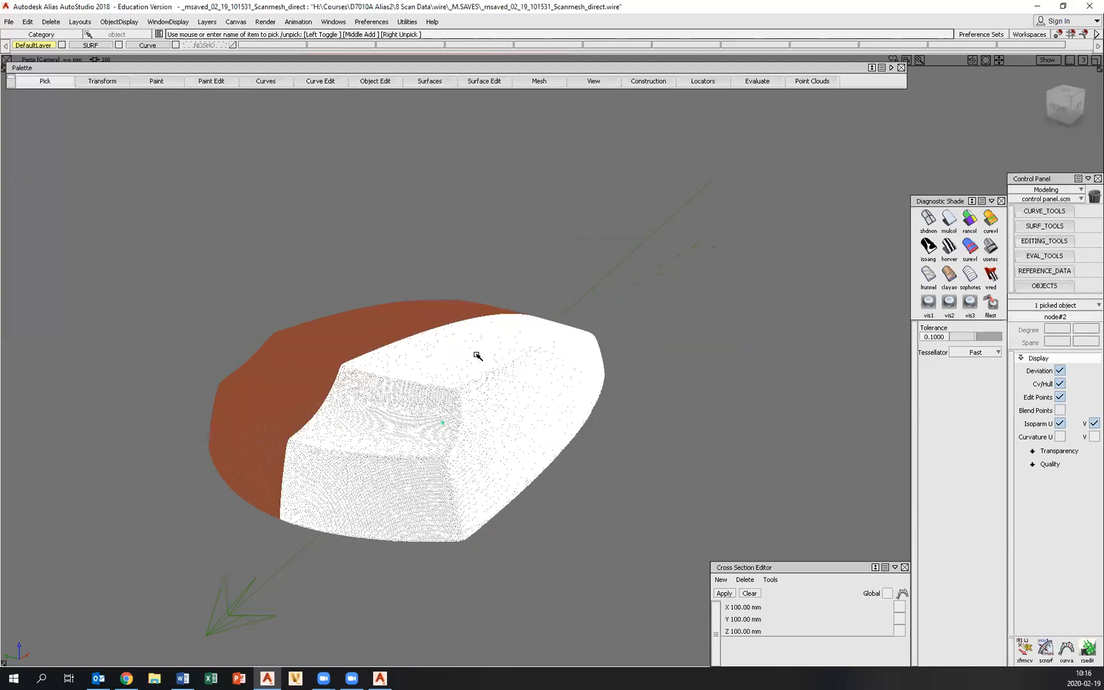
{"action": "mouse_move", "coordinate": [365, 267]}
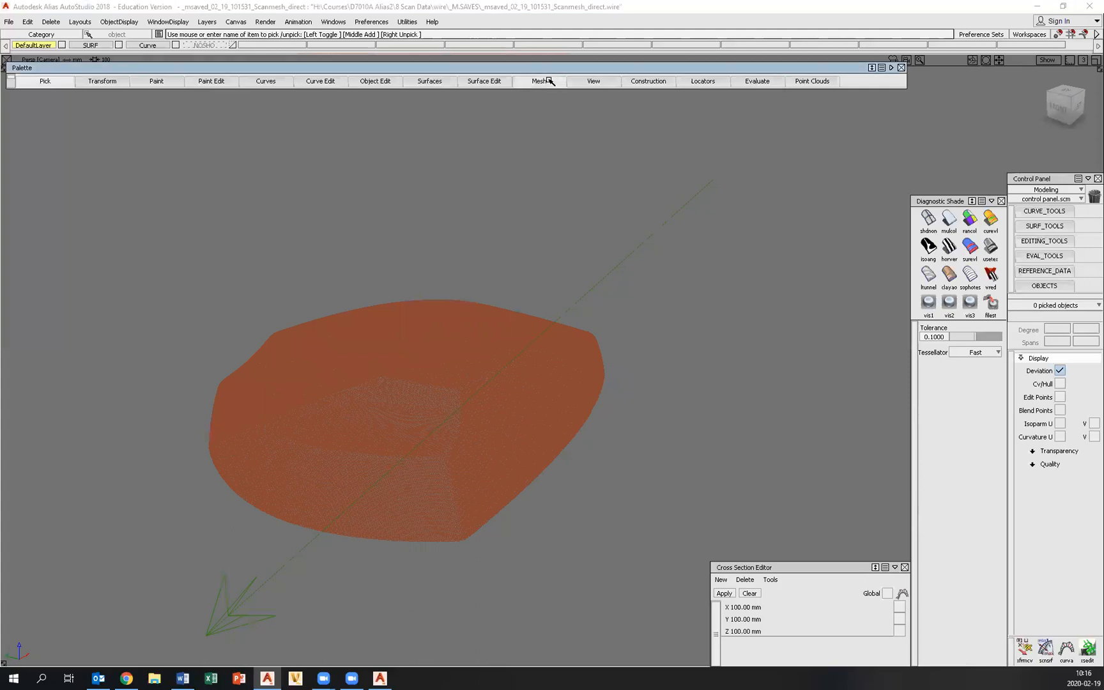
Combine both mesh halves into one with Mesh Merge
{"action": "left_click", "coordinate": [537, 81]}
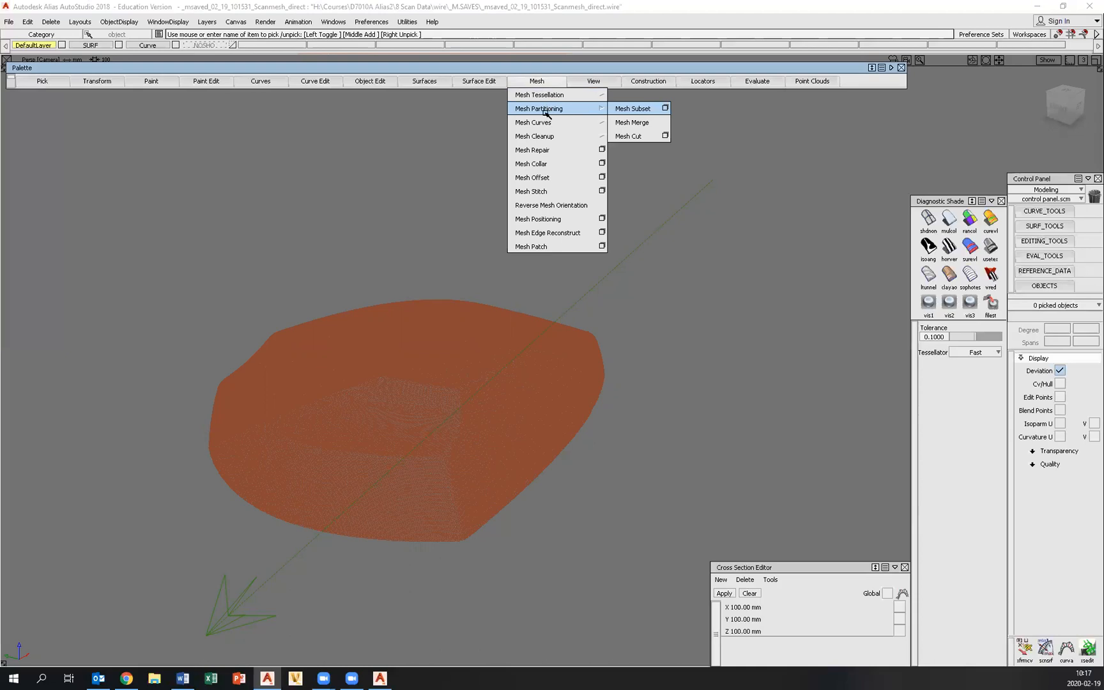
{"action": "mouse_move", "coordinate": [632, 122]}
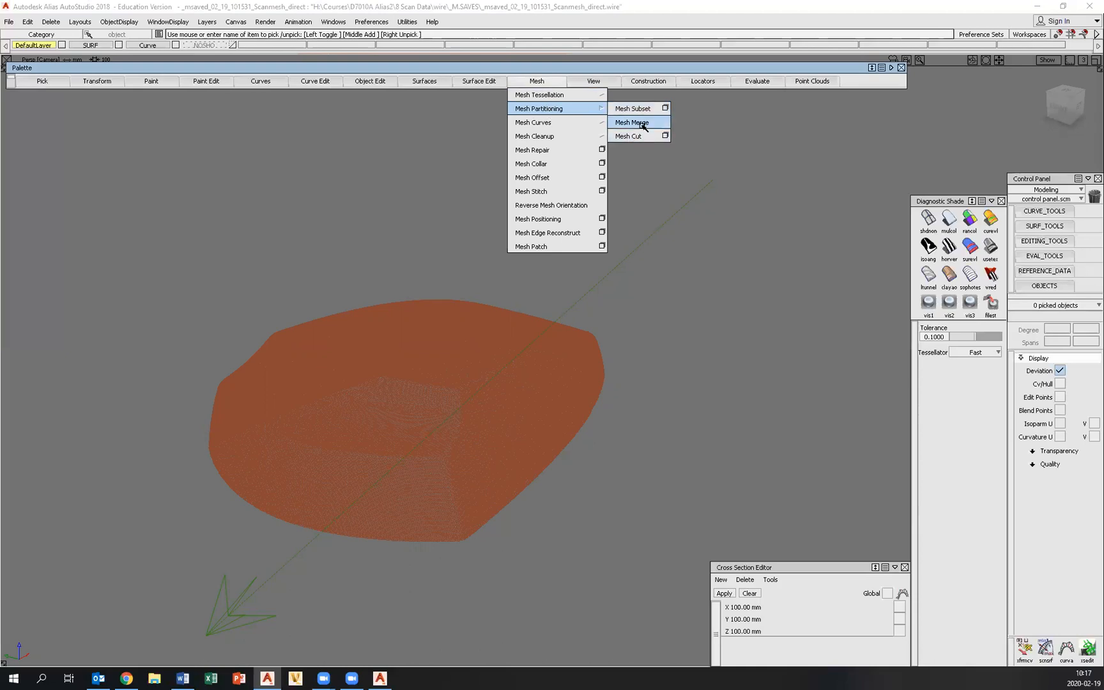
{"action": "left_click", "coordinate": [632, 122]}
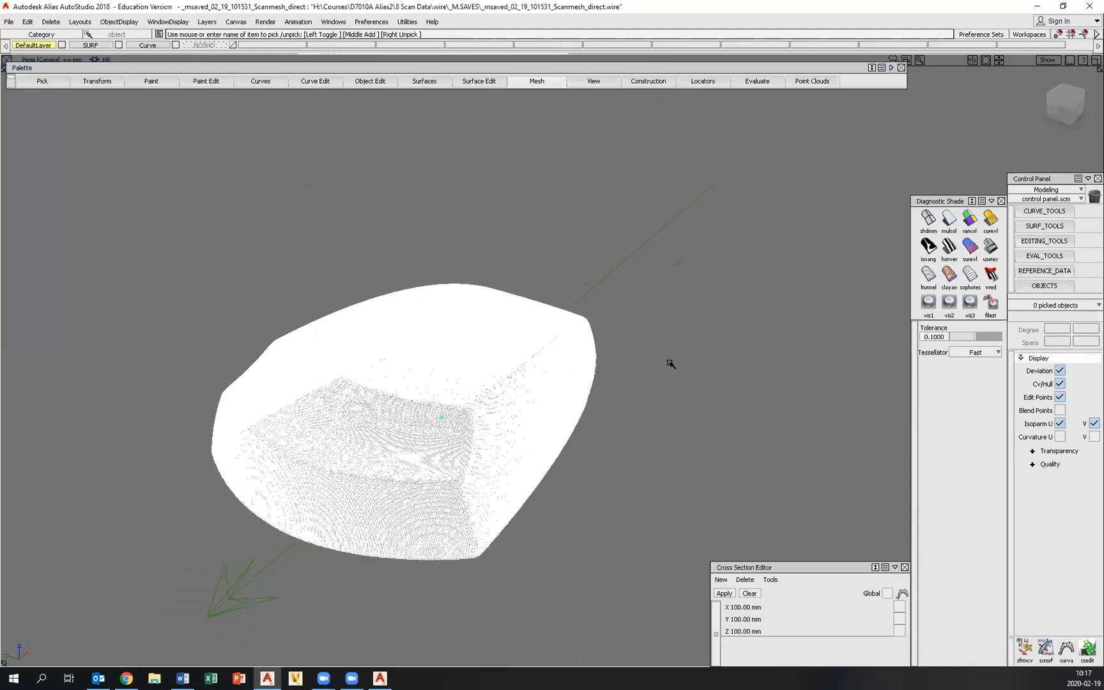
{"action": "left_click", "coordinate": [1033, 451]}
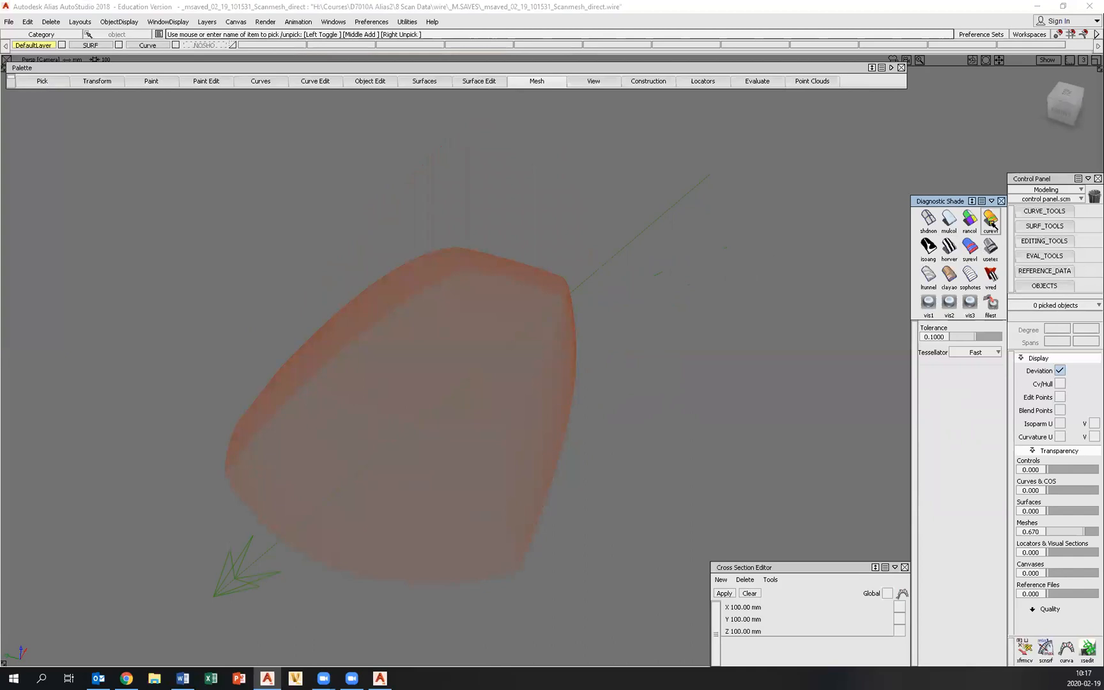
Turn on evaluation shading for the merged scan mesh
{"action": "left_click", "coordinate": [989, 219]}
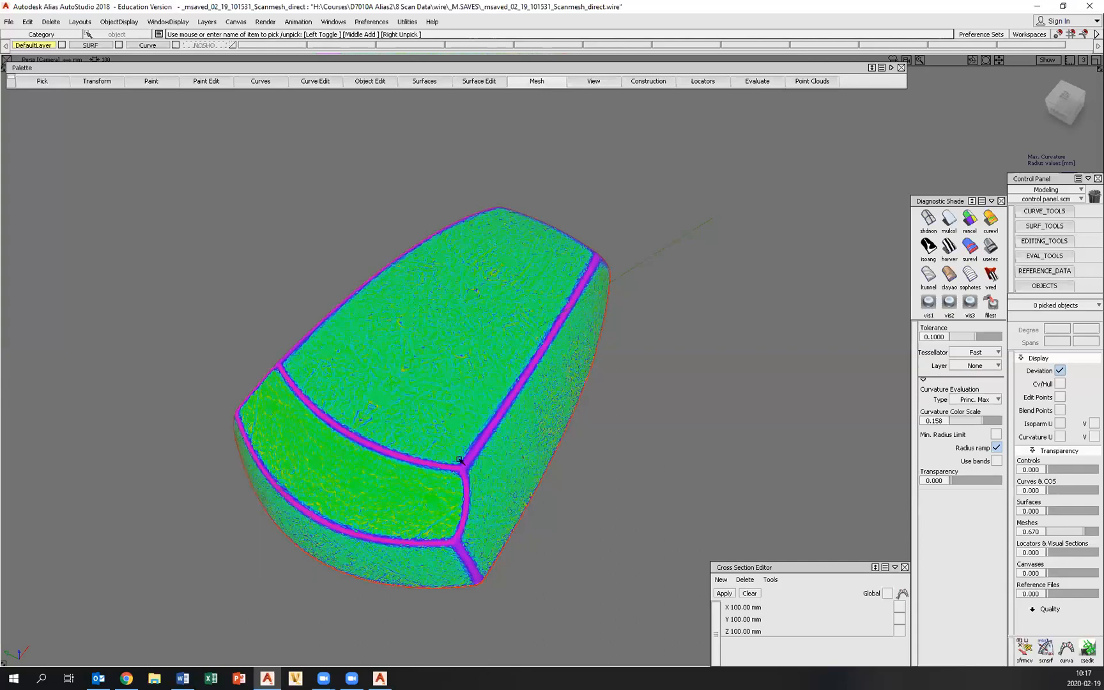
{"action": "mouse_move", "coordinate": [381, 456]}
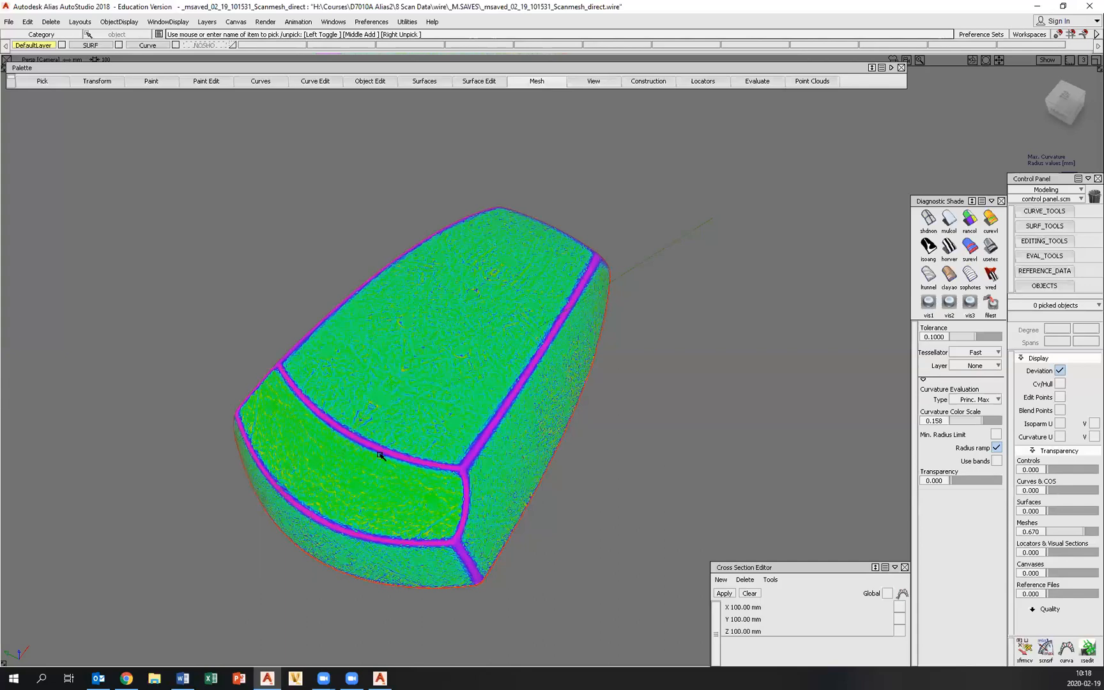
{"action": "mouse_move", "coordinate": [454, 473]}
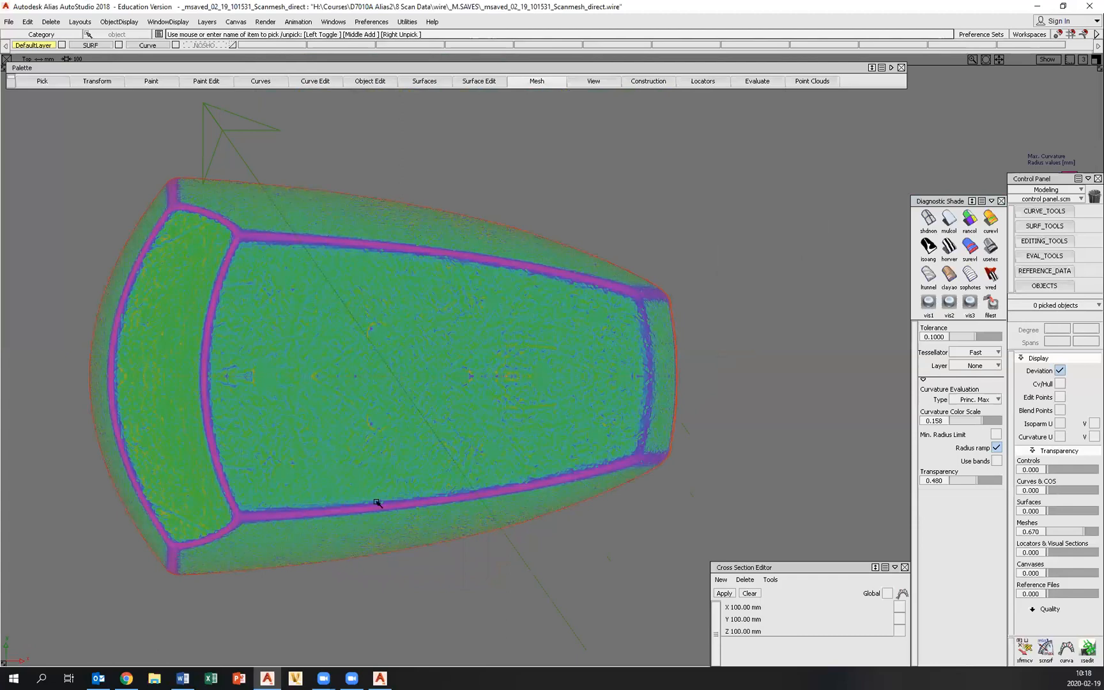
{"action": "mouse_move", "coordinate": [257, 254]}
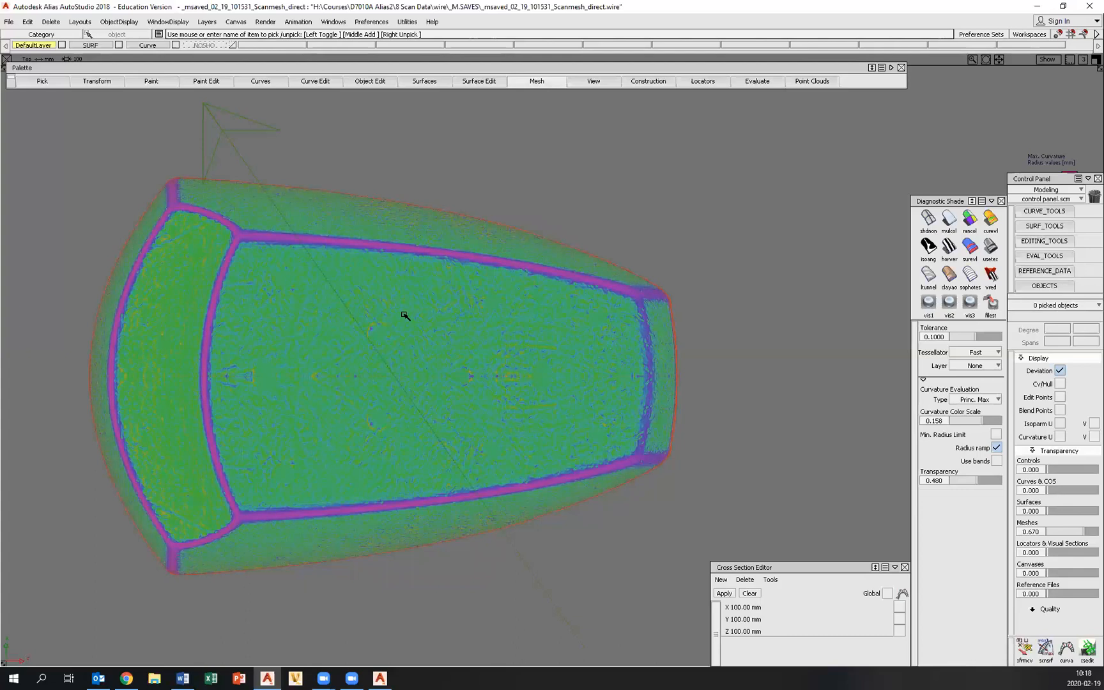
{"action": "mouse_move", "coordinate": [681, 246]}
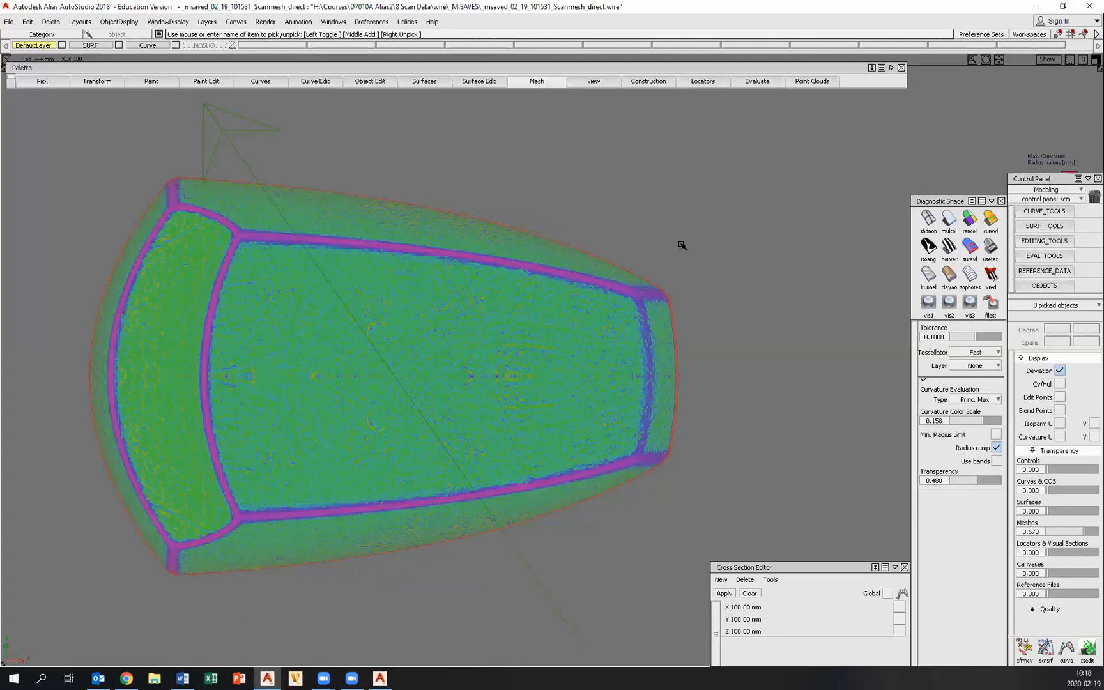
Start a Square boundary surface with Explicit Control and U and V degree 2
{"action": "left_click", "coordinate": [423, 81]}
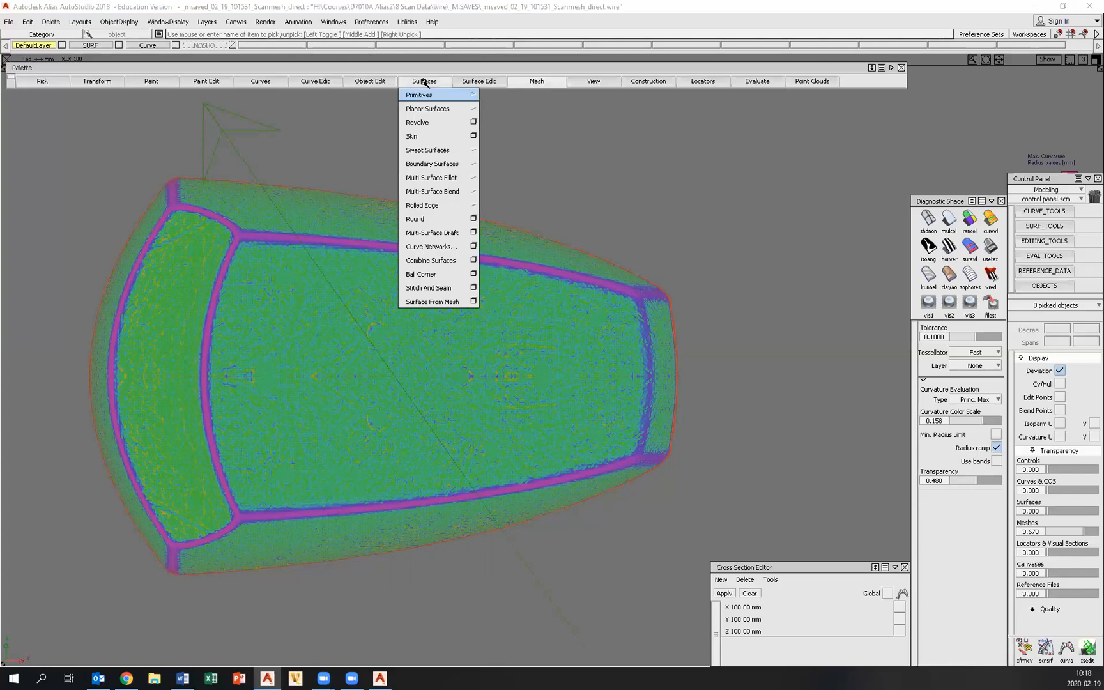
{"action": "mouse_move", "coordinate": [432, 164]}
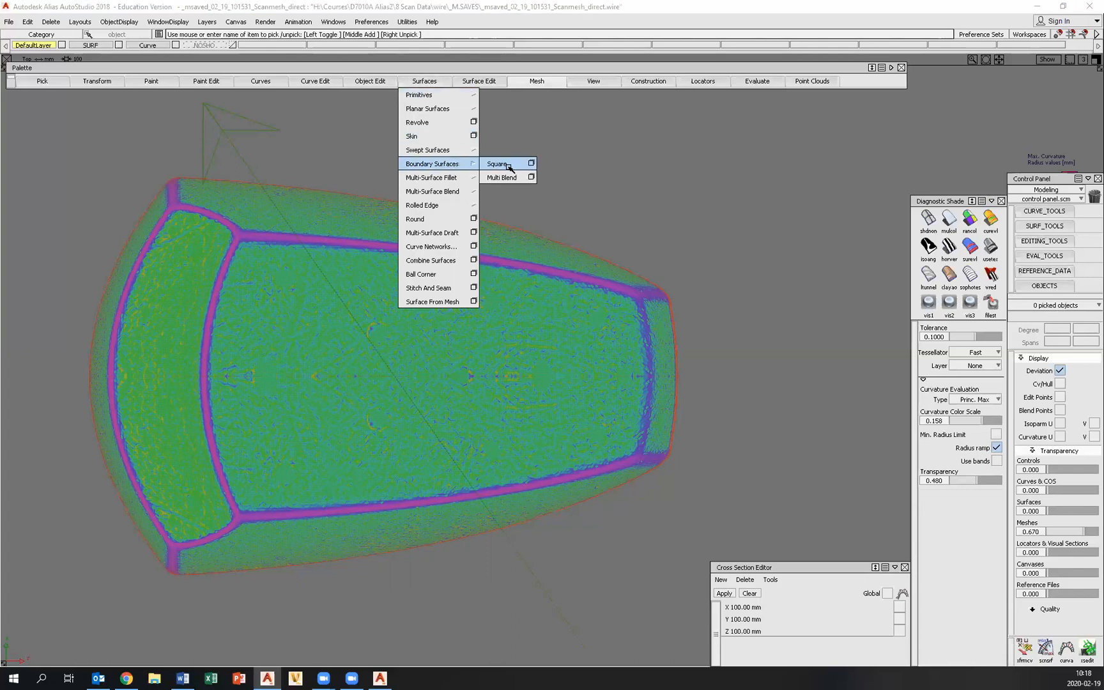
{"action": "left_click", "coordinate": [497, 164]}
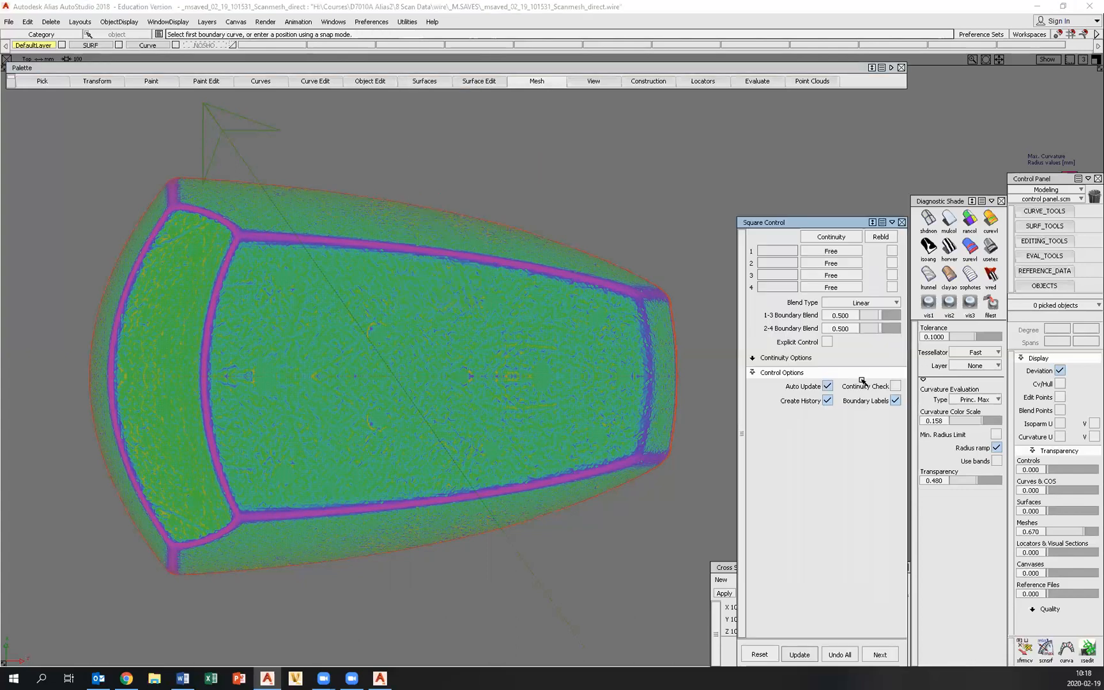
{"action": "left_click", "coordinate": [828, 341]}
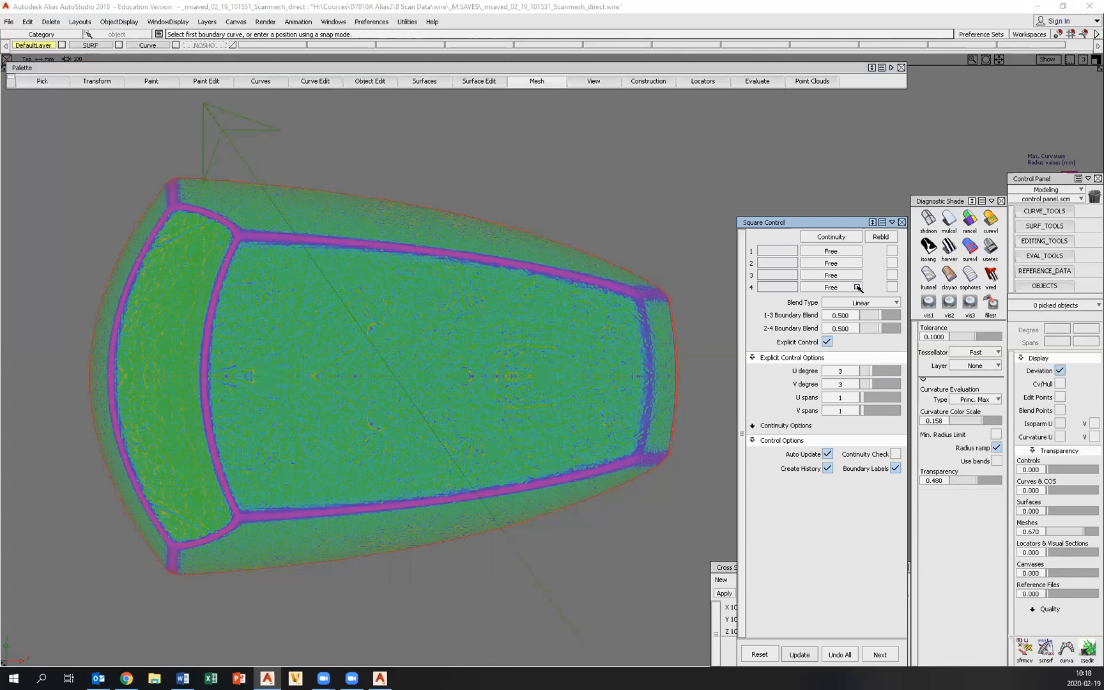
{"action": "mouse_move", "coordinate": [805, 336]}
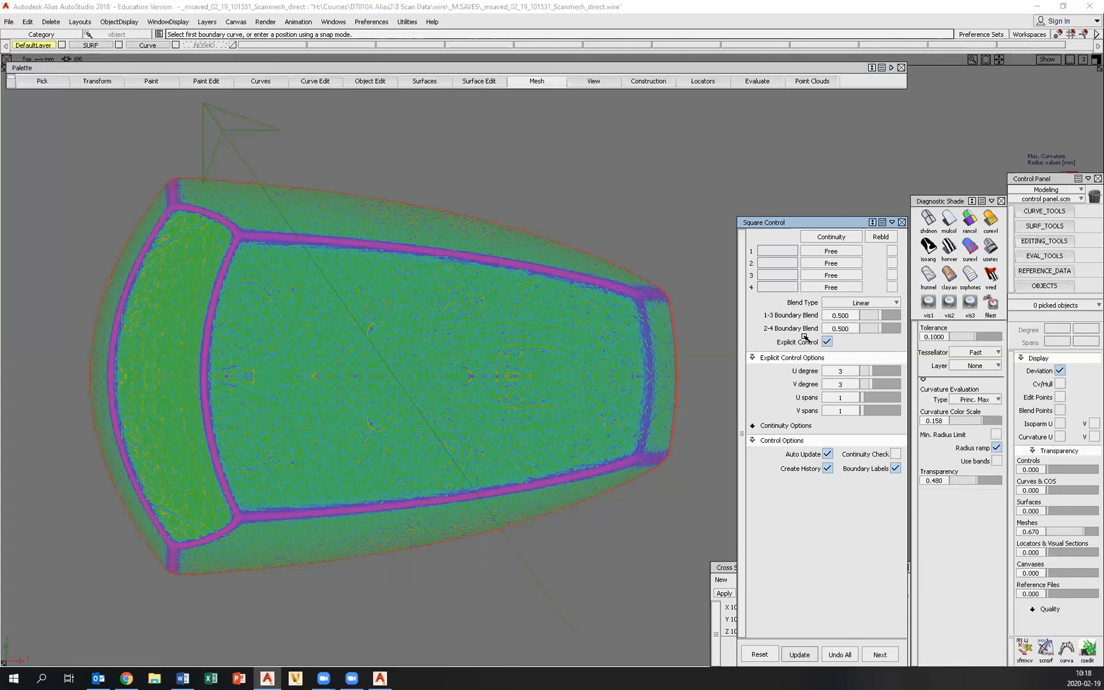
{"action": "left_click", "coordinate": [873, 371]}
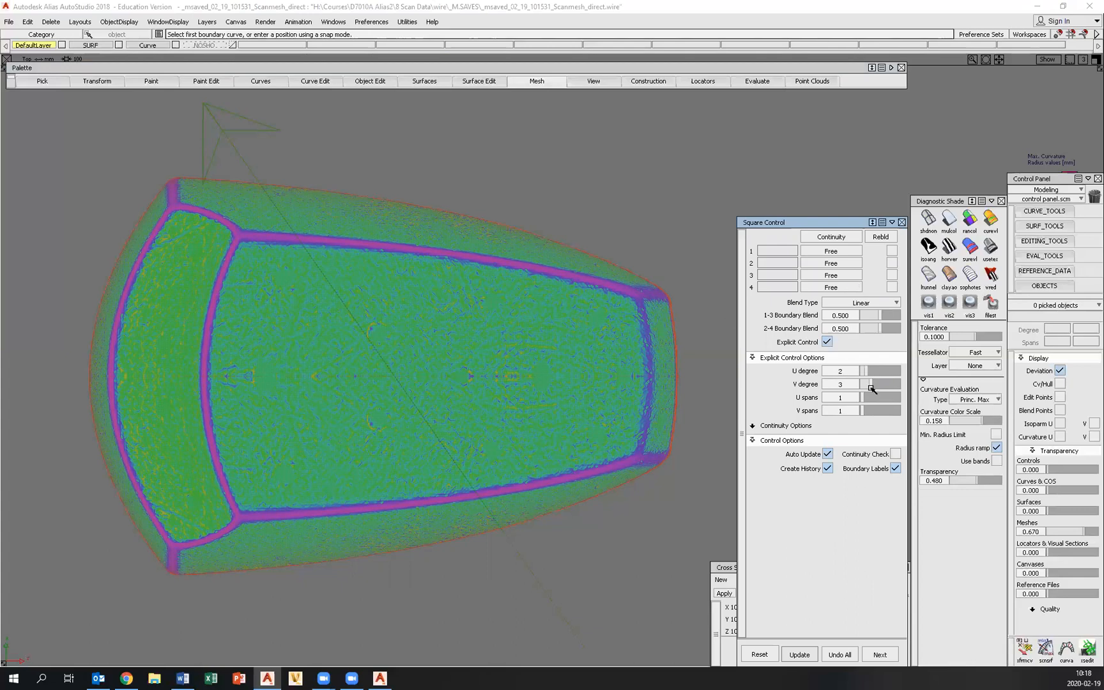
{"action": "left_click", "coordinate": [869, 388]}
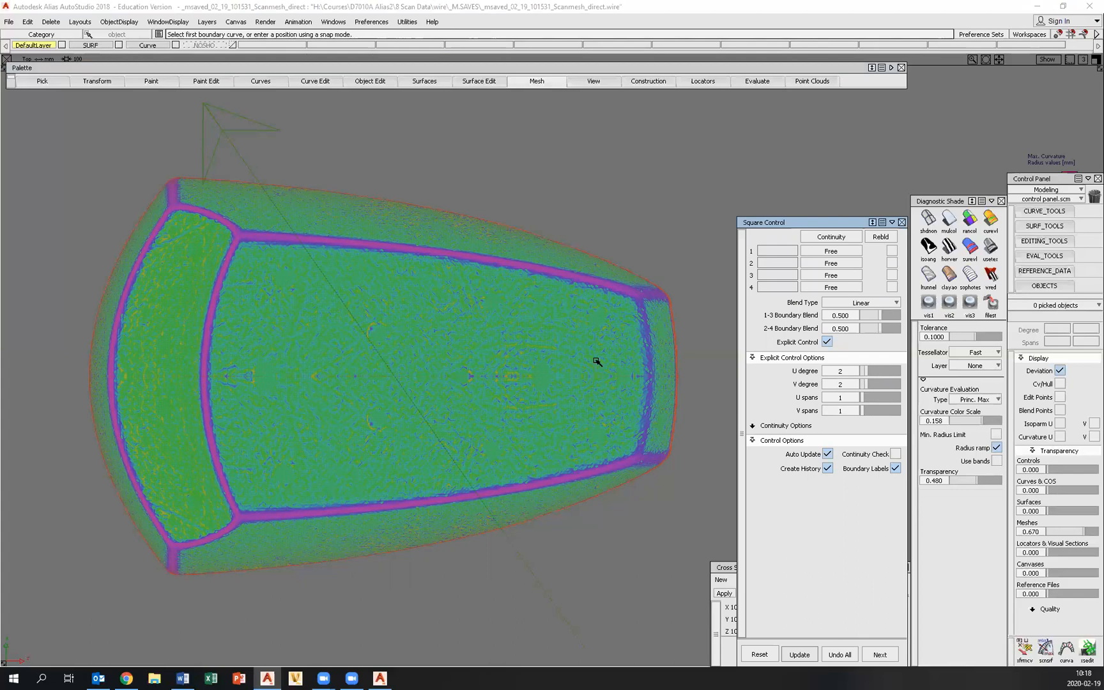
{"action": "mouse_move", "coordinate": [453, 329]}
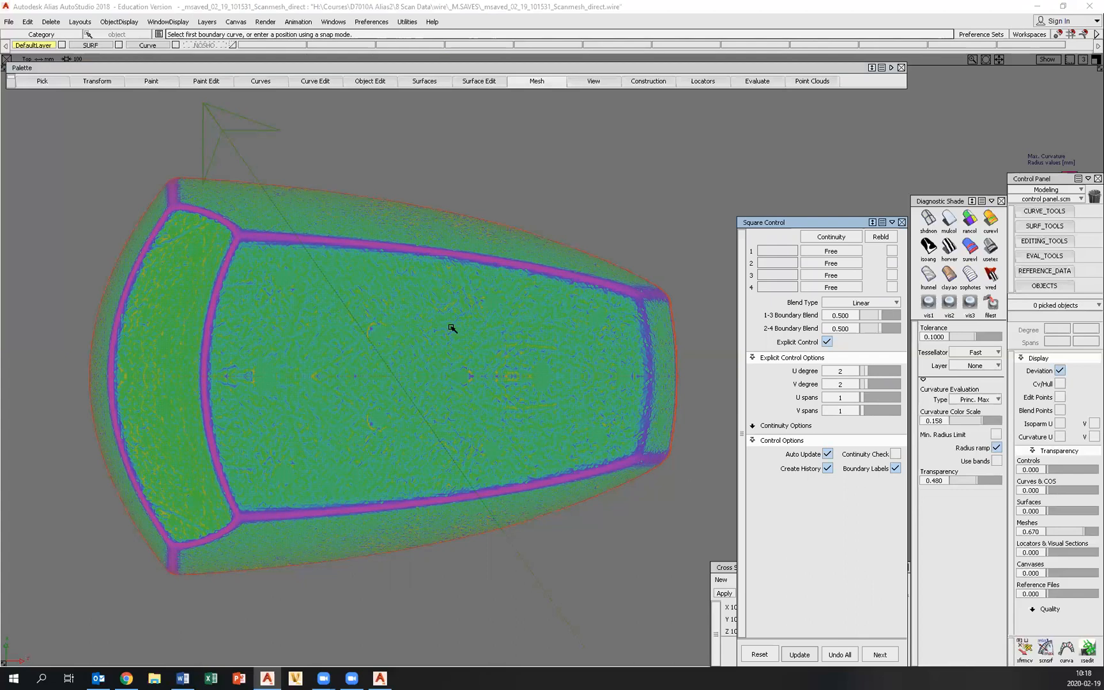
{"action": "mouse_move", "coordinate": [273, 244]}
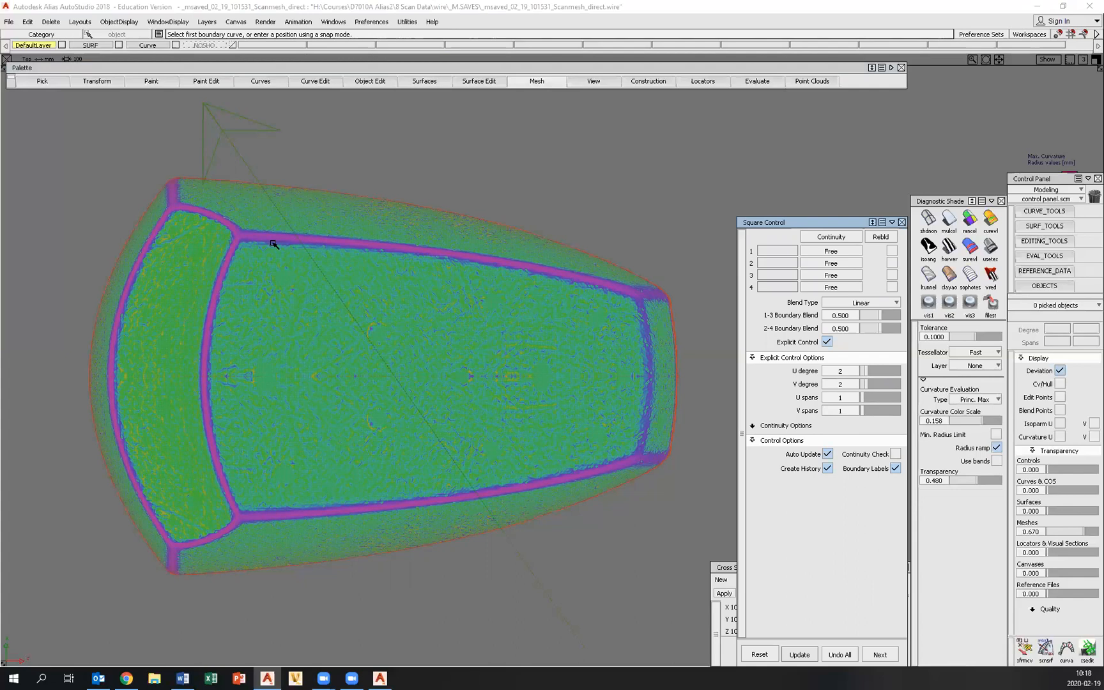
{"action": "mouse_move", "coordinate": [247, 254]}
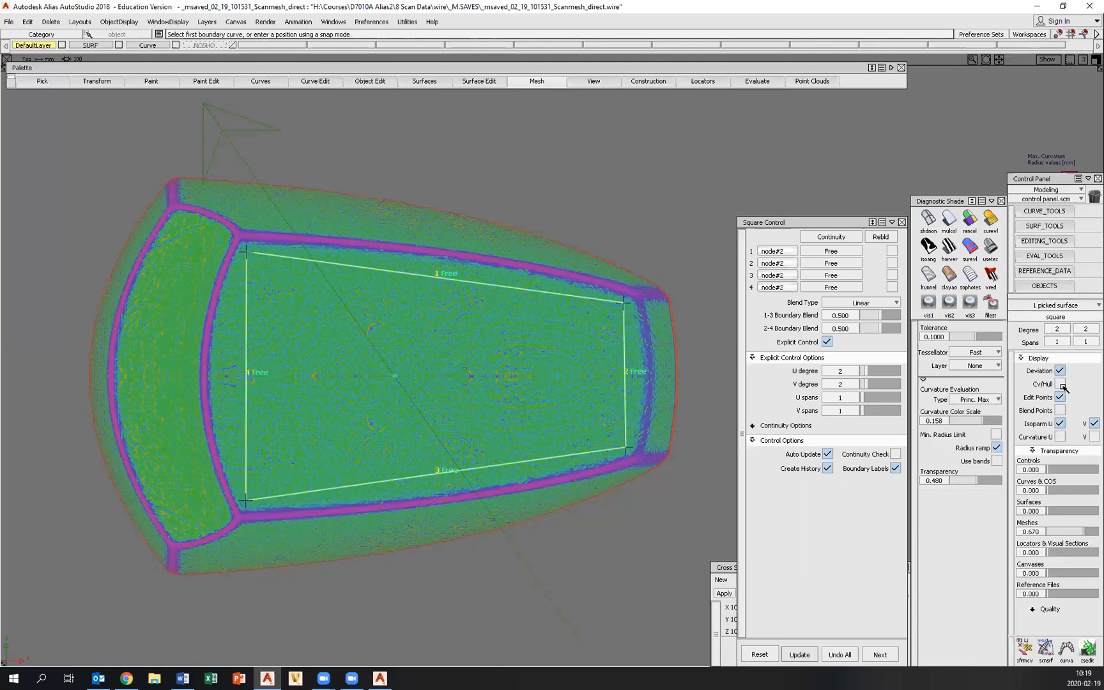
Turn on Cv/Hull display for the new top surface
{"action": "left_click", "coordinate": [1062, 384]}
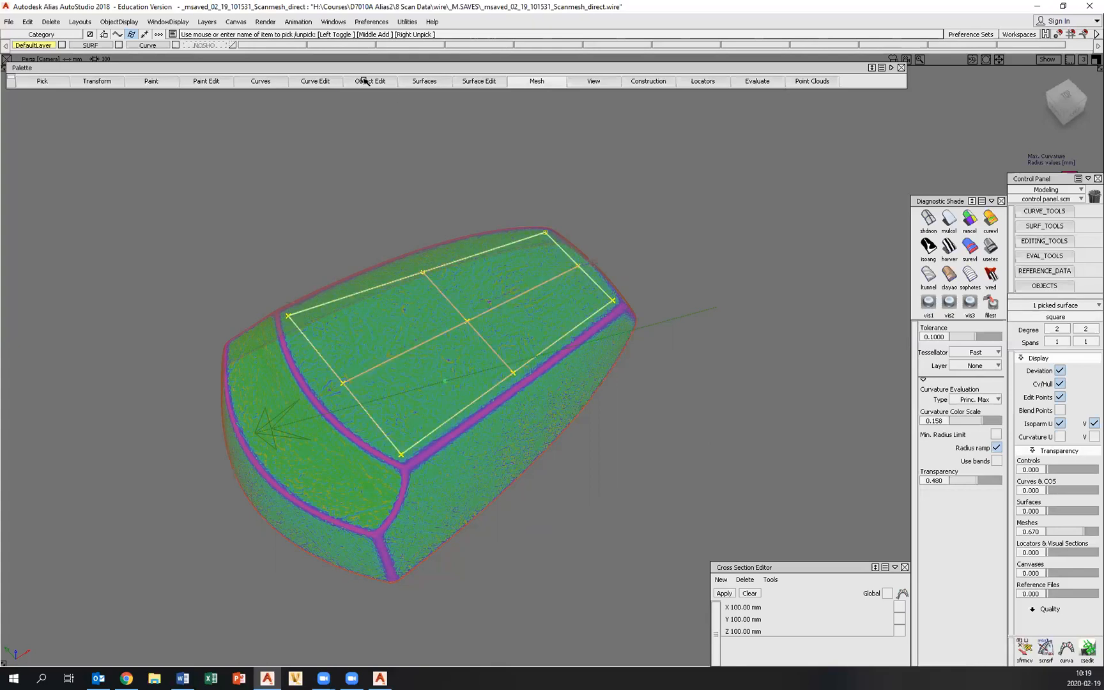
Start Symmetric Modeling and confirm removing the surface's construction history
{"action": "left_click", "coordinate": [368, 81]}
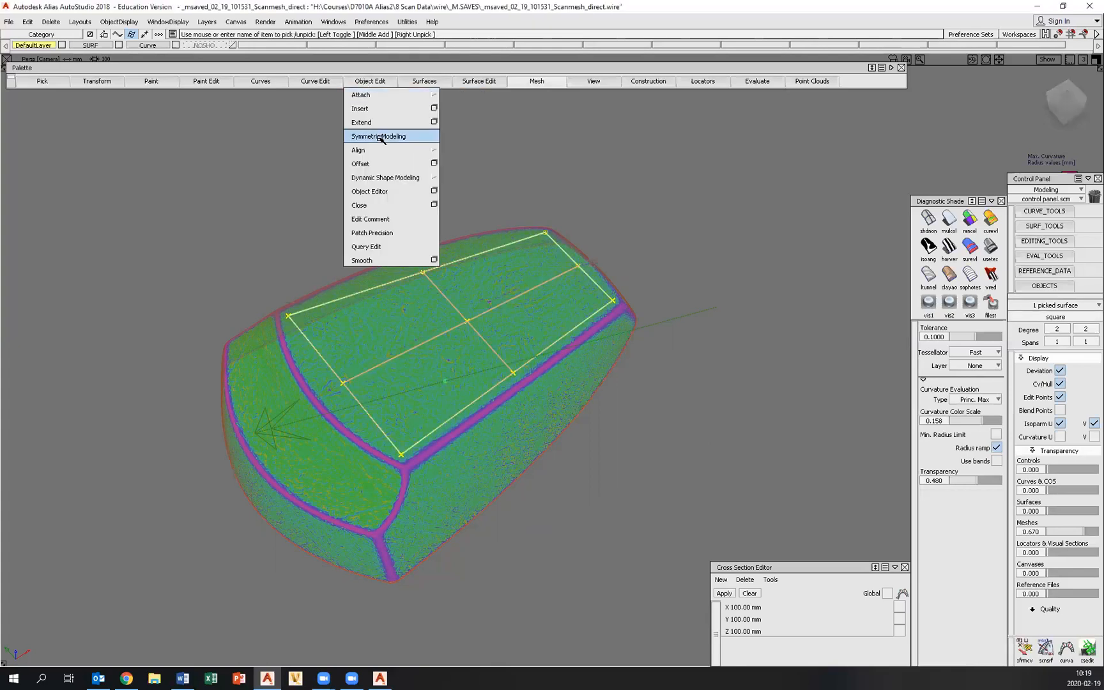
{"action": "mouse_move", "coordinate": [391, 136]}
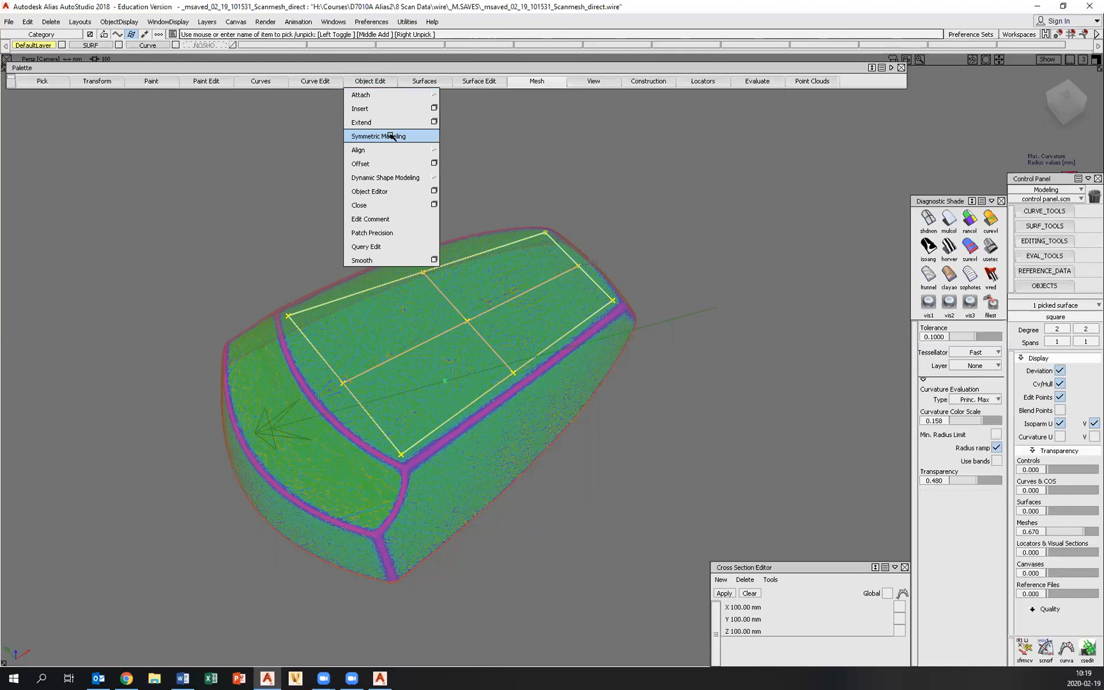
{"action": "left_click", "coordinate": [378, 136]}
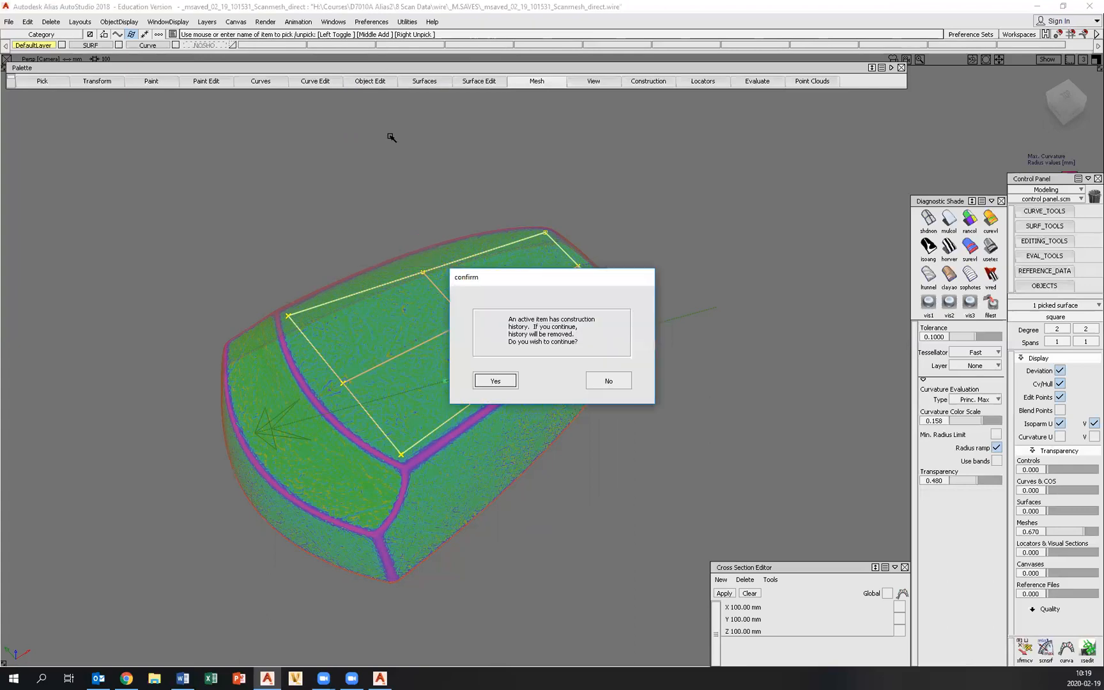
{"action": "mouse_move", "coordinate": [817, 185]}
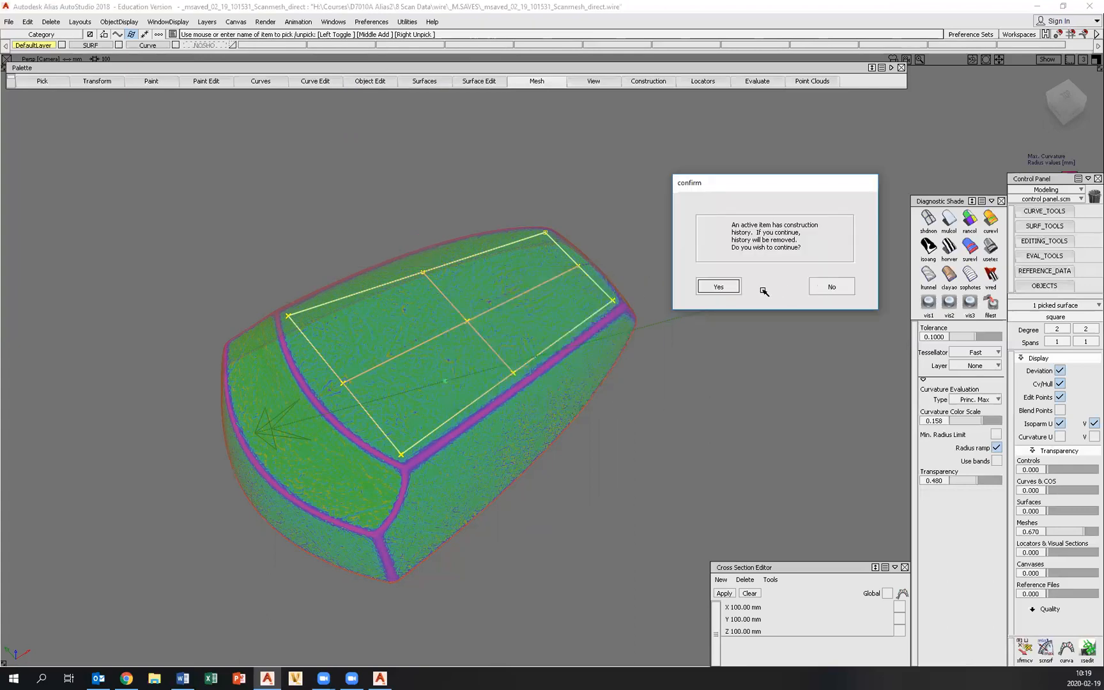
{"action": "left_click", "coordinate": [717, 285]}
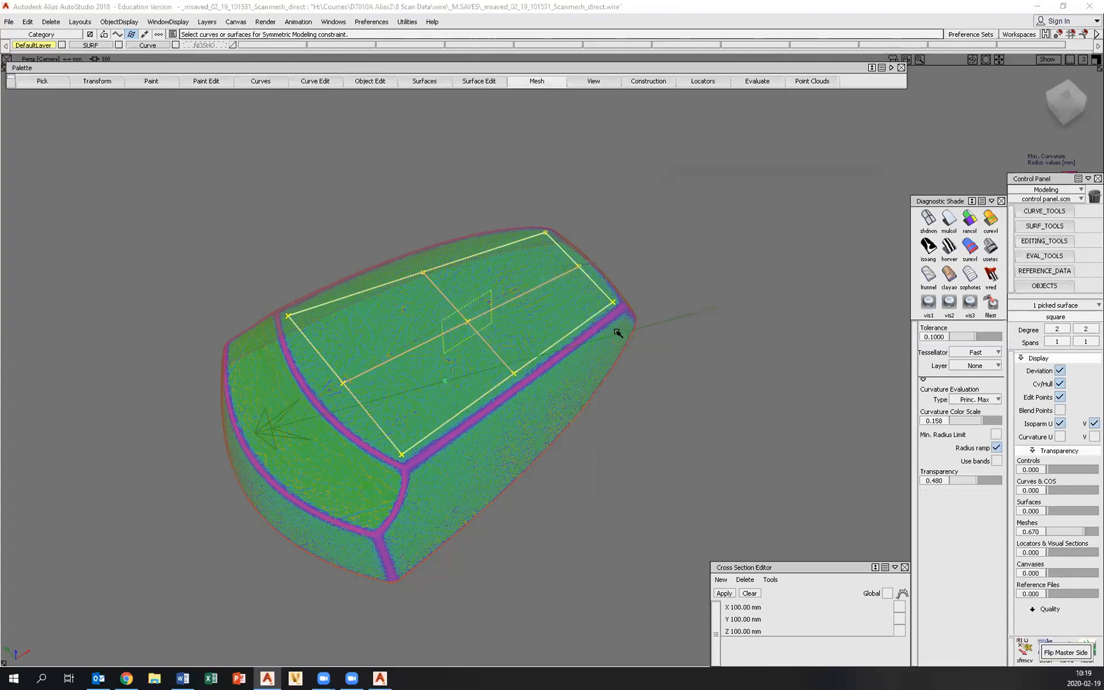
Apply the symmetry constraint to the top surface, then undo a trial hull move
{"action": "left_click", "coordinate": [736, 292]}
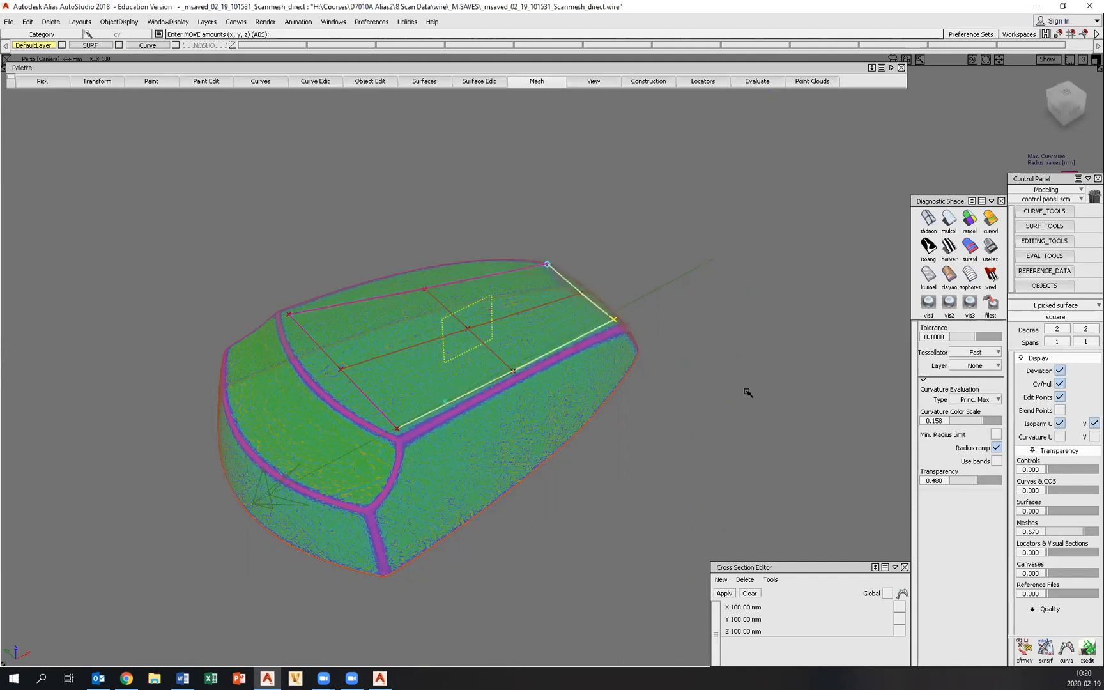
{"action": "key", "text": "ctrl+z"}
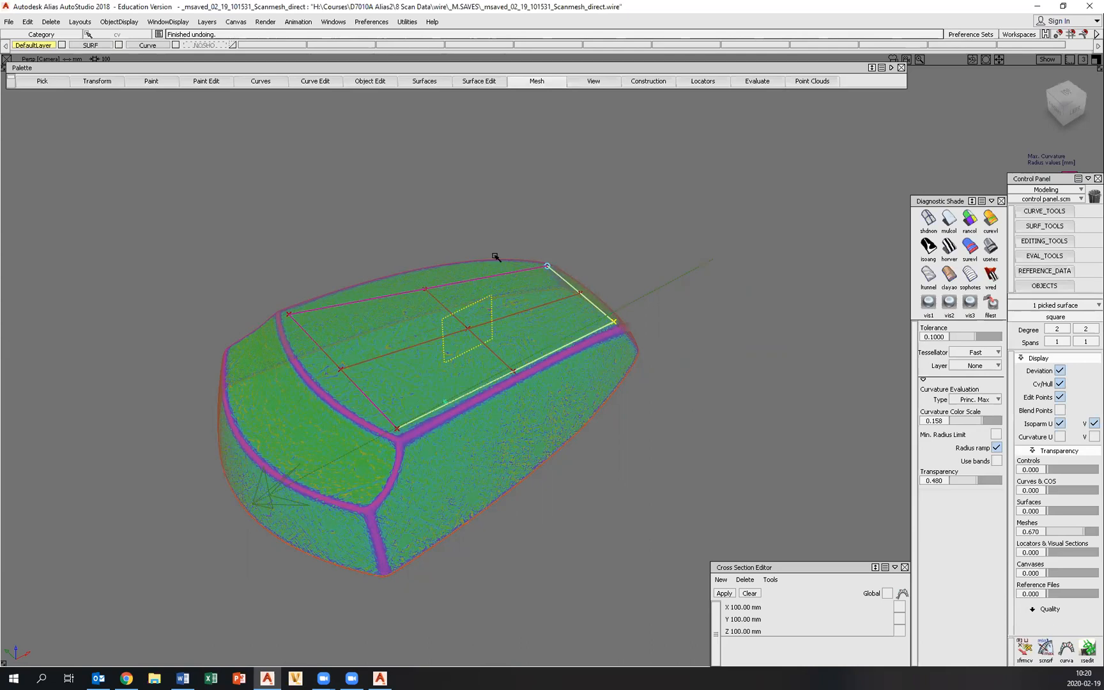
{"action": "mouse_move", "coordinate": [571, 287]}
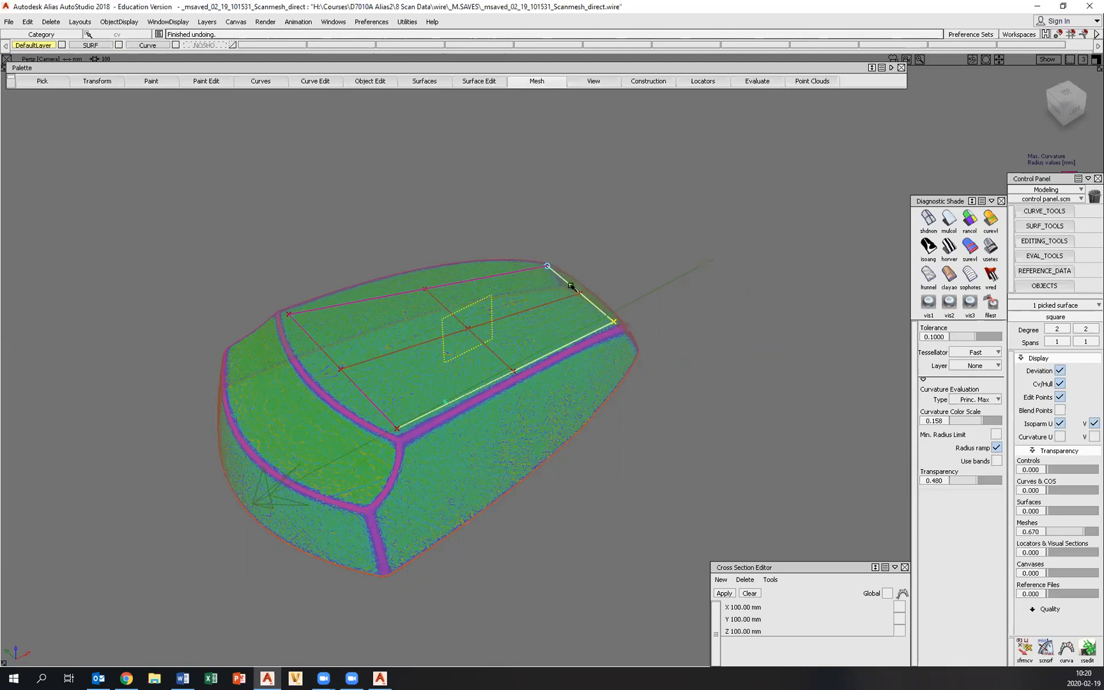
{"action": "mouse_move", "coordinate": [546, 322]}
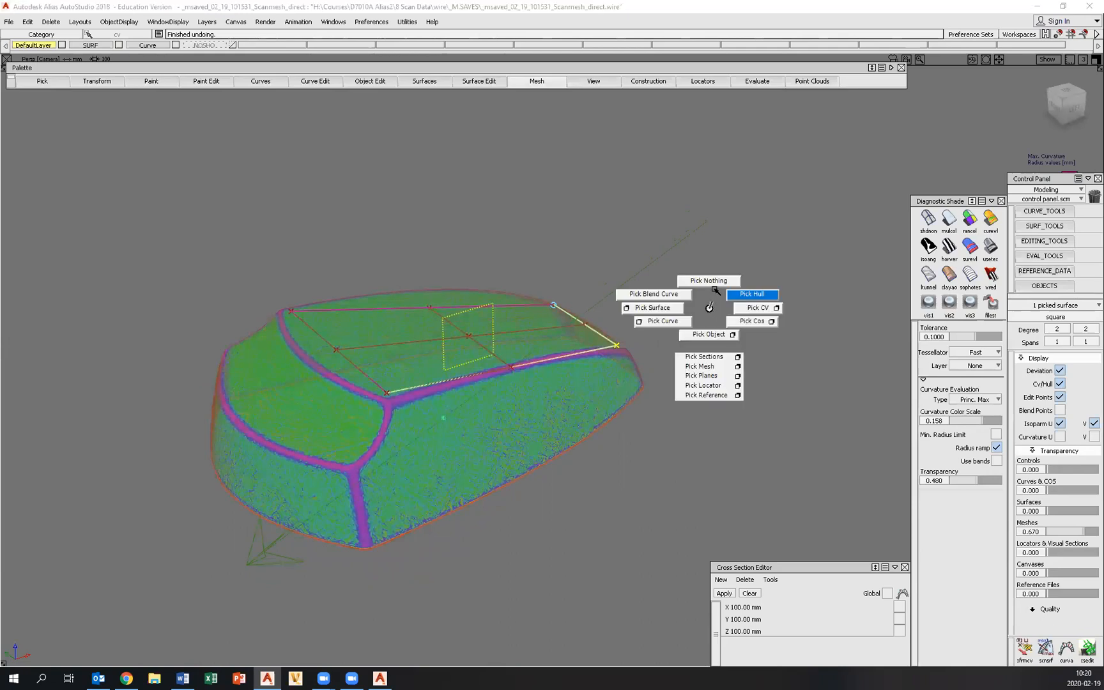
Switch the pick mode to Pick Hull for selecting control point rows
{"action": "left_click", "coordinate": [708, 280]}
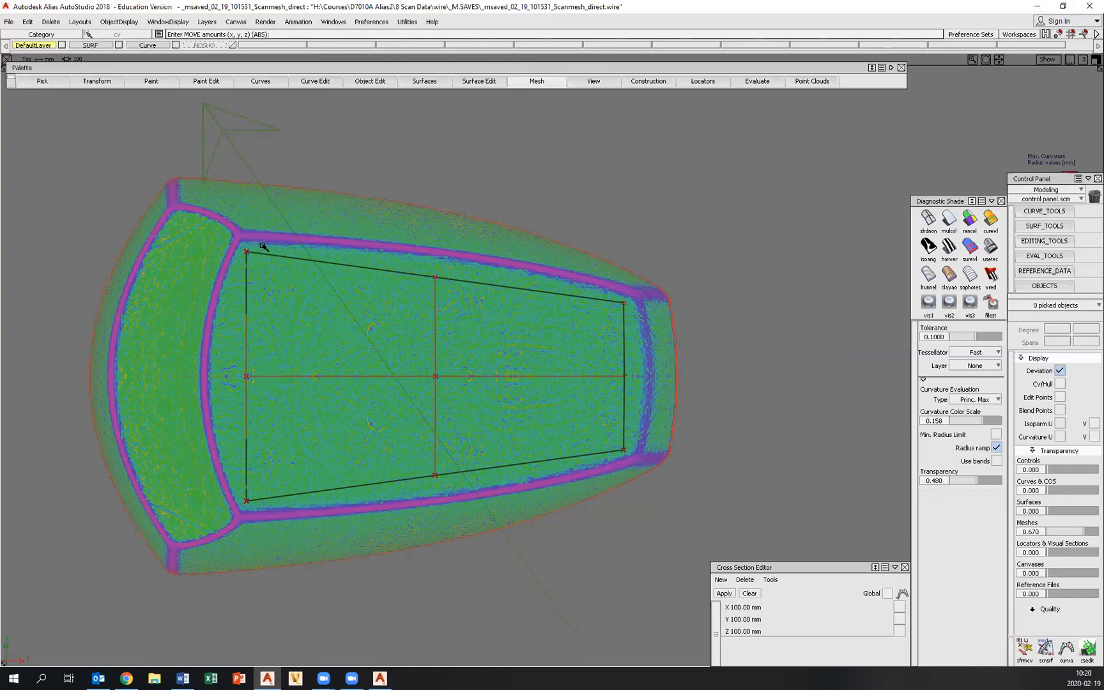
{"action": "mouse_move", "coordinate": [484, 269]}
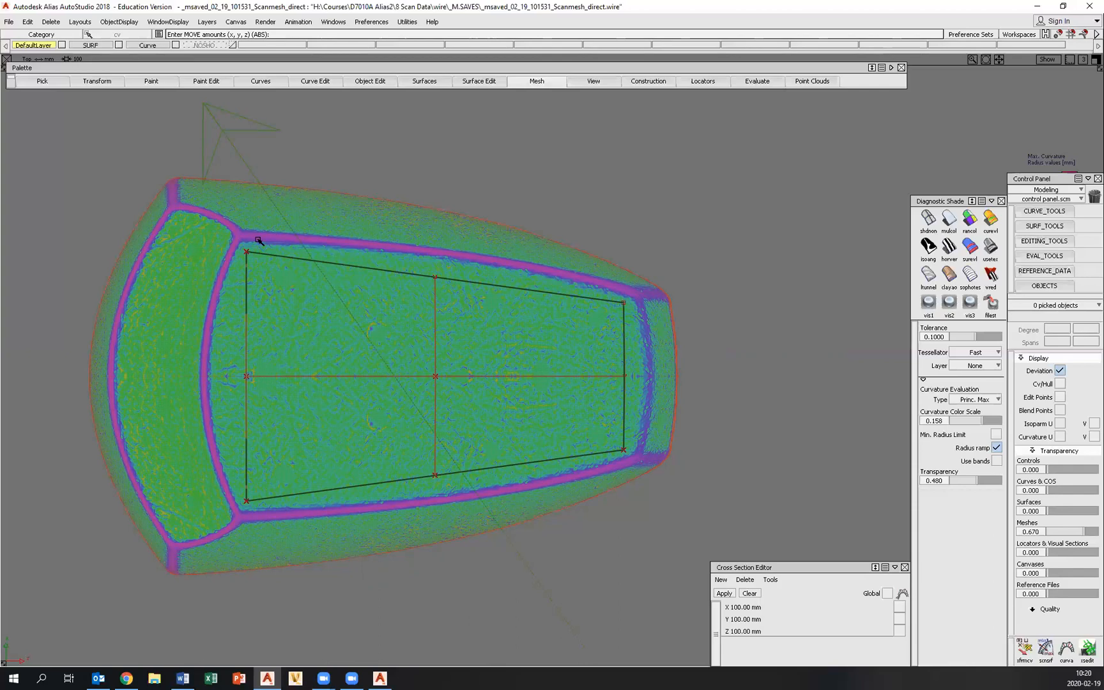
{"action": "mouse_move", "coordinate": [222, 420]}
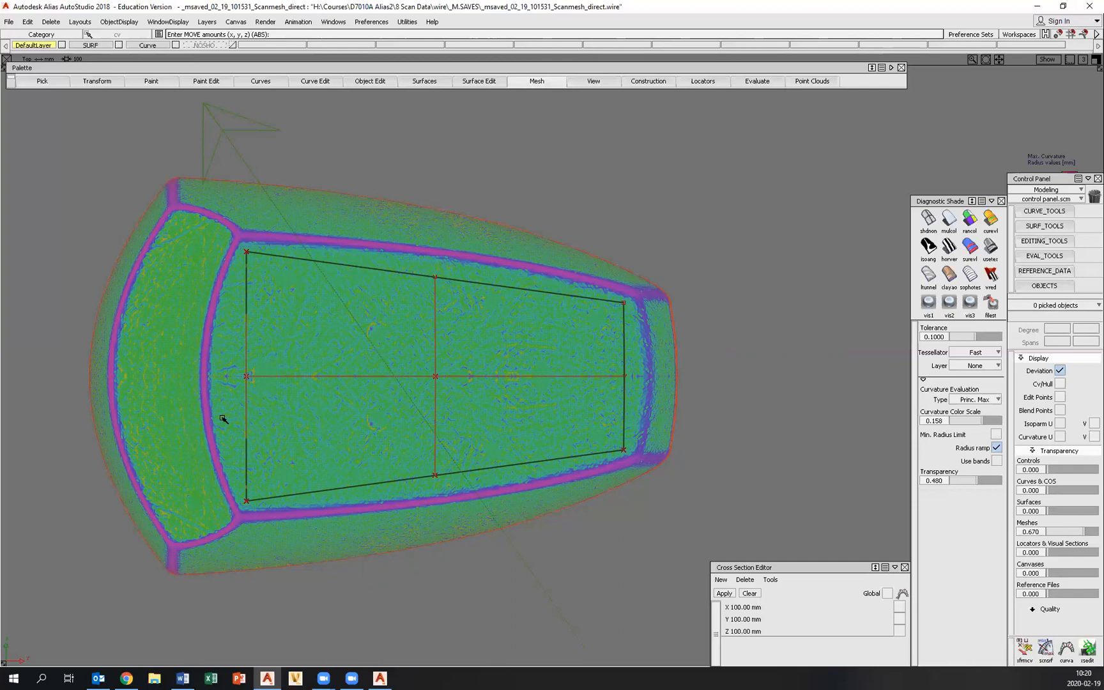
{"action": "mouse_move", "coordinate": [641, 318]}
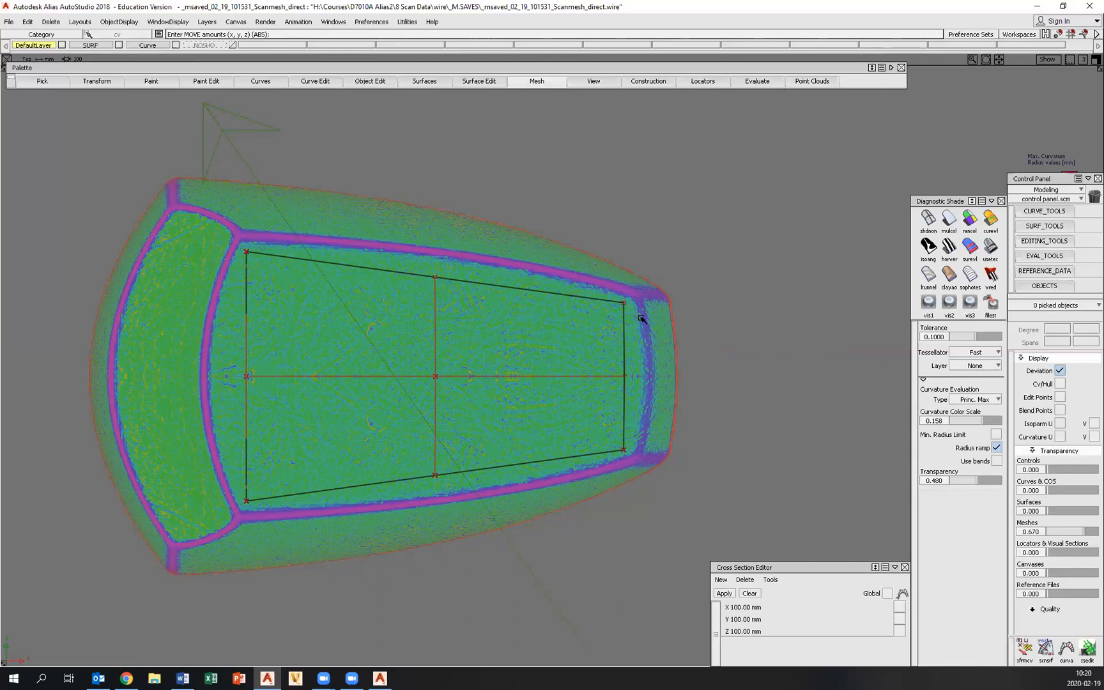
{"action": "mouse_move", "coordinate": [777, 351]}
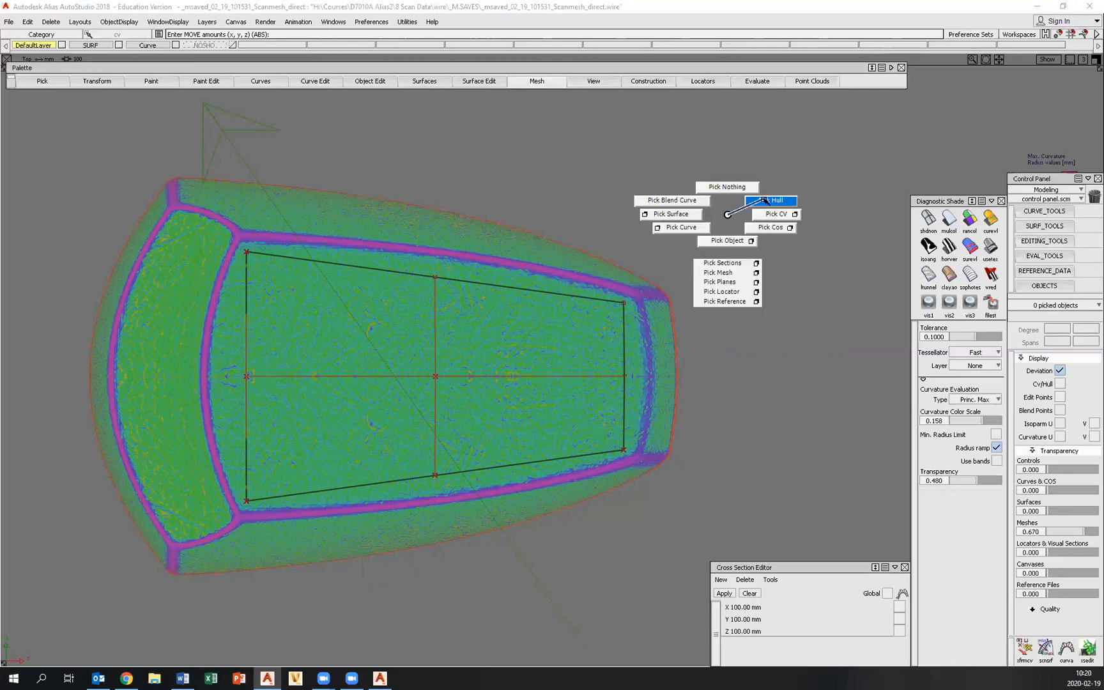
Shift the middle hull row toward the scan's narrow end, then deselect it
{"action": "left_click", "coordinate": [770, 200]}
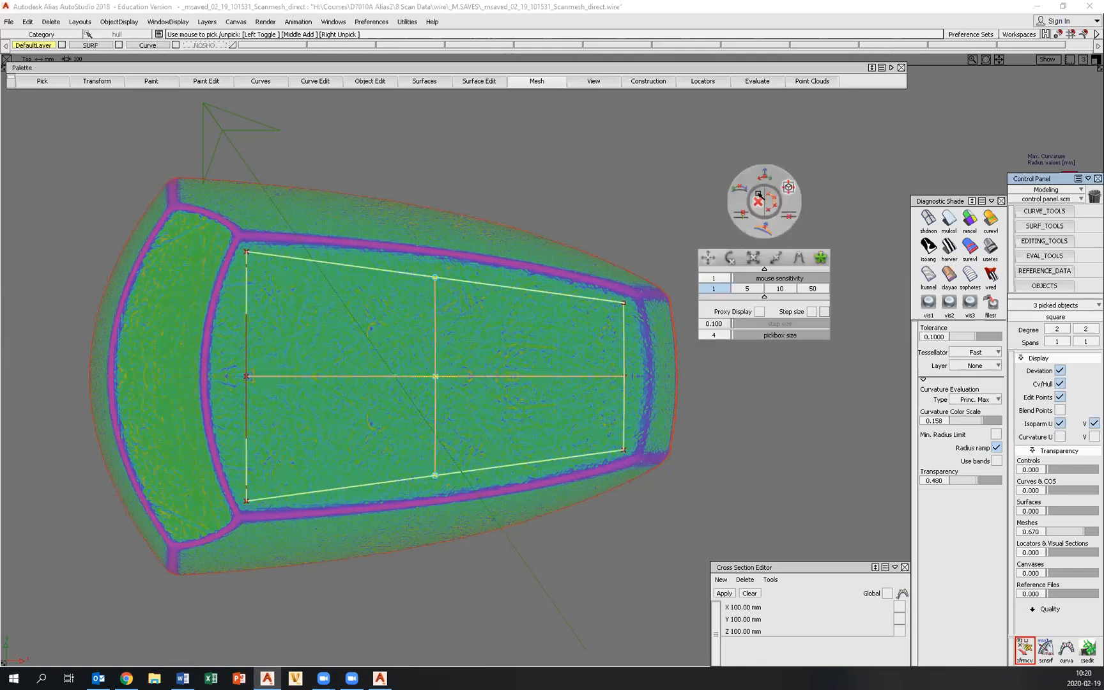
{"action": "mouse_move", "coordinate": [774, 217]}
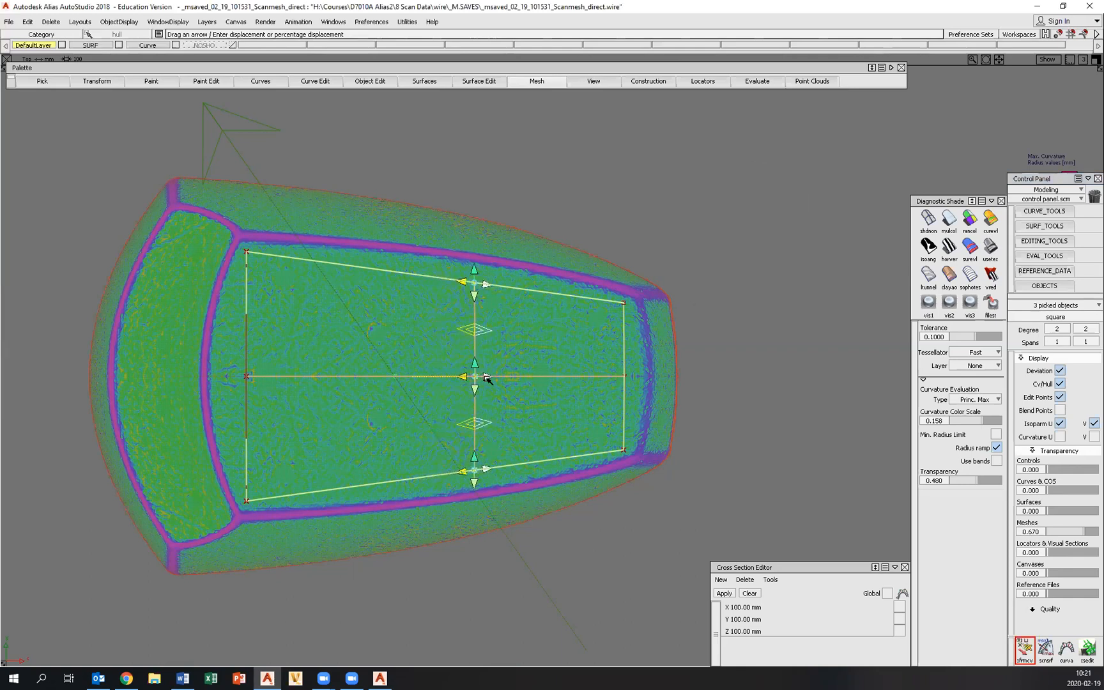
{"action": "mouse_move", "coordinate": [665, 363]}
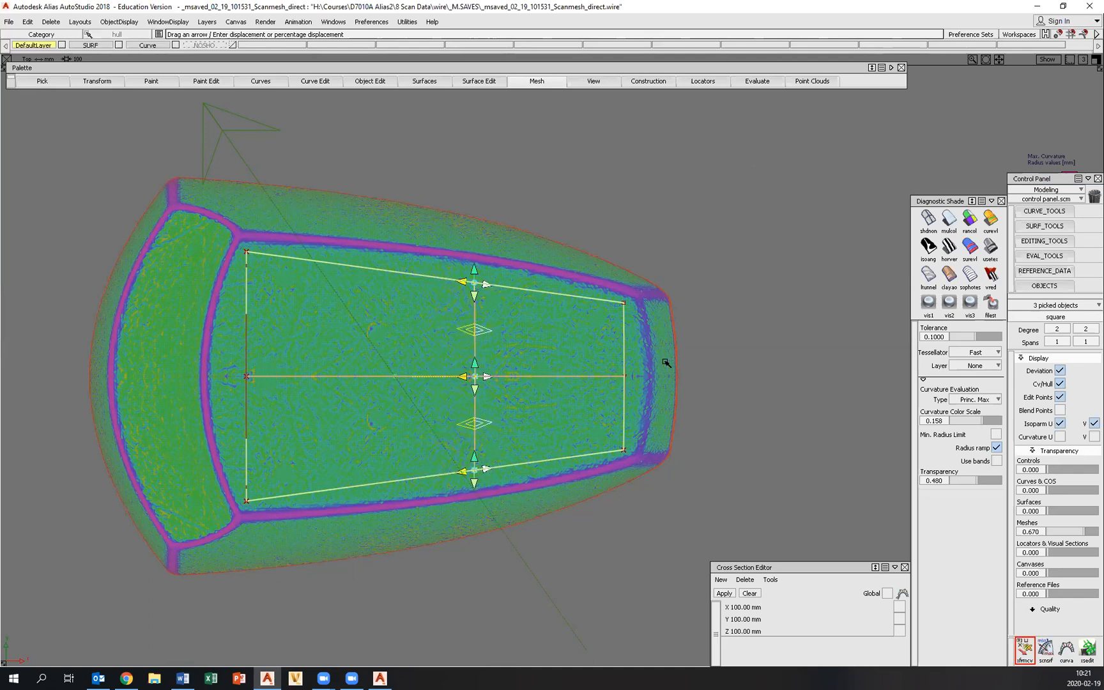
{"action": "mouse_move", "coordinate": [609, 330]}
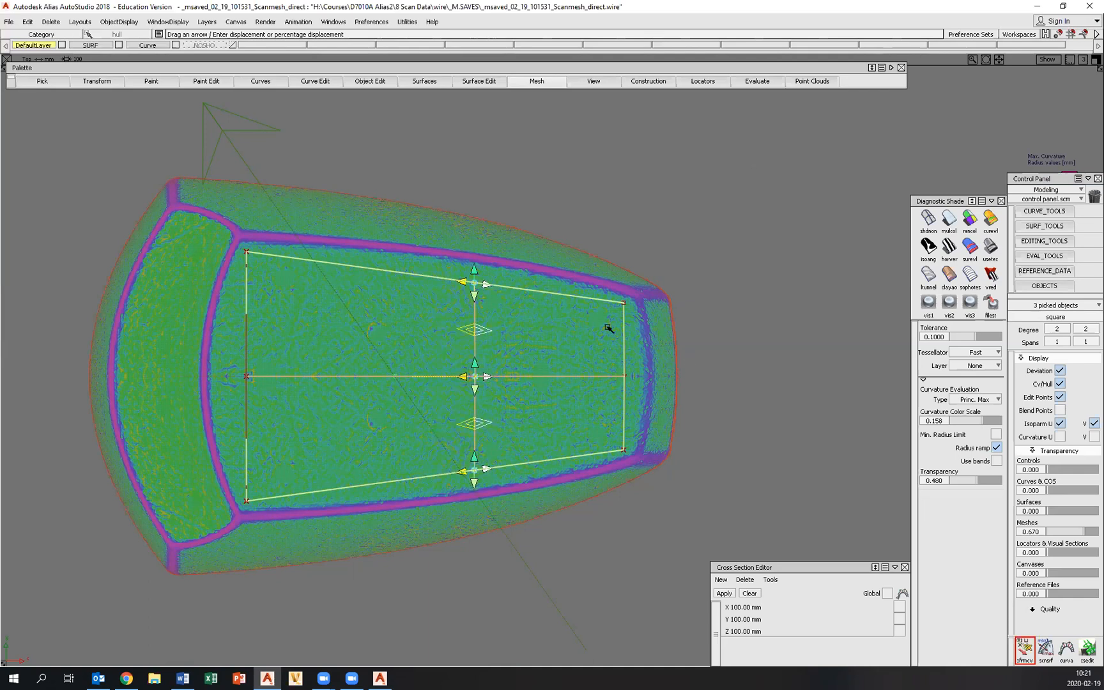
{"action": "mouse_move", "coordinate": [194, 179]}
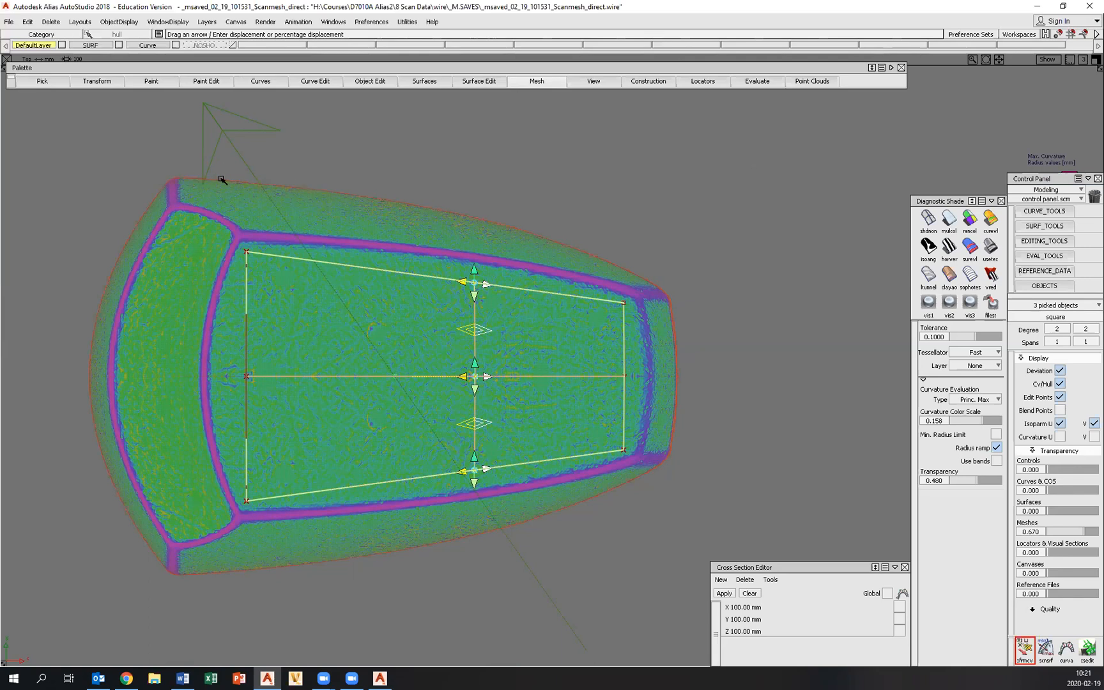
{"action": "mouse_move", "coordinate": [401, 201]}
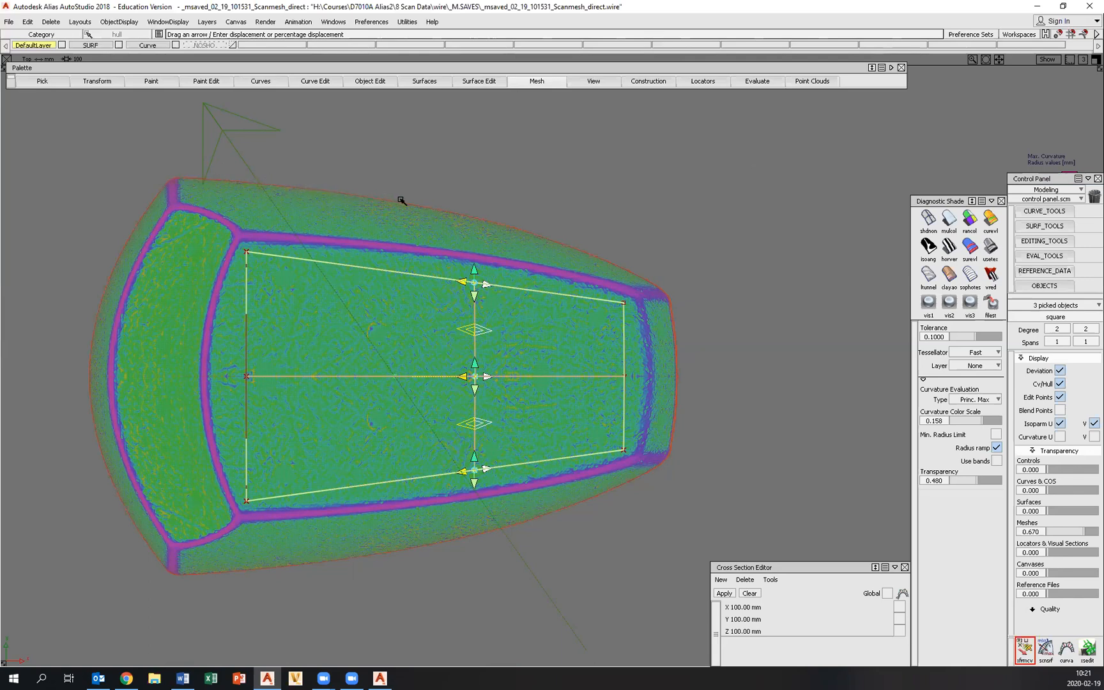
{"action": "mouse_move", "coordinate": [574, 246]}
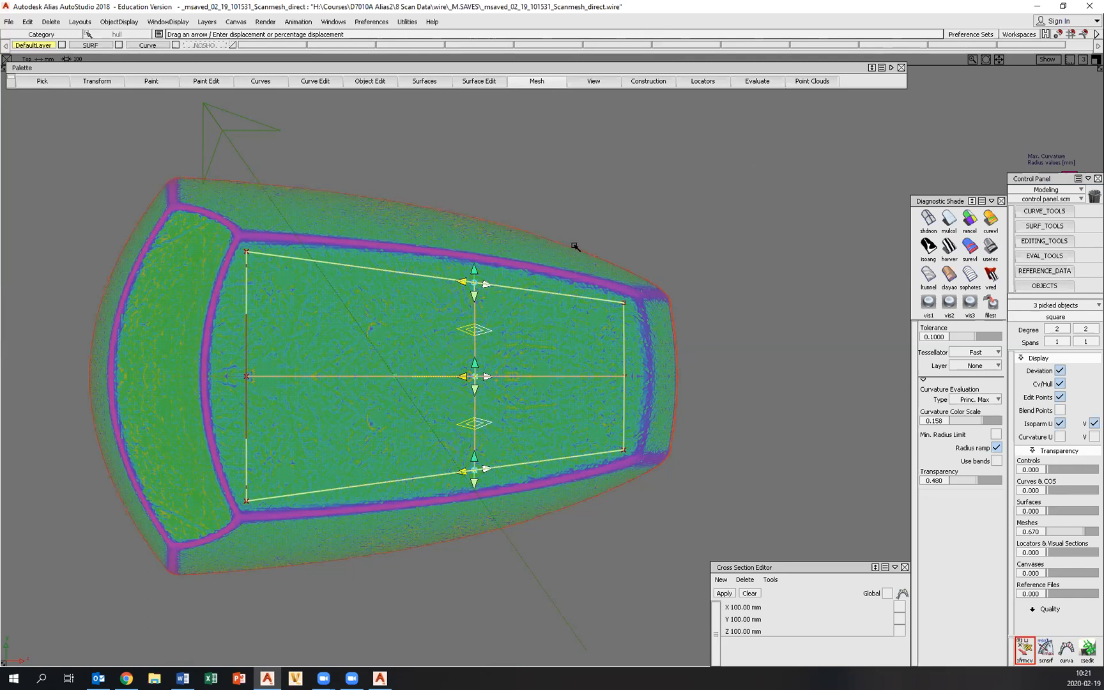
{"action": "mouse_move", "coordinate": [375, 245]}
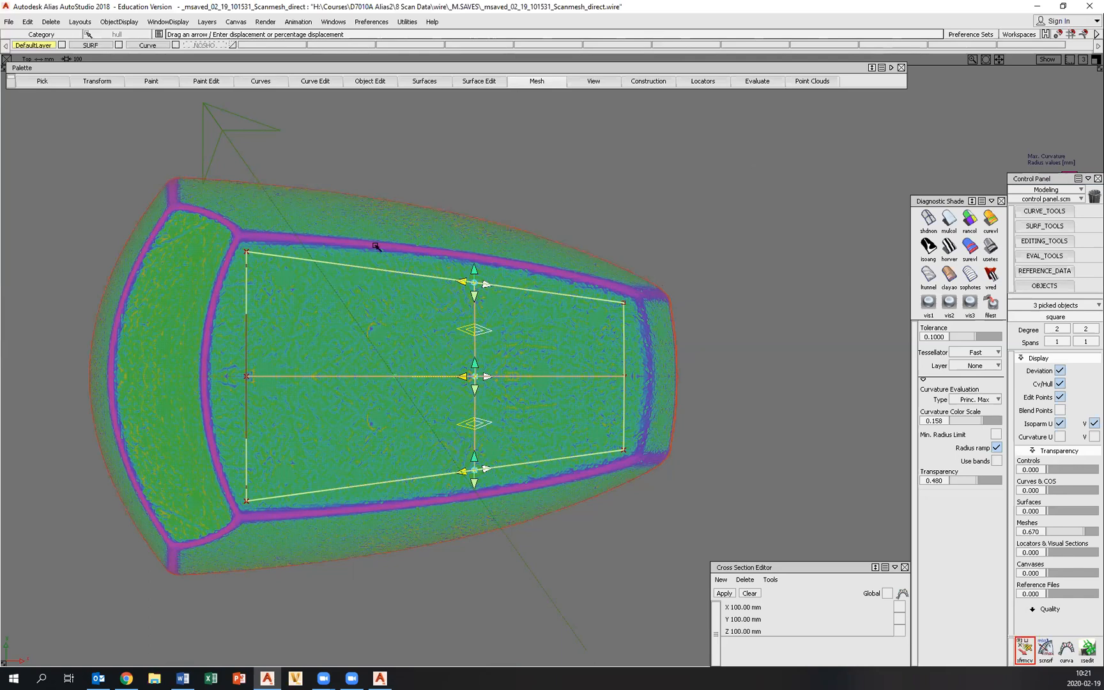
{"action": "mouse_move", "coordinate": [474, 269]}
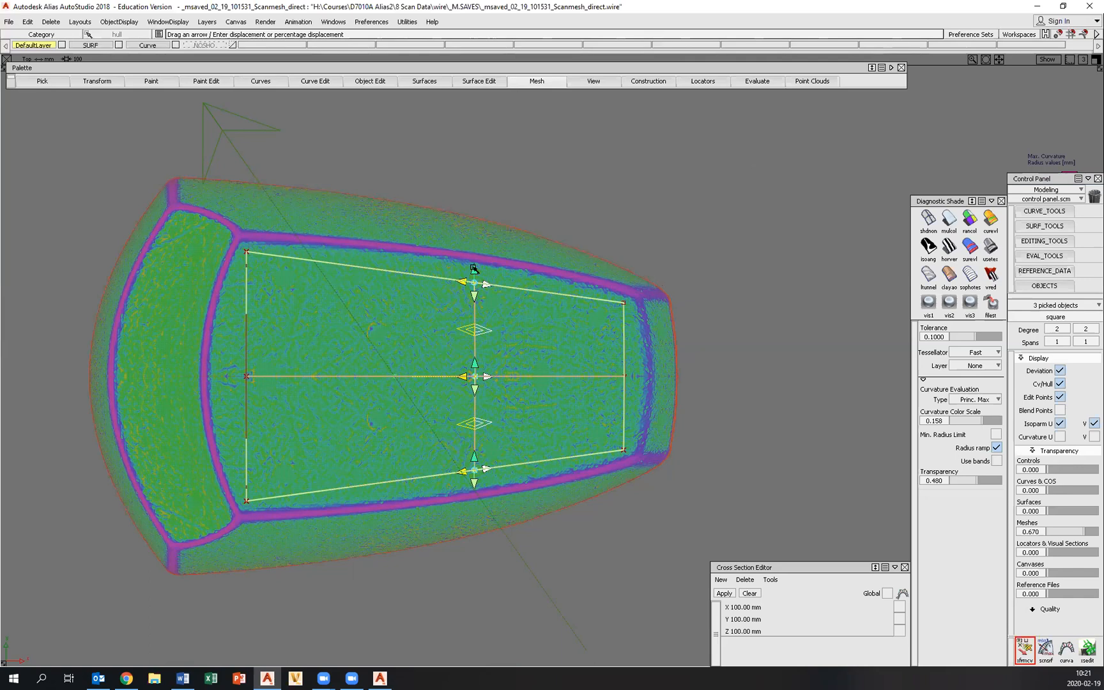
{"action": "mouse_move", "coordinate": [728, 262]}
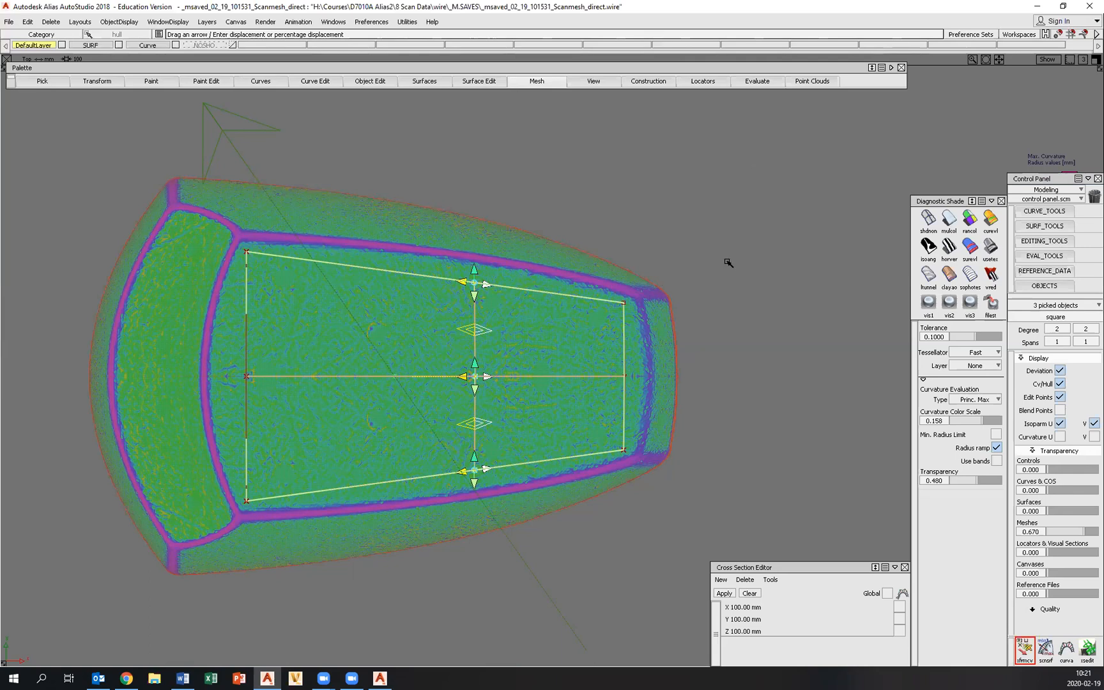
{"action": "mouse_move", "coordinate": [784, 319]}
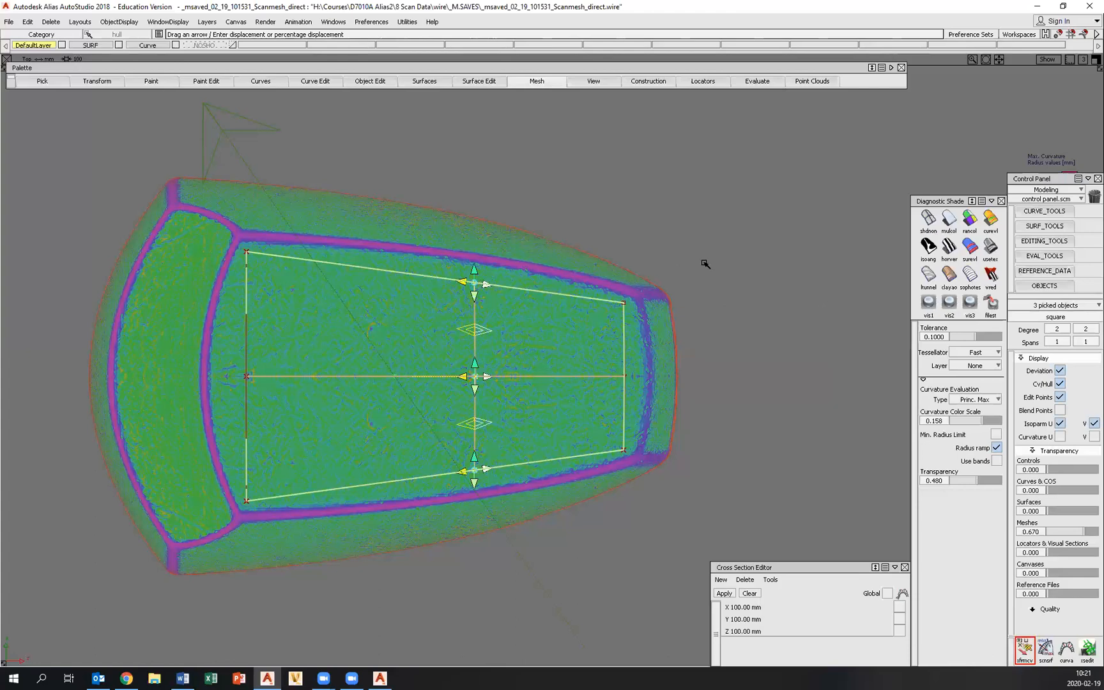
{"action": "mouse_move", "coordinate": [478, 285]}
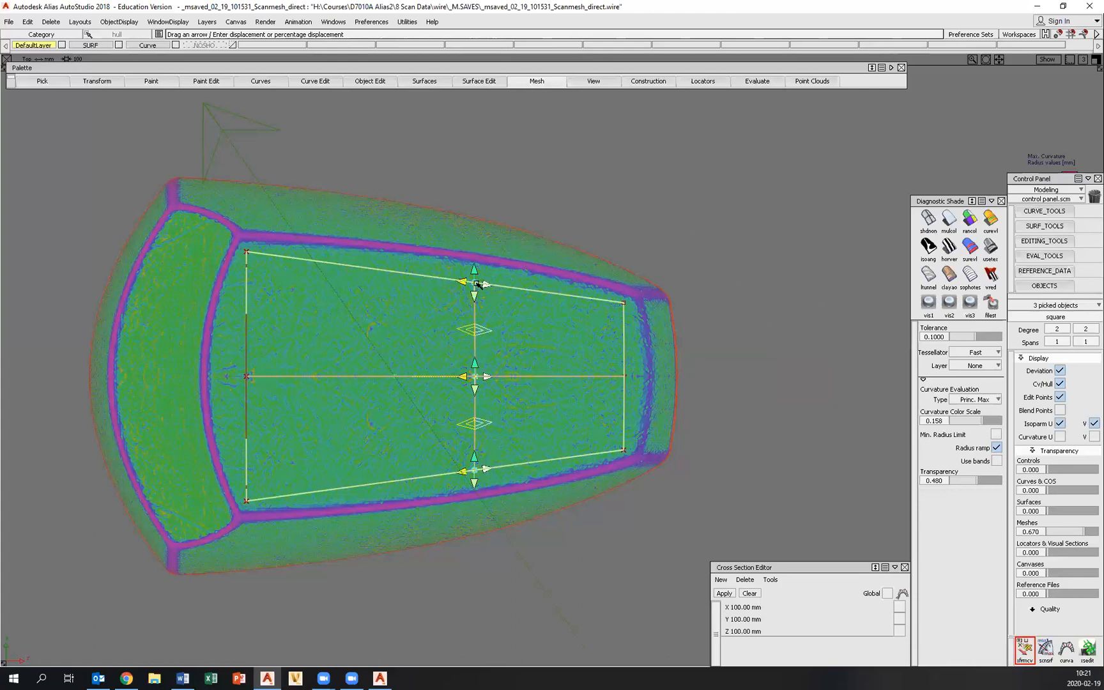
{"action": "left_click", "coordinate": [771, 359]}
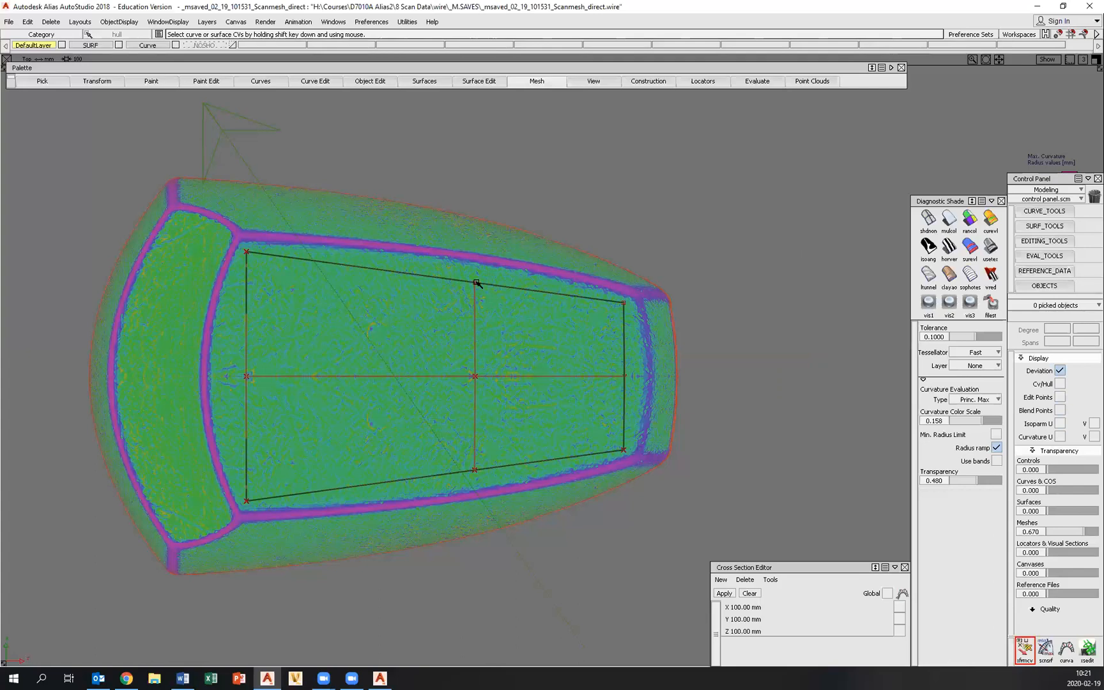
Pick the control point at the middle of the surface's top edge
{"action": "left_click", "coordinate": [474, 283]}
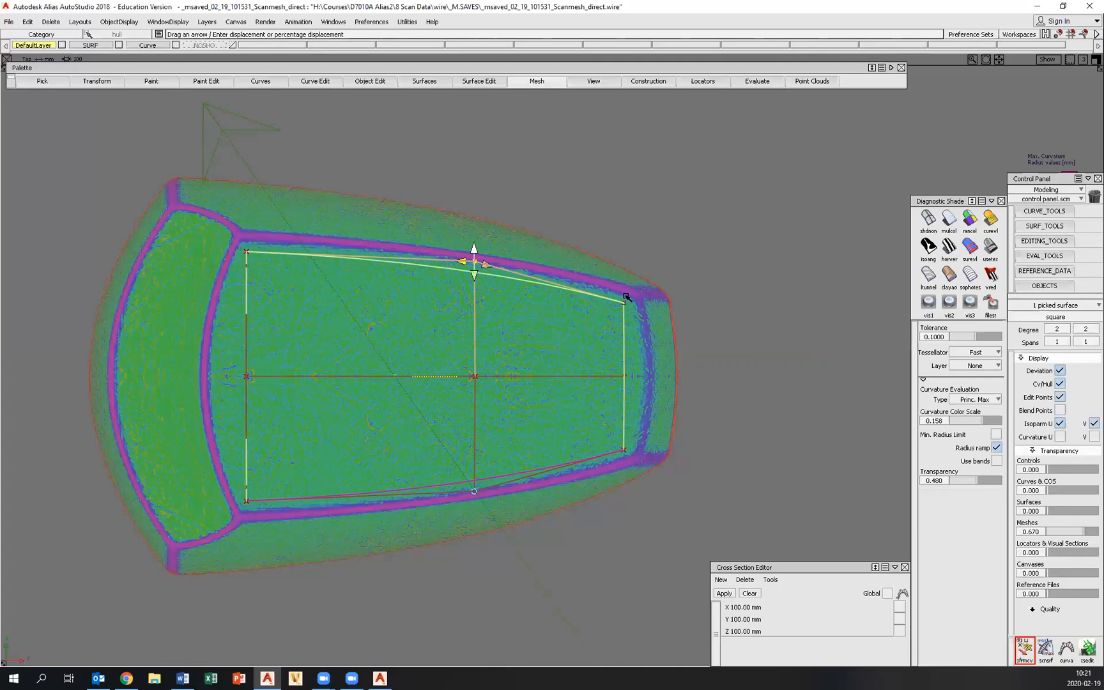
{"action": "mouse_move", "coordinate": [704, 224]}
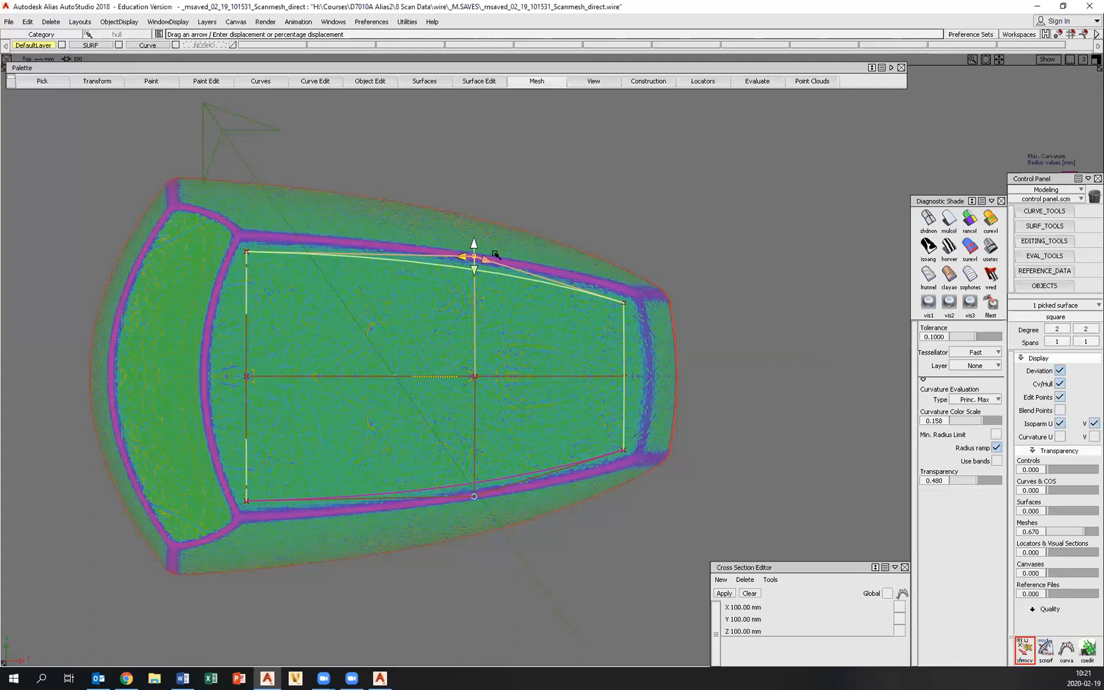
{"action": "mouse_move", "coordinate": [469, 449]}
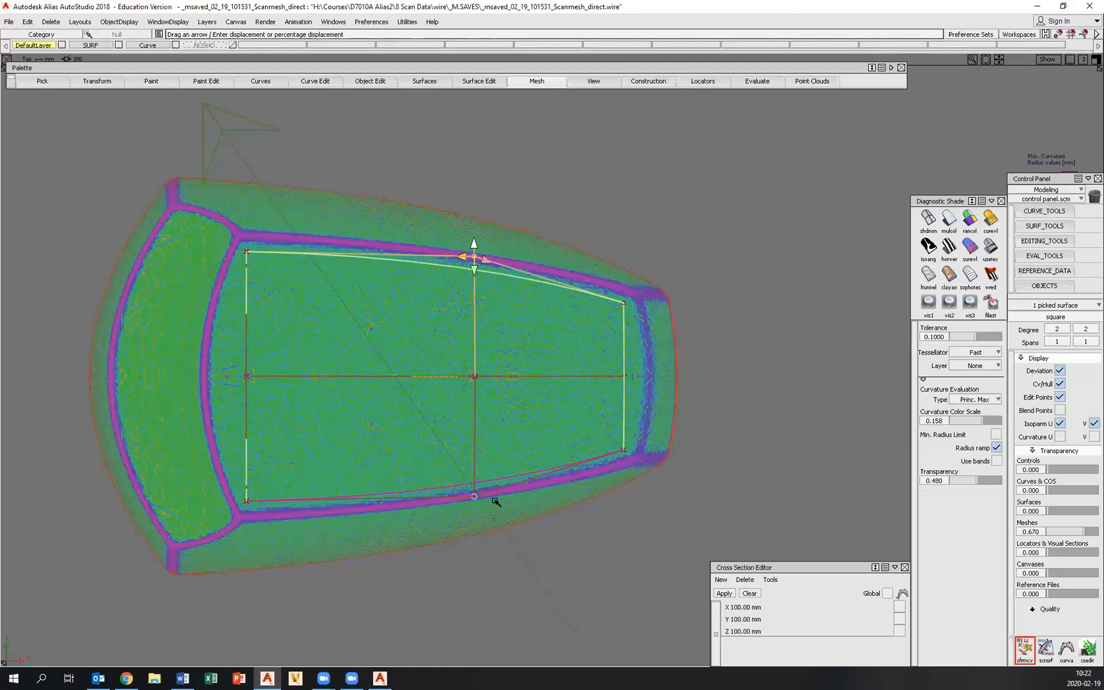
{"action": "mouse_move", "coordinate": [571, 392]}
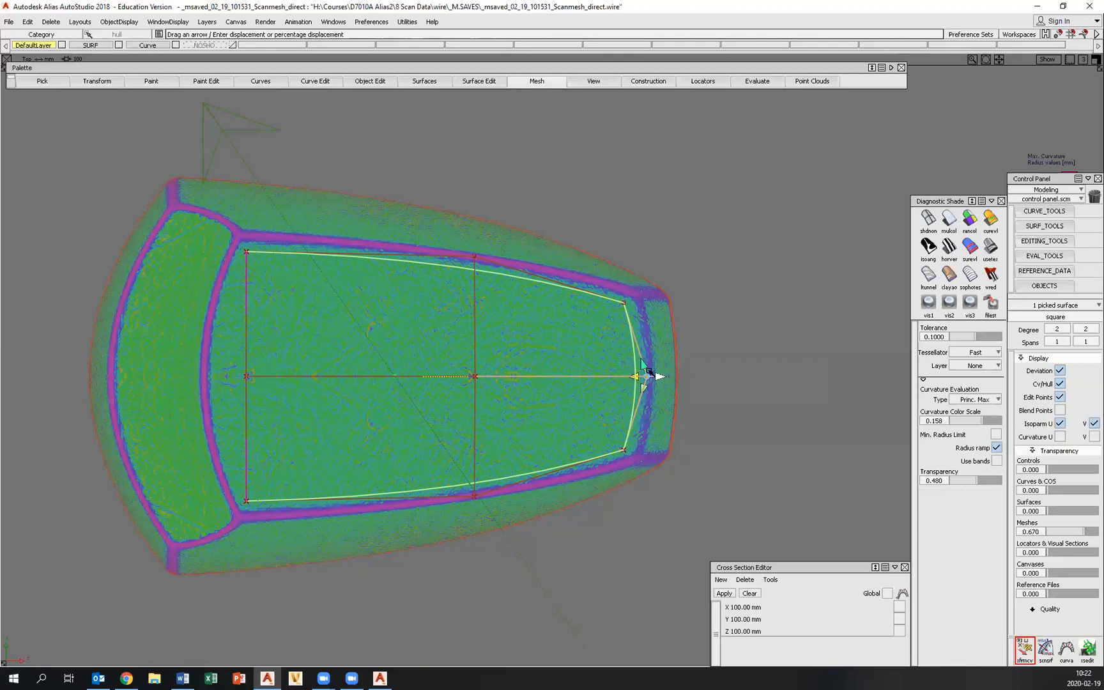
{"action": "mouse_move", "coordinate": [500, 347]}
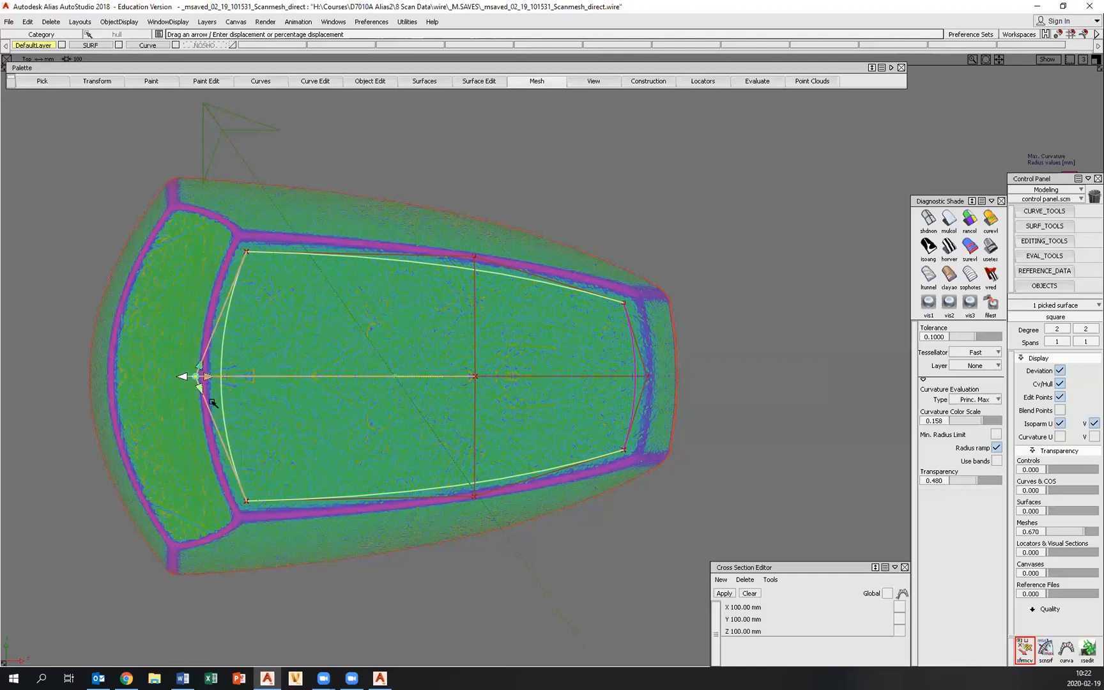
{"action": "mouse_move", "coordinate": [602, 353]}
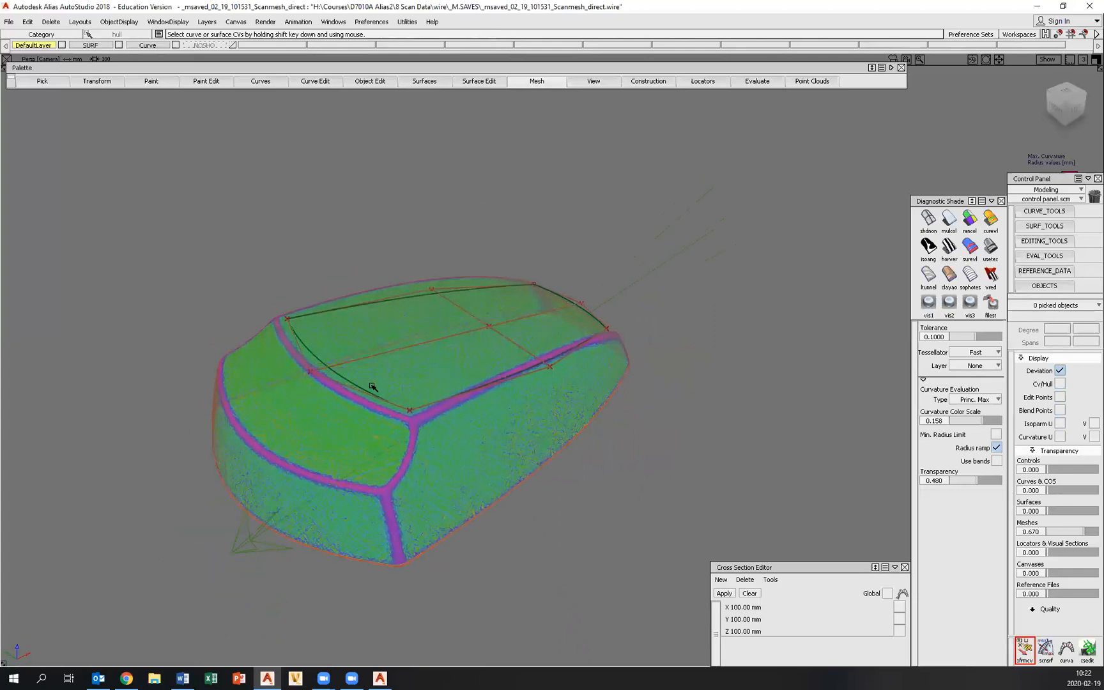
{"action": "mouse_move", "coordinate": [530, 282]}
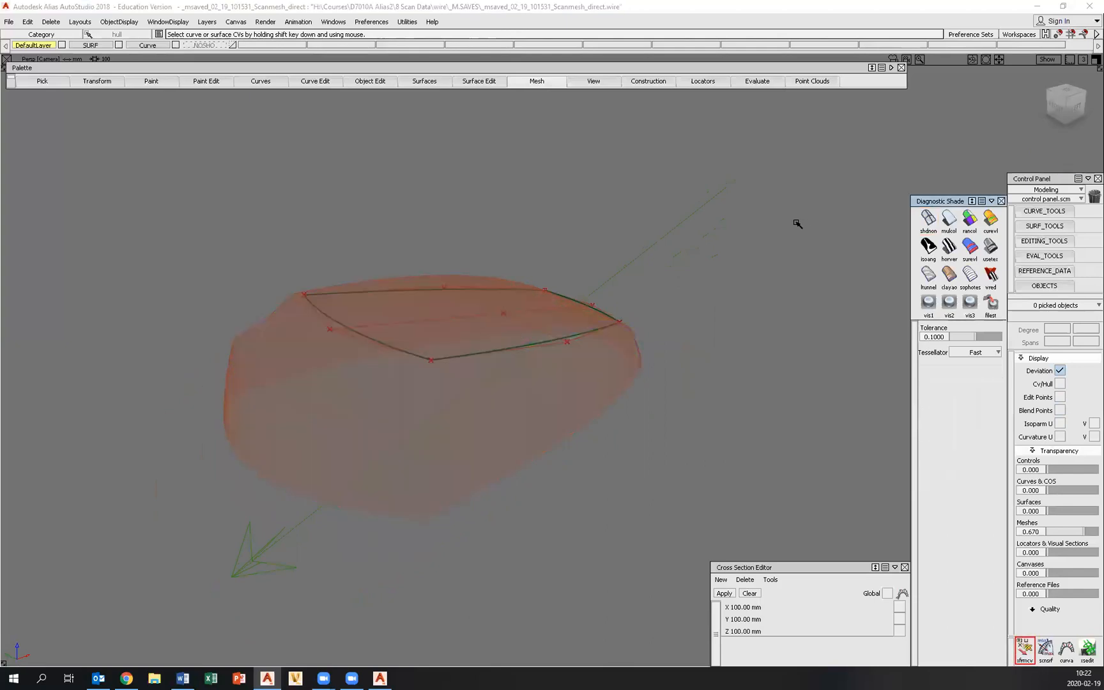
{"action": "mouse_move", "coordinate": [839, 494]}
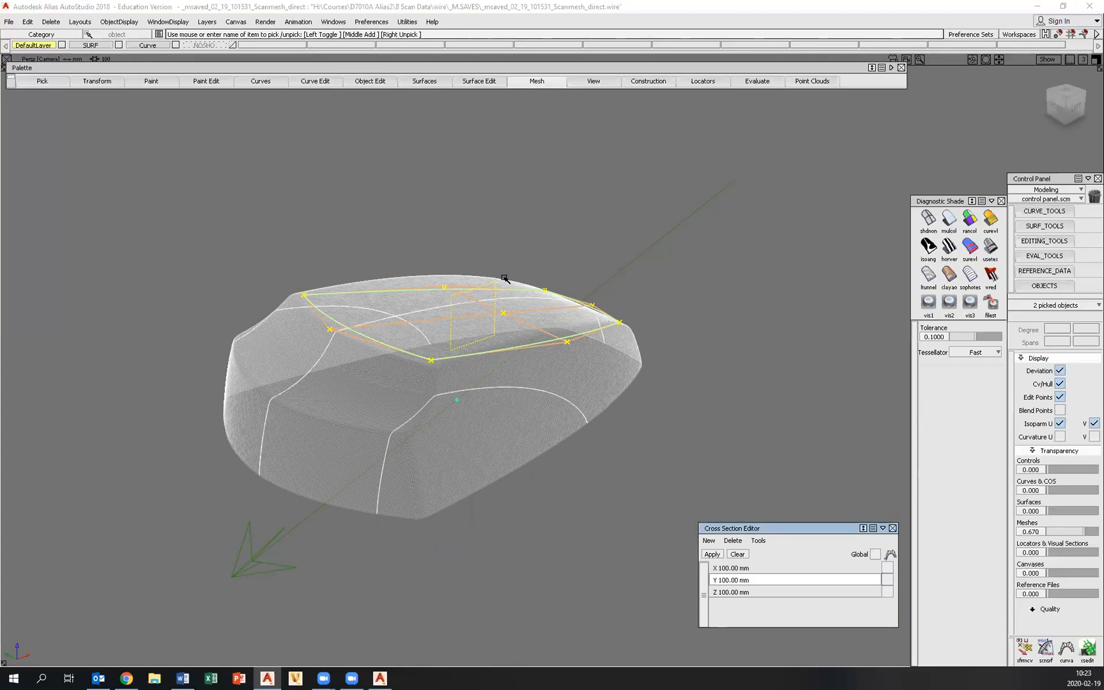
{"action": "mouse_move", "coordinate": [502, 398]}
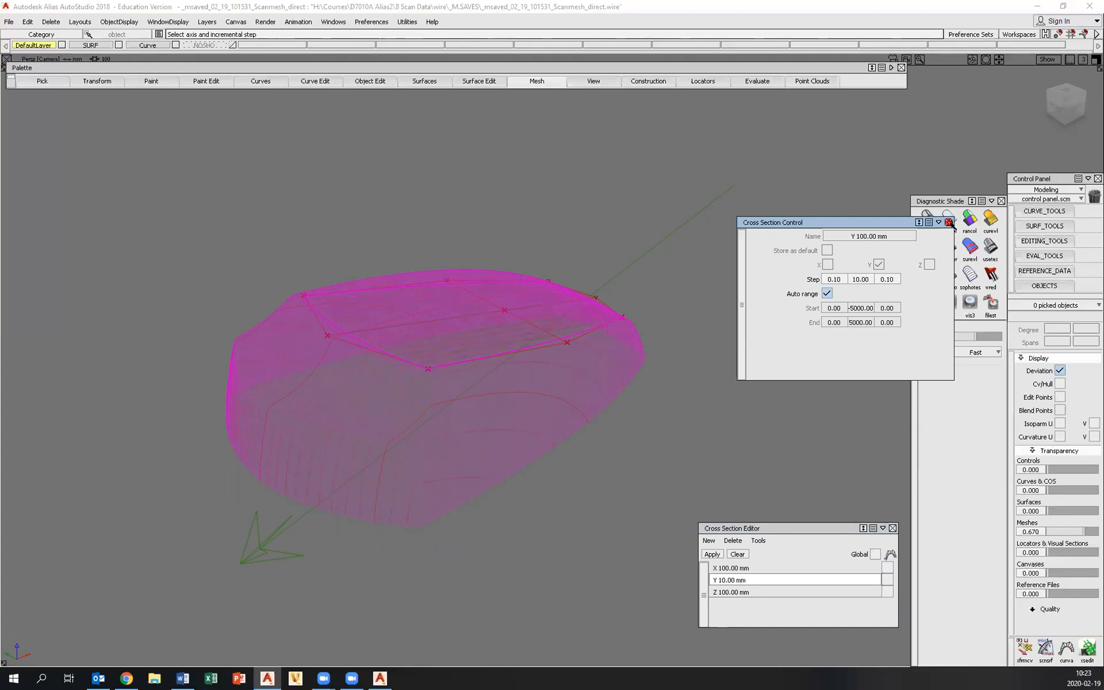
Close the Cross Section Control window once 10 mm Y sections are applied
{"action": "left_click", "coordinate": [948, 221]}
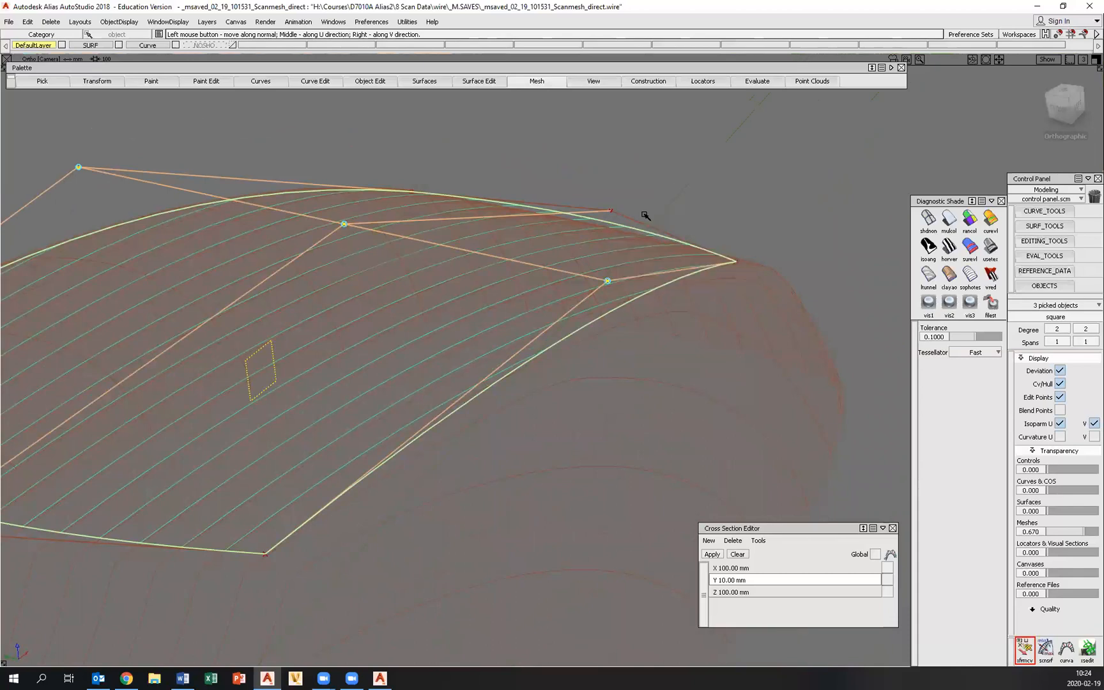
{"action": "mouse_move", "coordinate": [612, 278]}
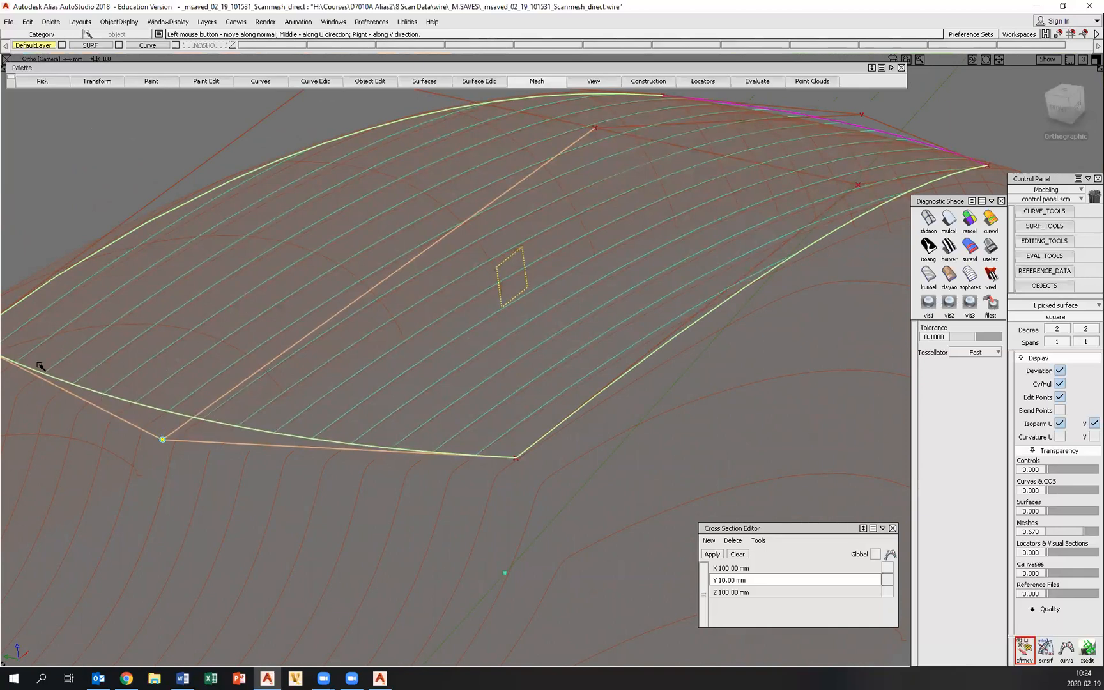
{"action": "mouse_move", "coordinate": [325, 386]}
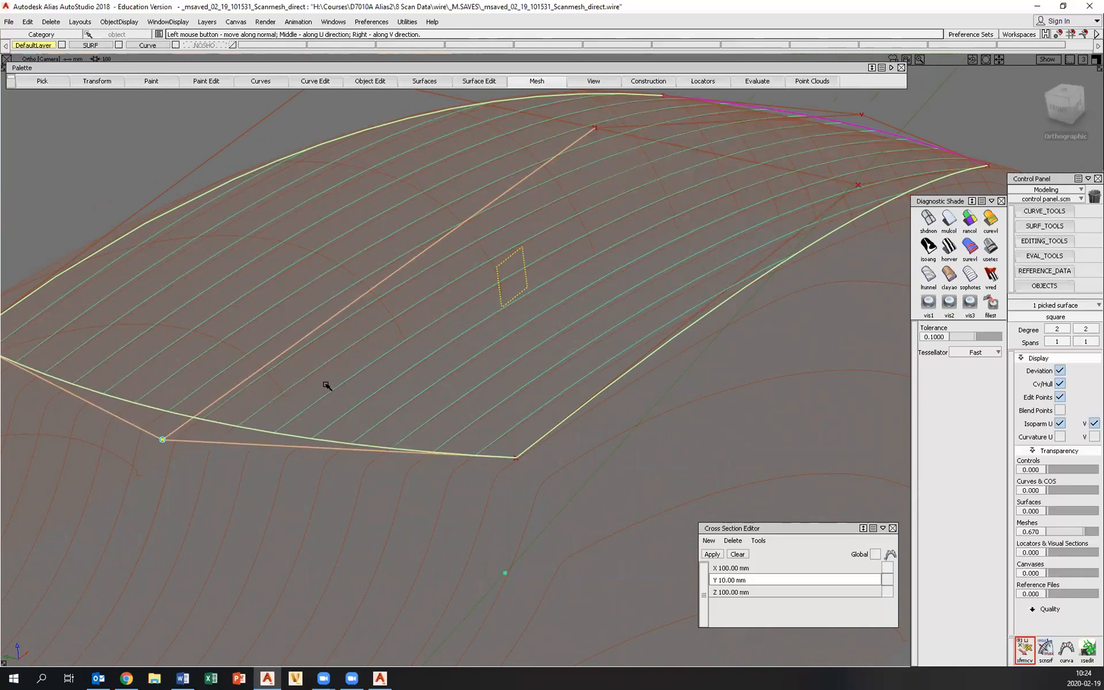
{"action": "mouse_move", "coordinate": [573, 258]}
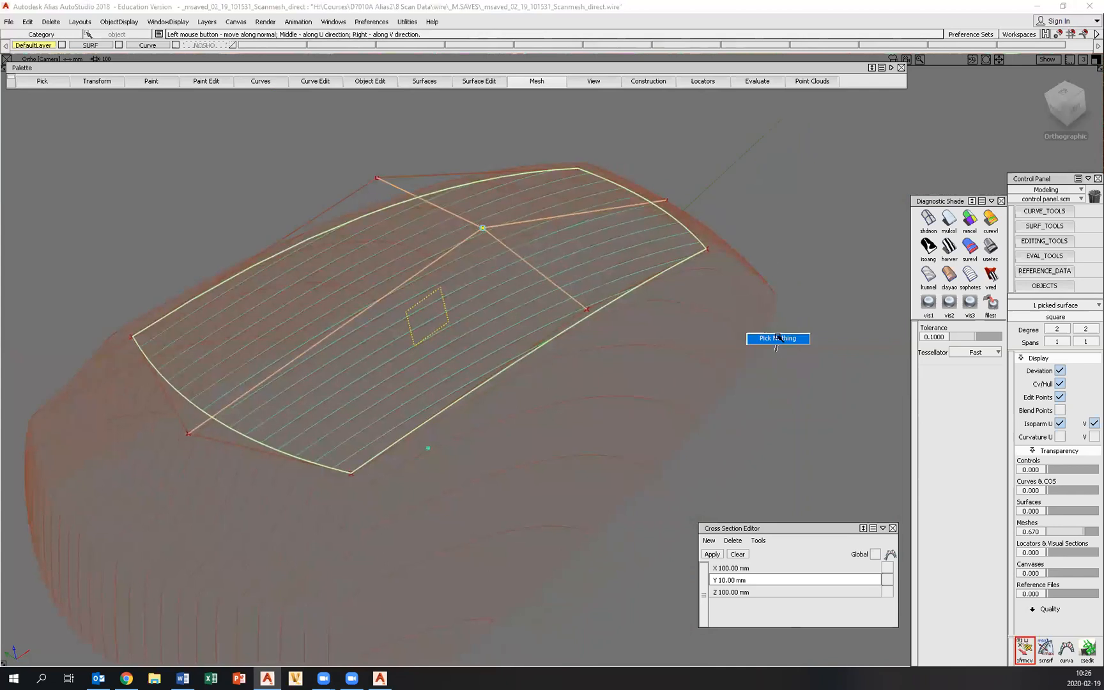
Deselect everything with Pick Nothing and open the Evaluate palette menu
{"action": "left_click", "coordinate": [737, 554]}
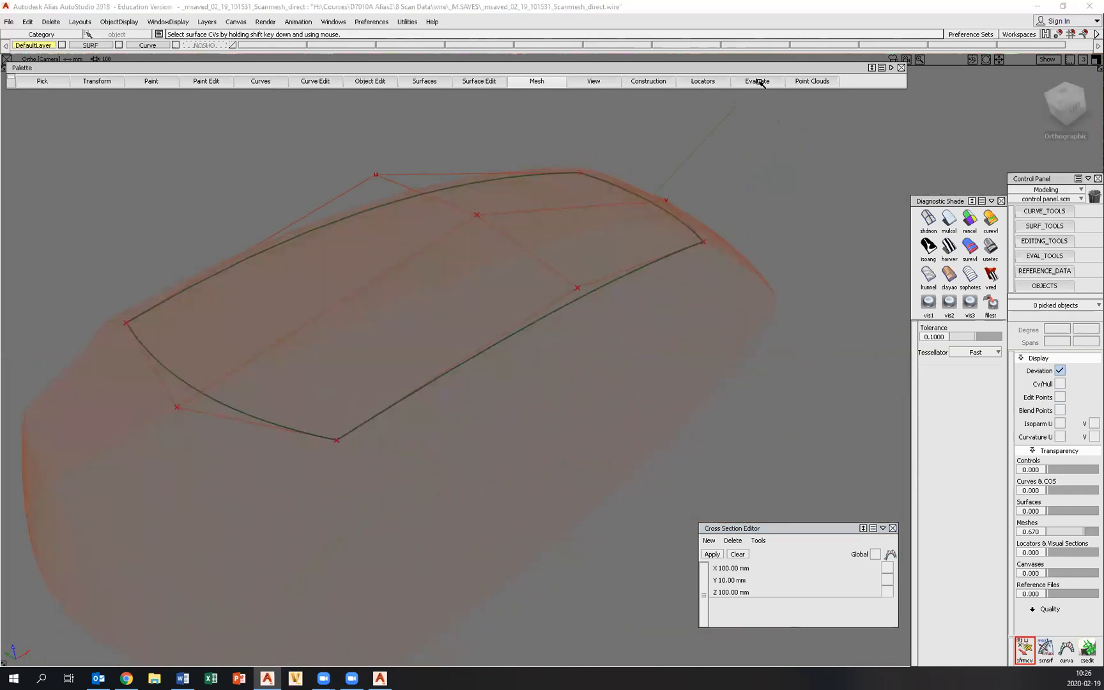
{"action": "left_click", "coordinate": [757, 81]}
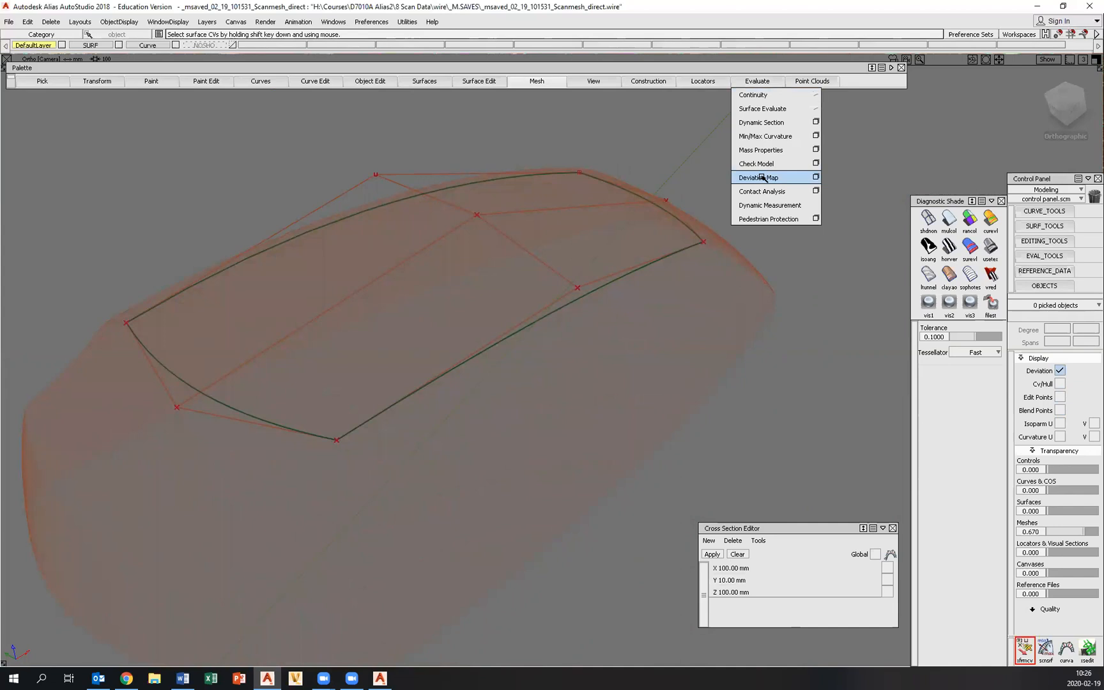
In Deviation Map options, set Acceptable Distance to 0.2 and toggle Use Bands
{"action": "left_click", "coordinate": [759, 177]}
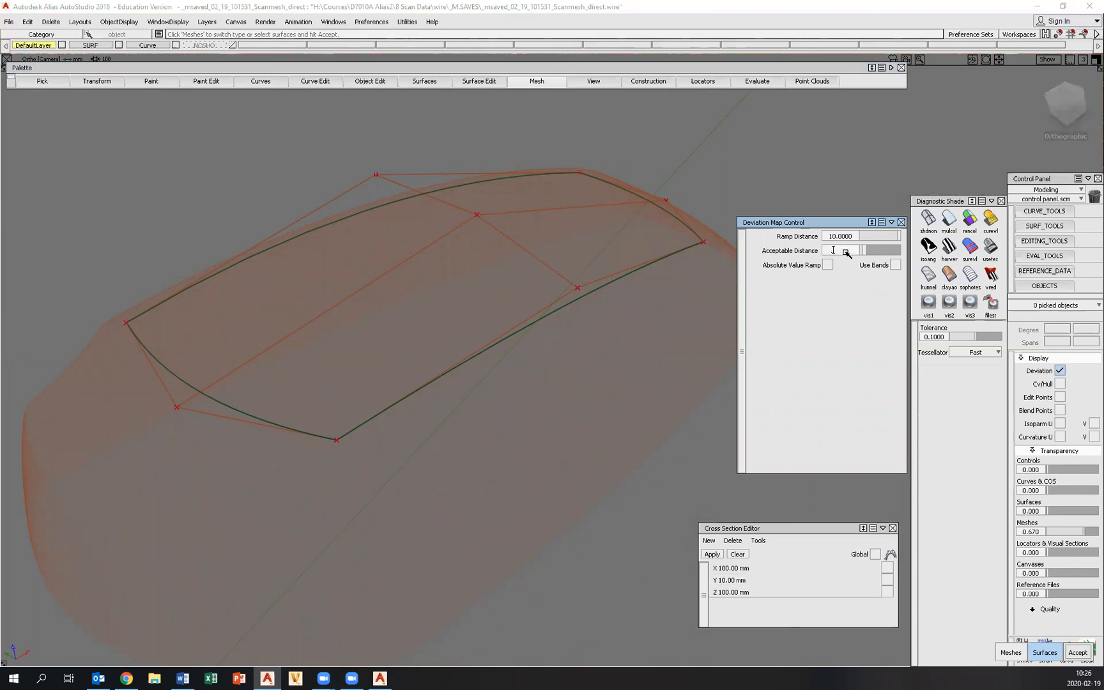
{"action": "type", "text": "0.2000"}
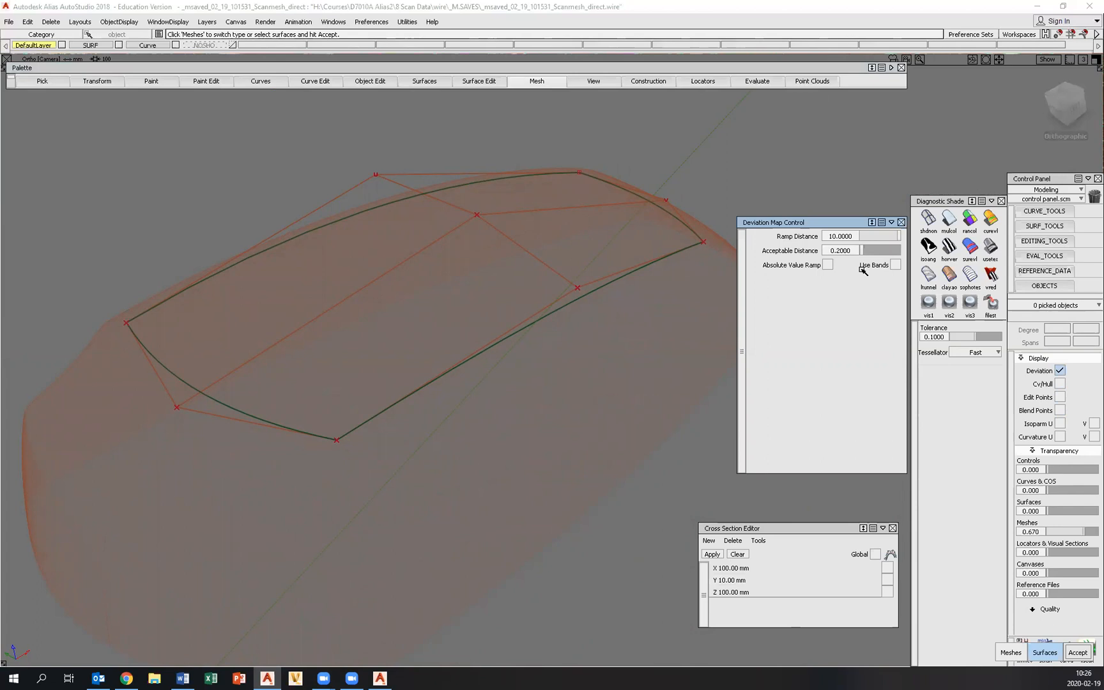
{"action": "left_click", "coordinate": [422, 296]}
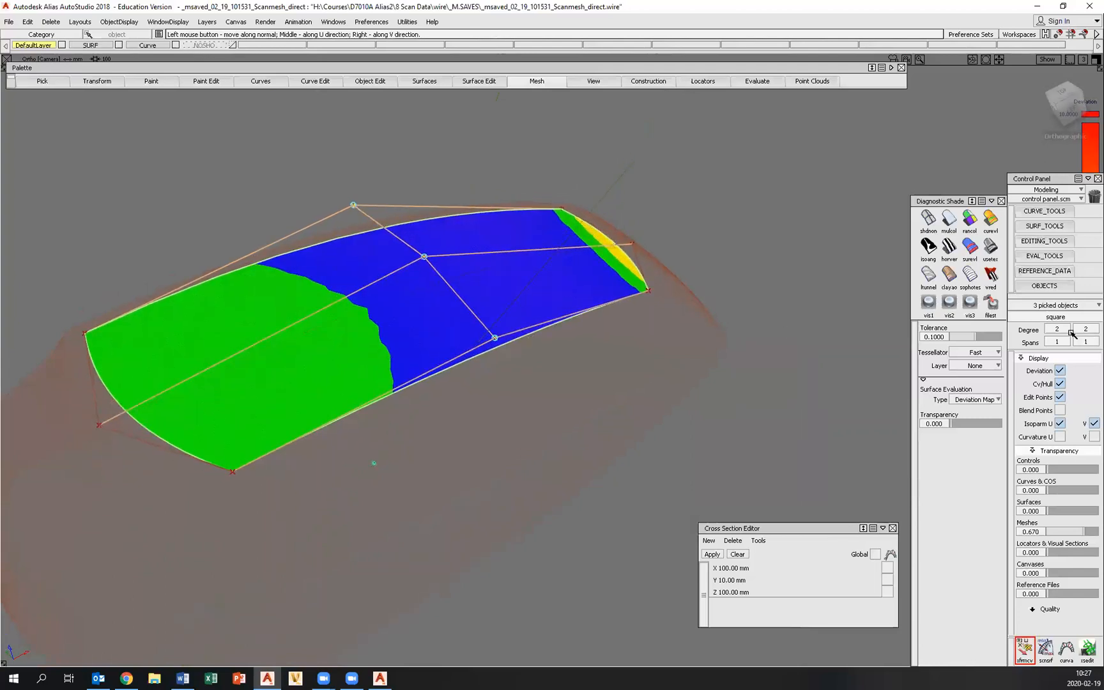
Set surface Degree U to 3 and select CVs near blue areas to pull toward the mesh
{"action": "left_click", "coordinate": [1056, 342]}
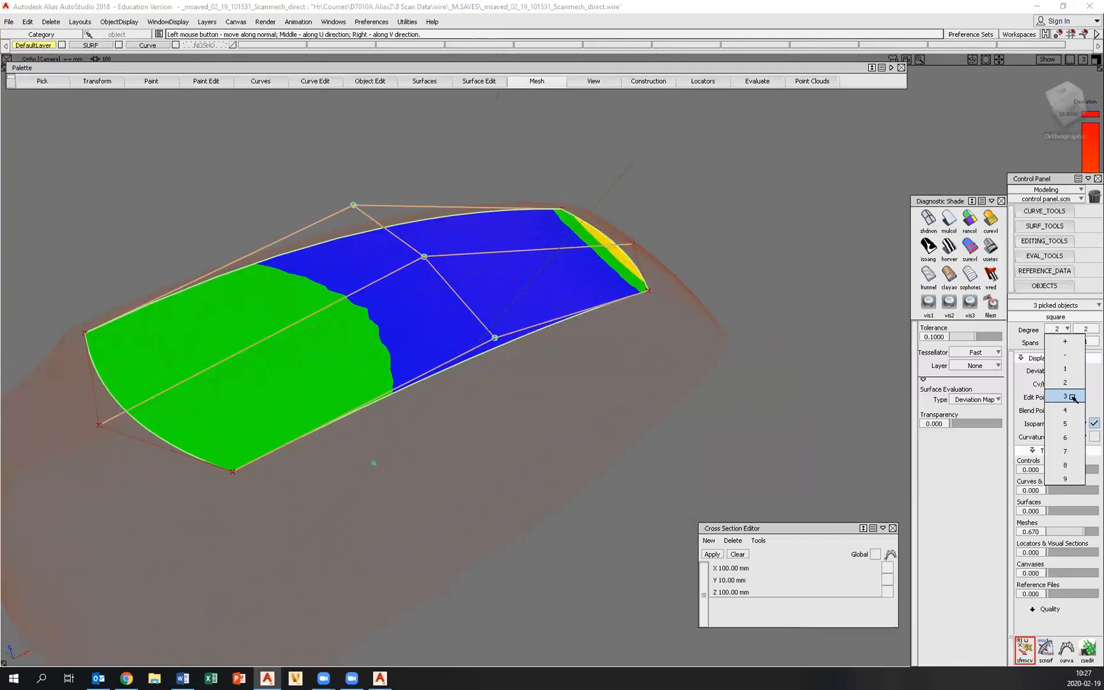
{"action": "left_click", "coordinate": [1065, 396]}
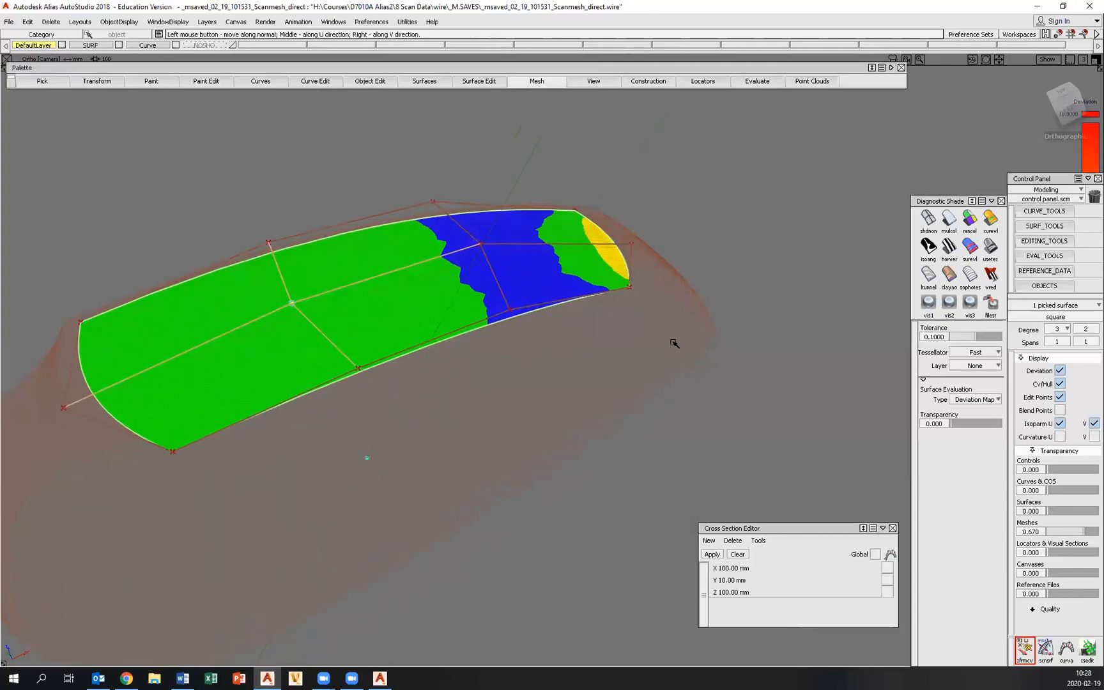
{"action": "left_click", "coordinate": [493, 282]}
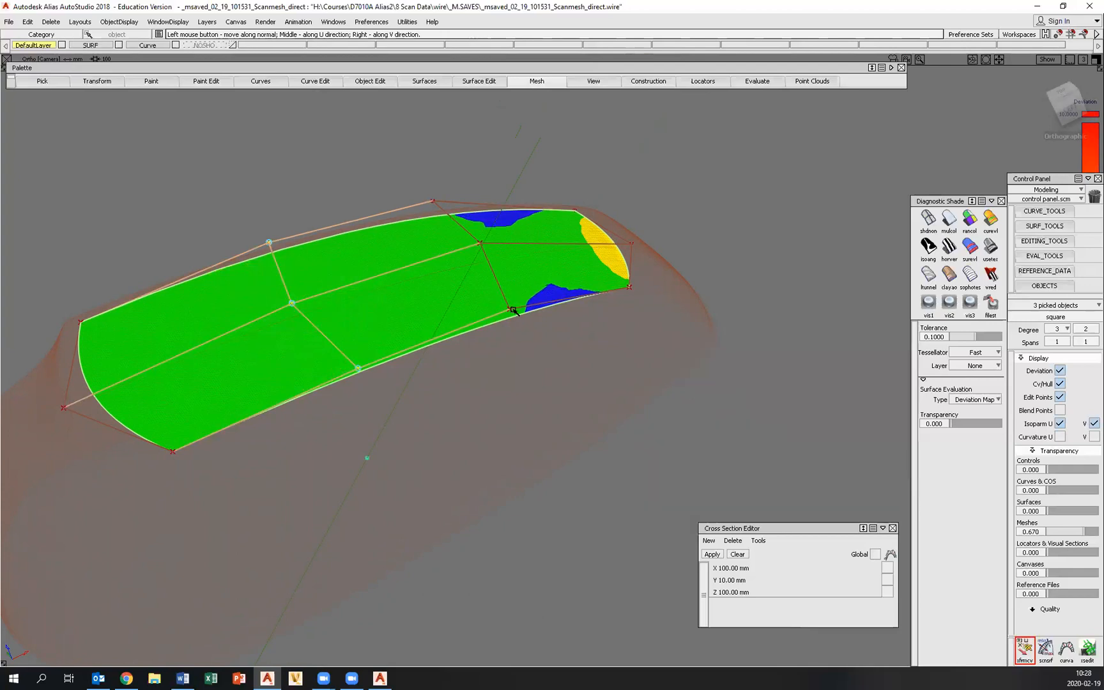
{"action": "left_click", "coordinate": [512, 309]}
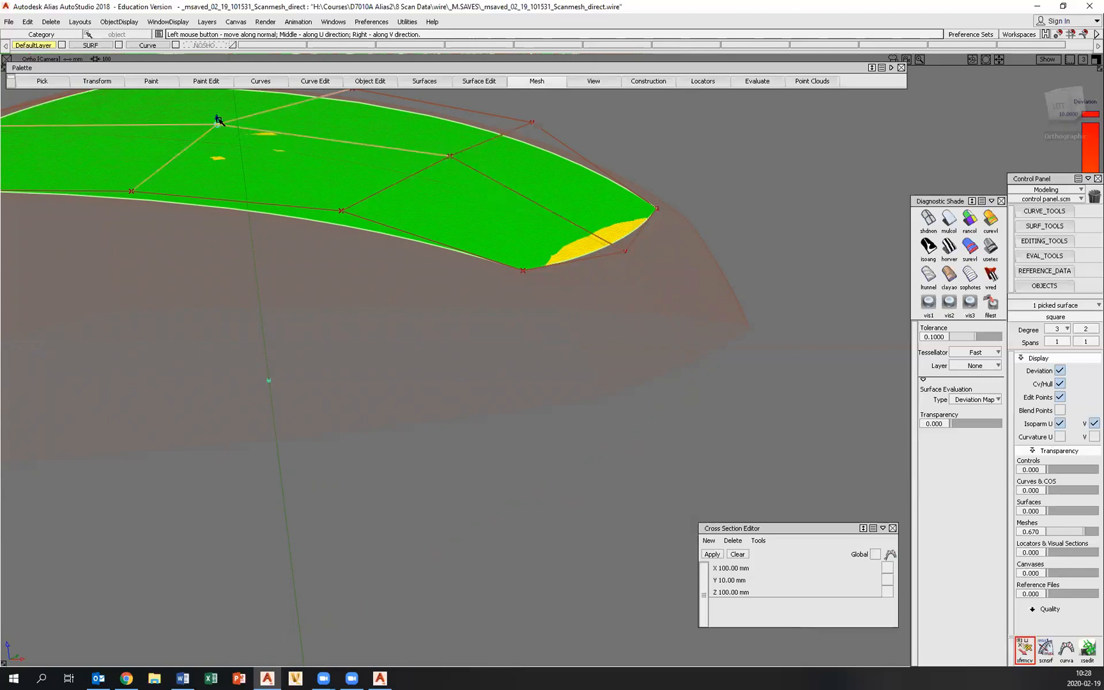
{"action": "mouse_move", "coordinate": [627, 254]}
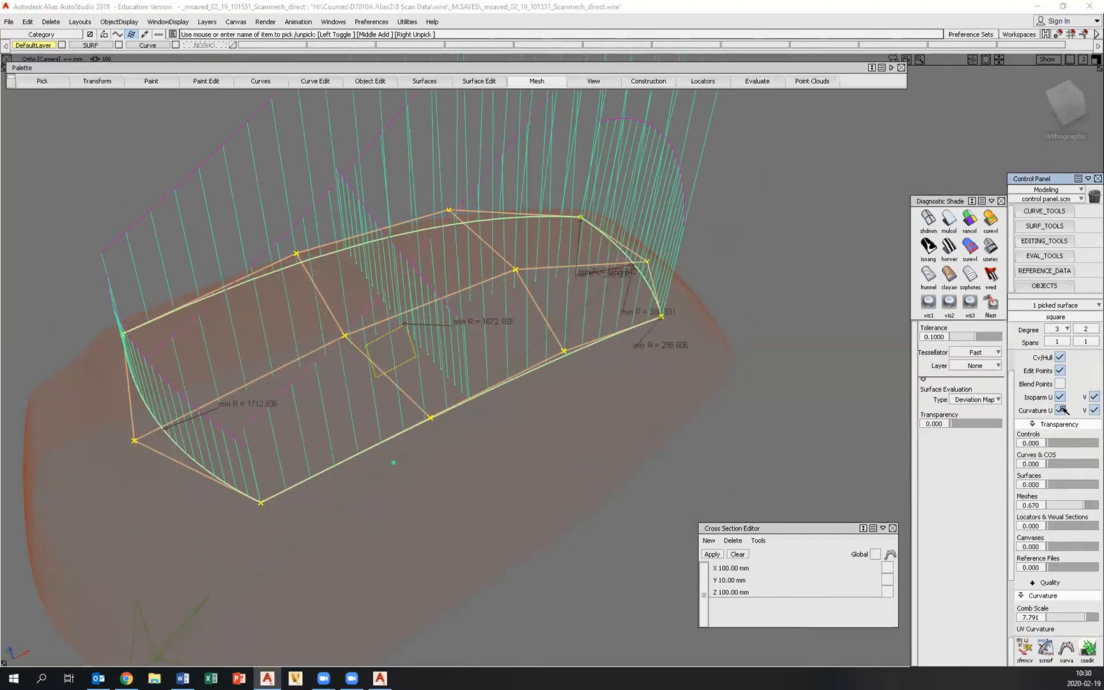
Set the curvature Comb Scale to 6.512 in the Control Panel
{"action": "left_click", "coordinate": [1060, 411]}
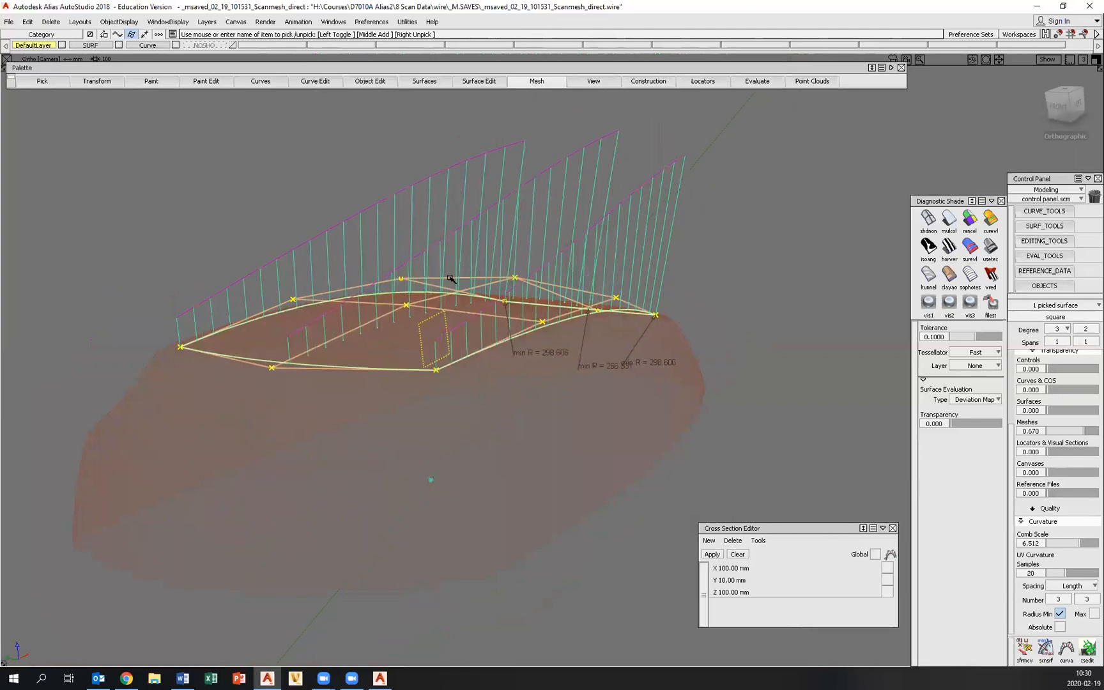
{"action": "mouse_move", "coordinate": [627, 325]}
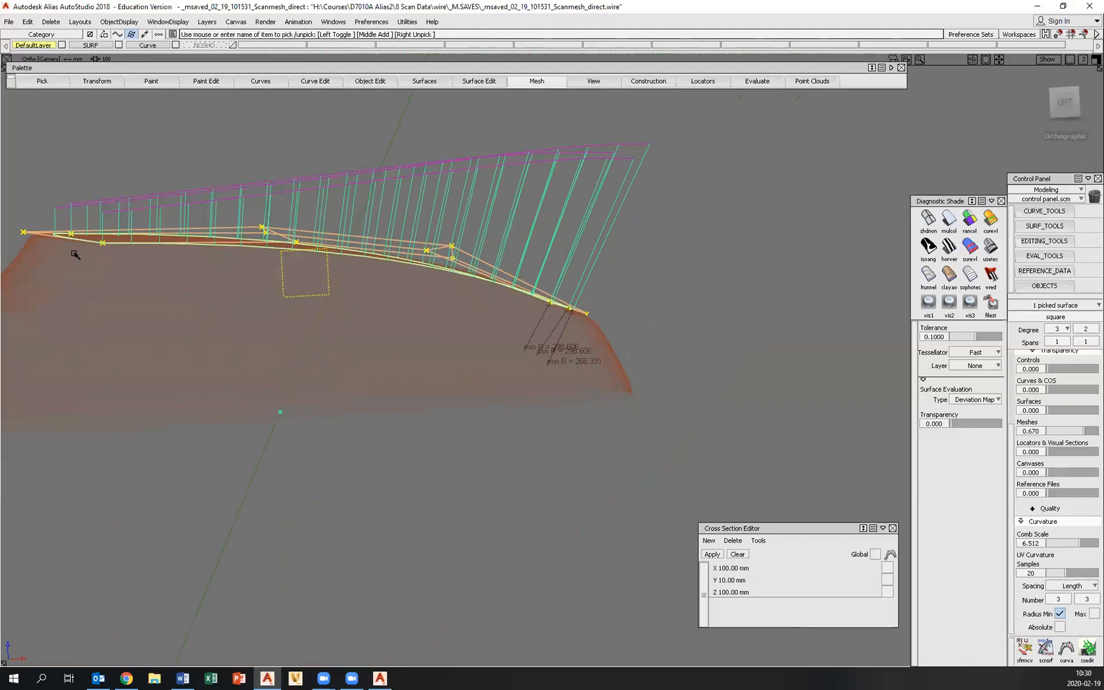
{"action": "mouse_move", "coordinate": [187, 225]}
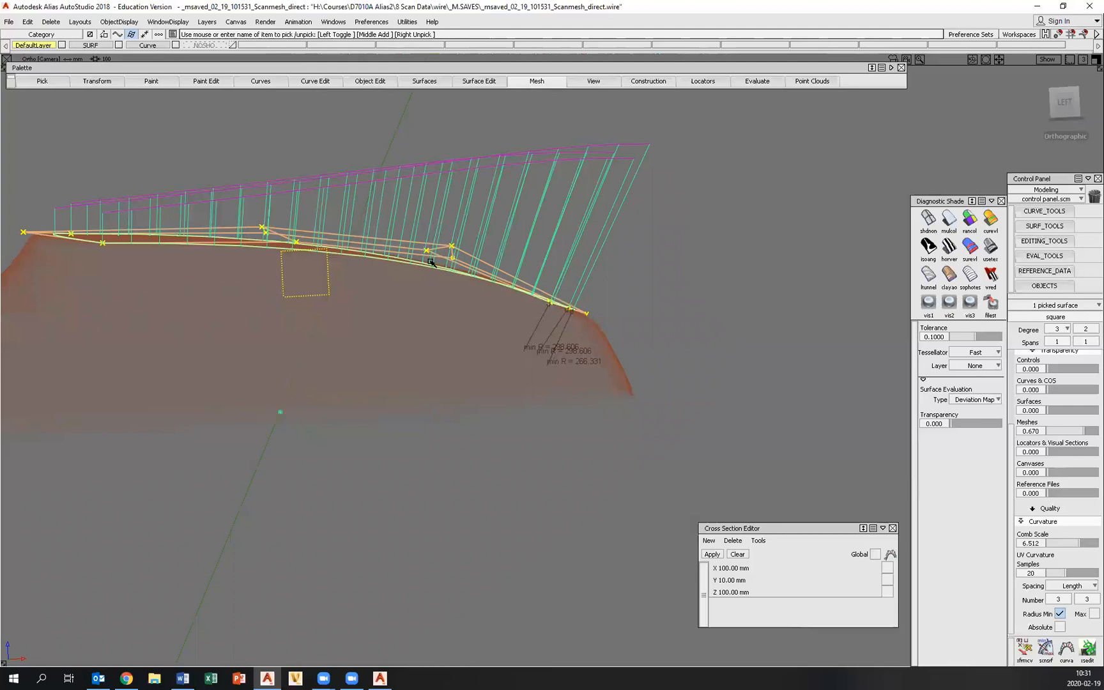
{"action": "mouse_move", "coordinate": [703, 158]}
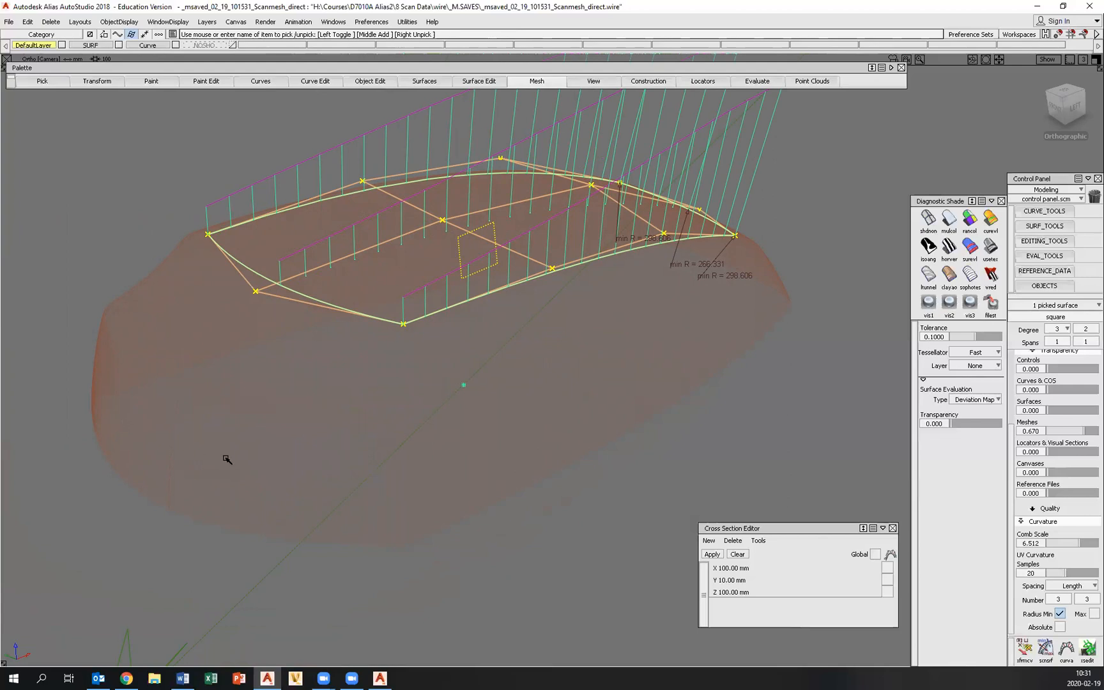
{"action": "mouse_move", "coordinate": [496, 127]}
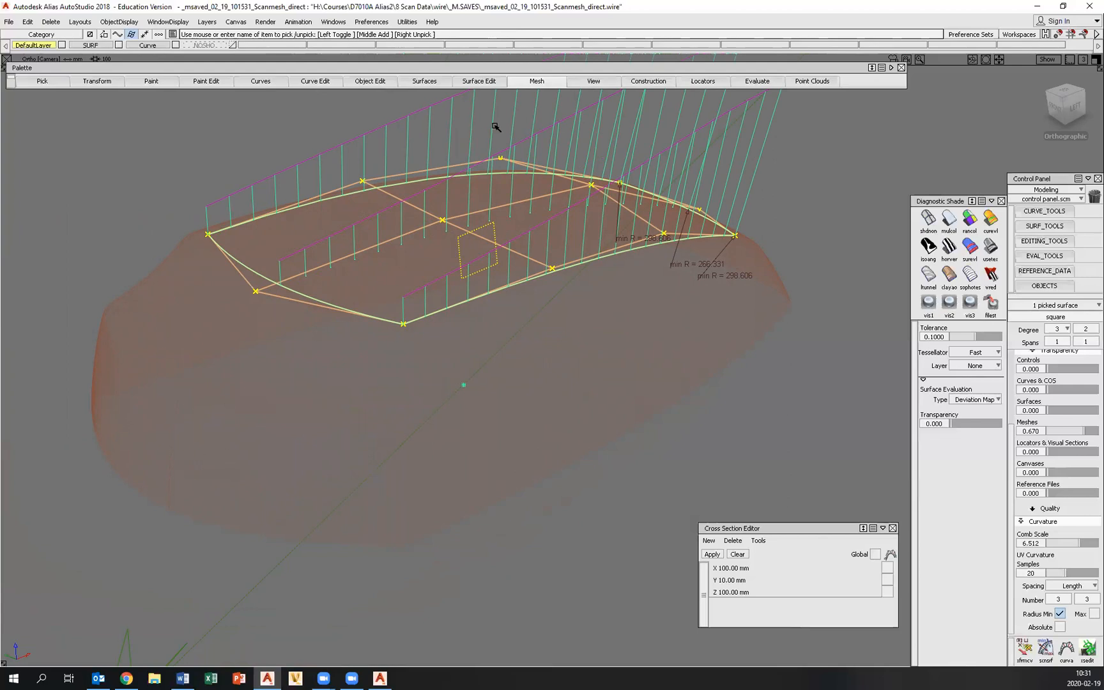